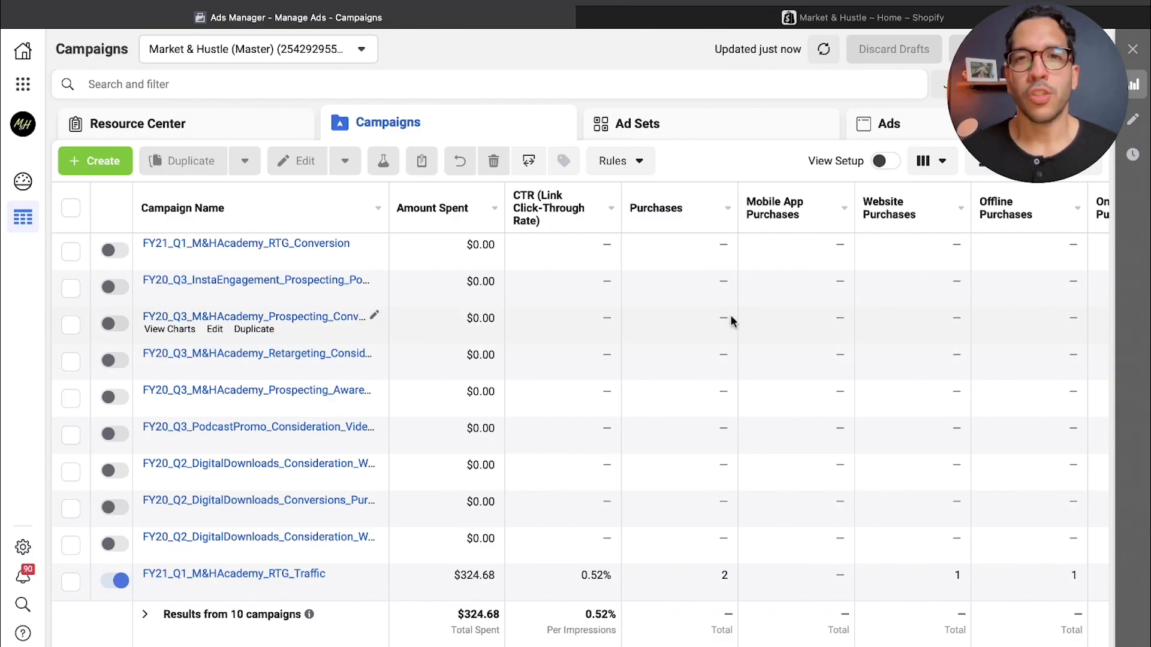
pyautogui.moveTo(682, 292)
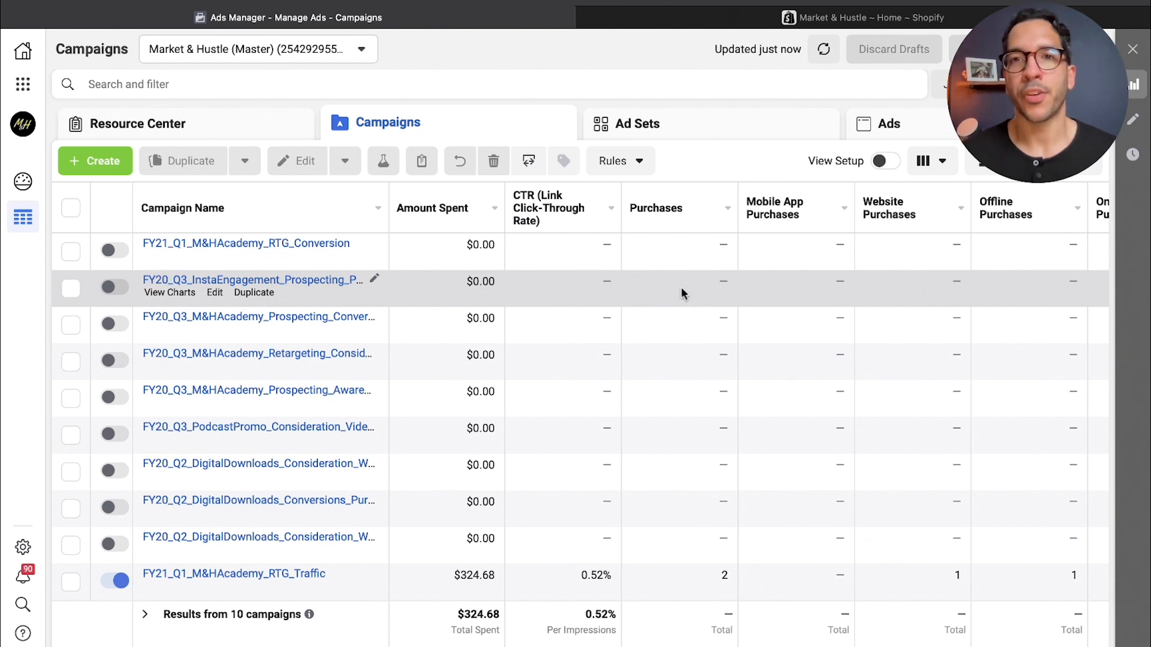
pyautogui.moveTo(338, 84)
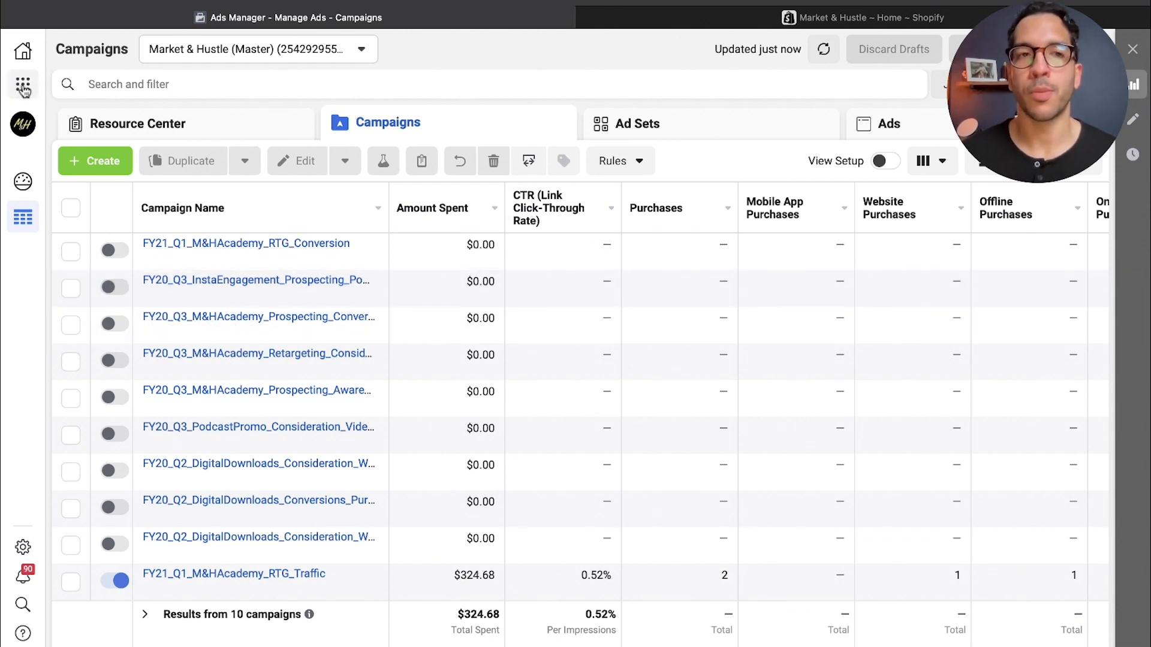
# Switch from Ads Manager to Events Manager's Data Sources page via the All Tools menu.
pyautogui.click(23, 84)
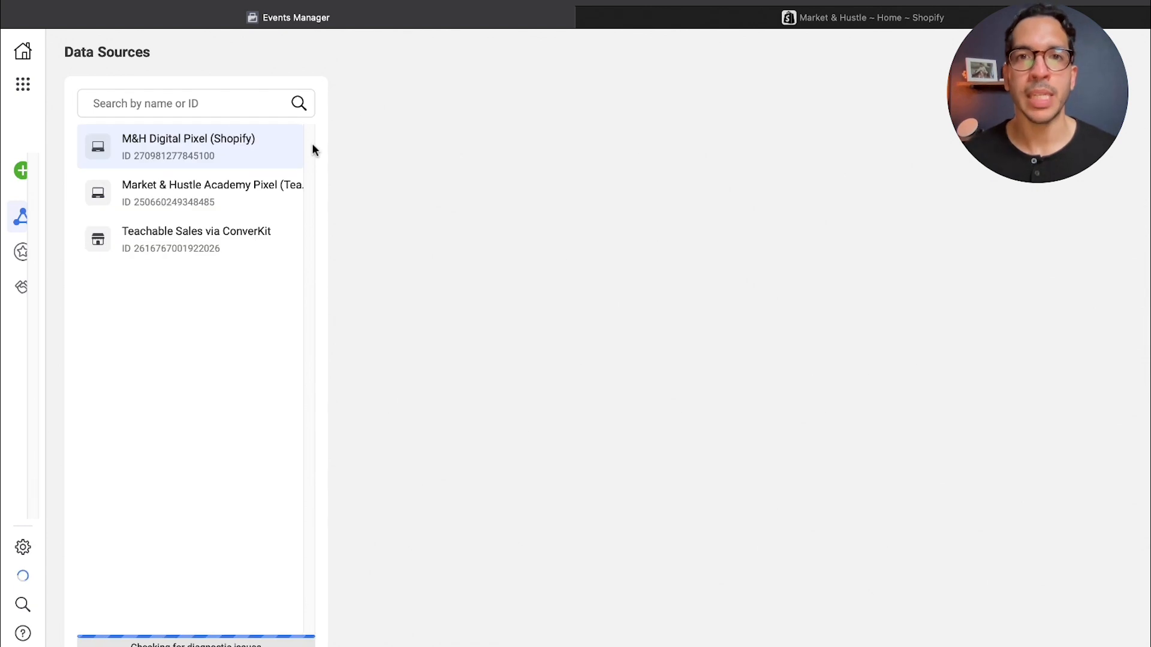
# Show the M&H Digital Pixel (Shopify) overview with its Aggregated Event Measurement events.
pyautogui.click(189, 146)
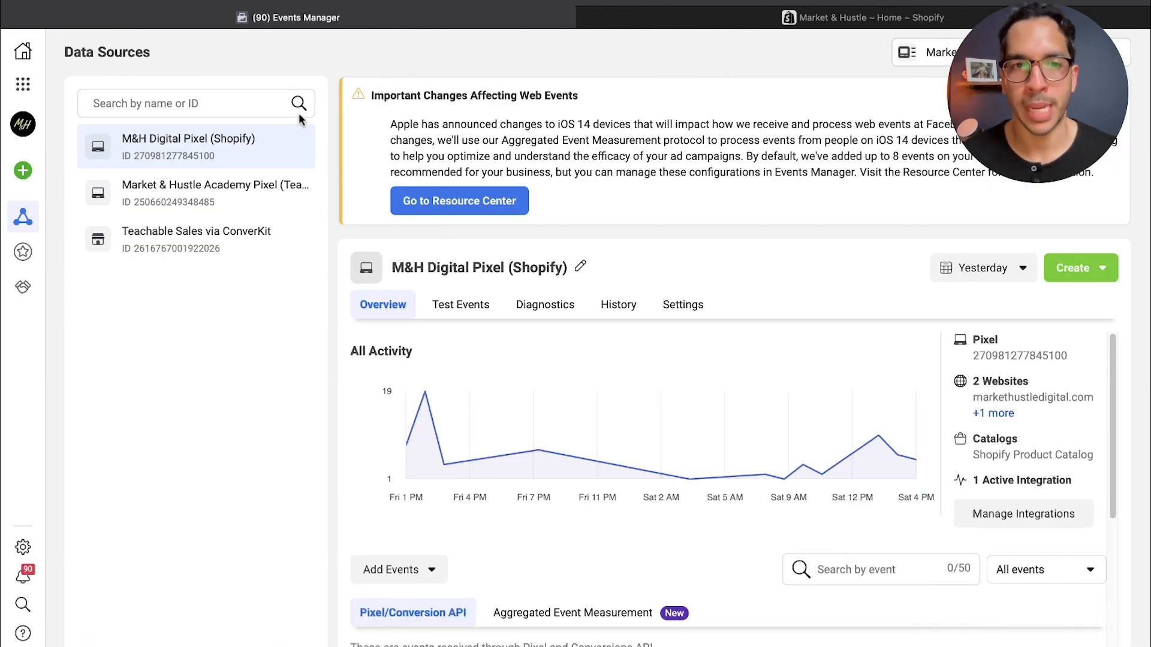
pyautogui.moveTo(223, 153)
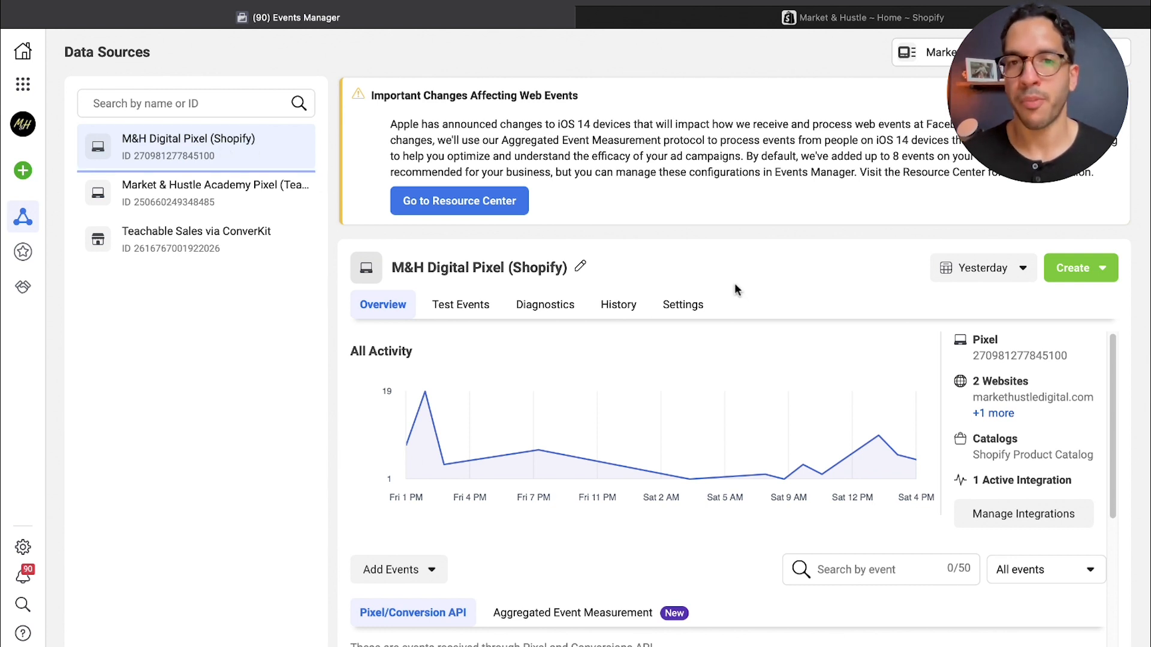
pyautogui.moveTo(691, 477)
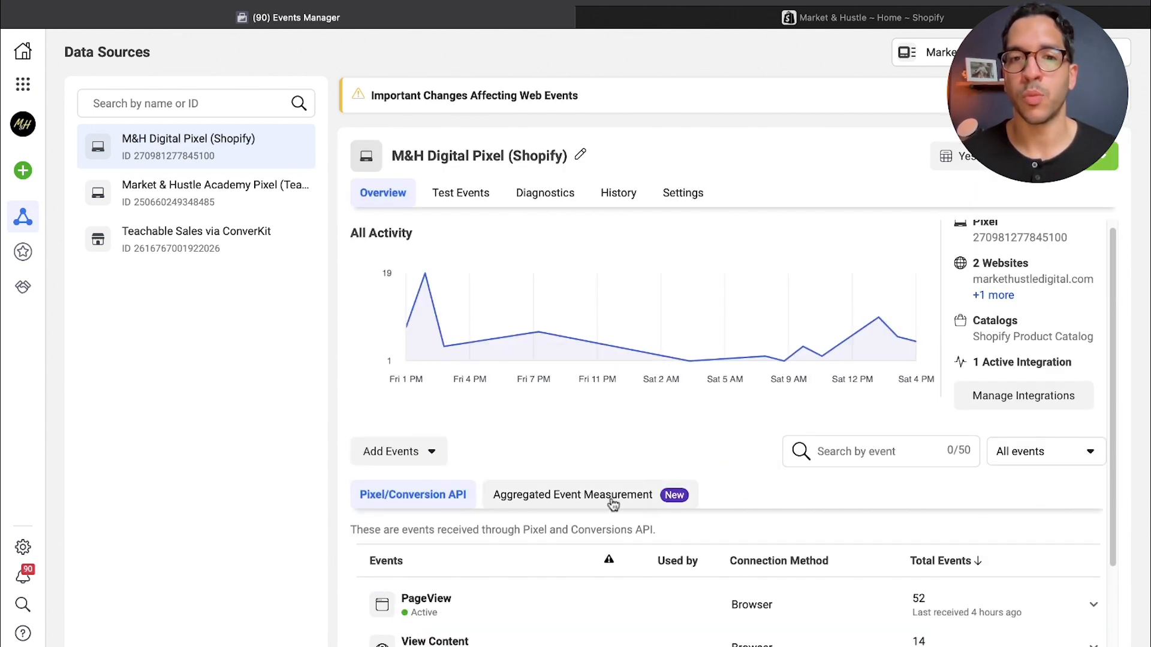
pyautogui.moveTo(543, 509)
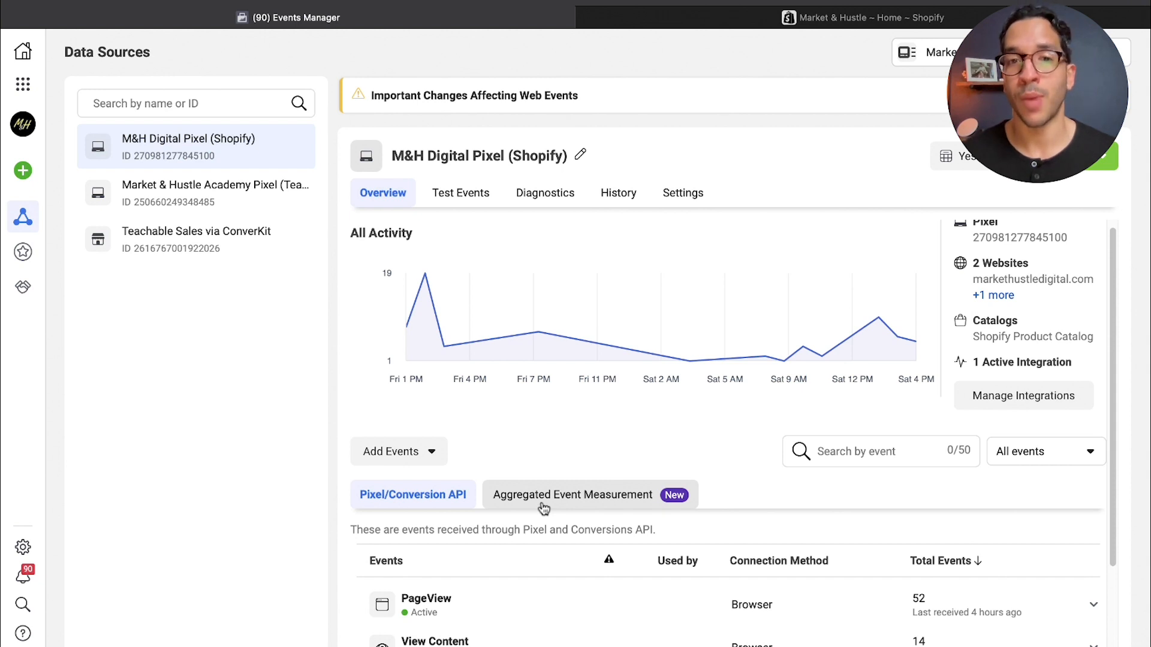
pyautogui.click(573, 495)
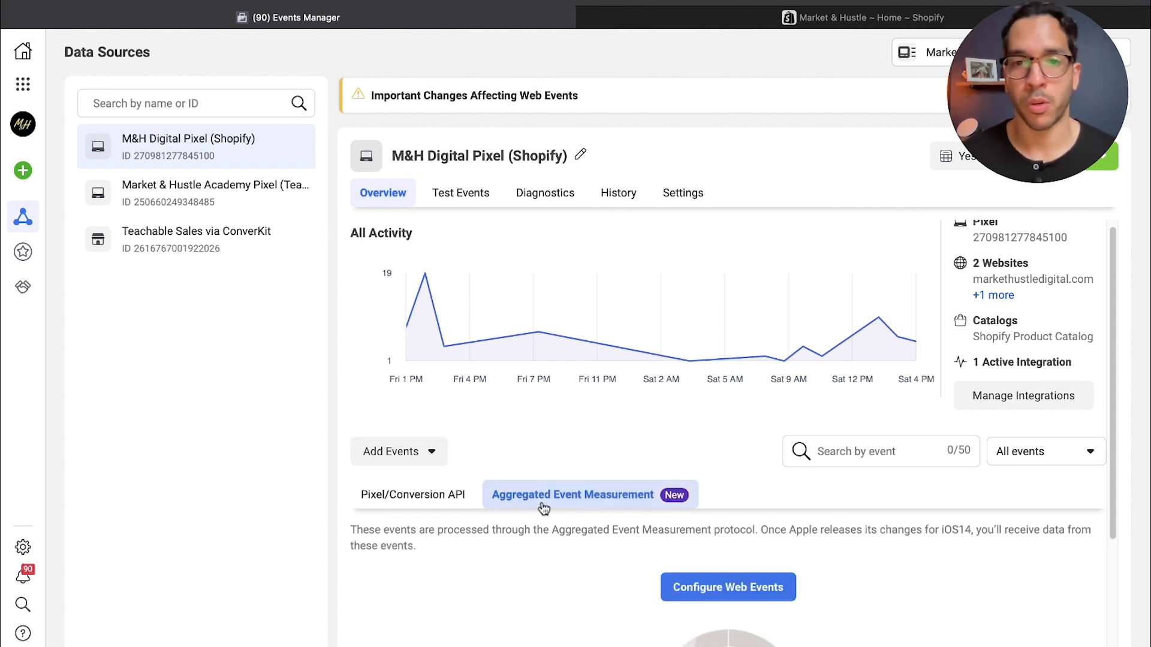
pyautogui.scroll(-3)
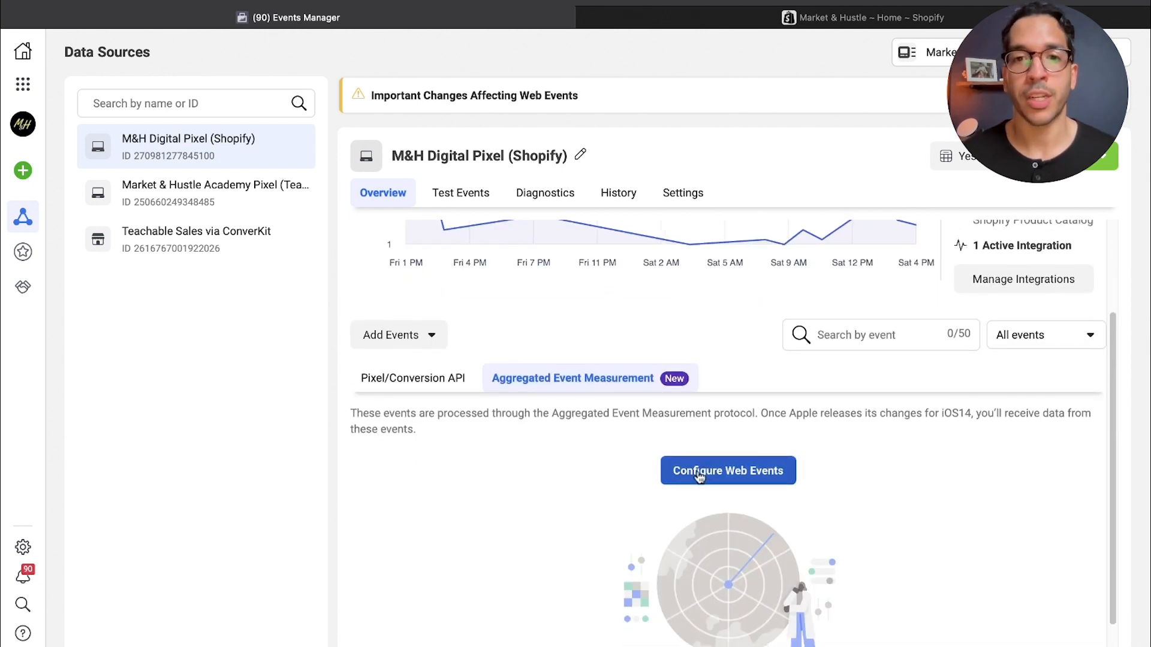
# Review the Web Event Configurations domain list, then bring up Domains in Business Settings.
pyautogui.click(729, 470)
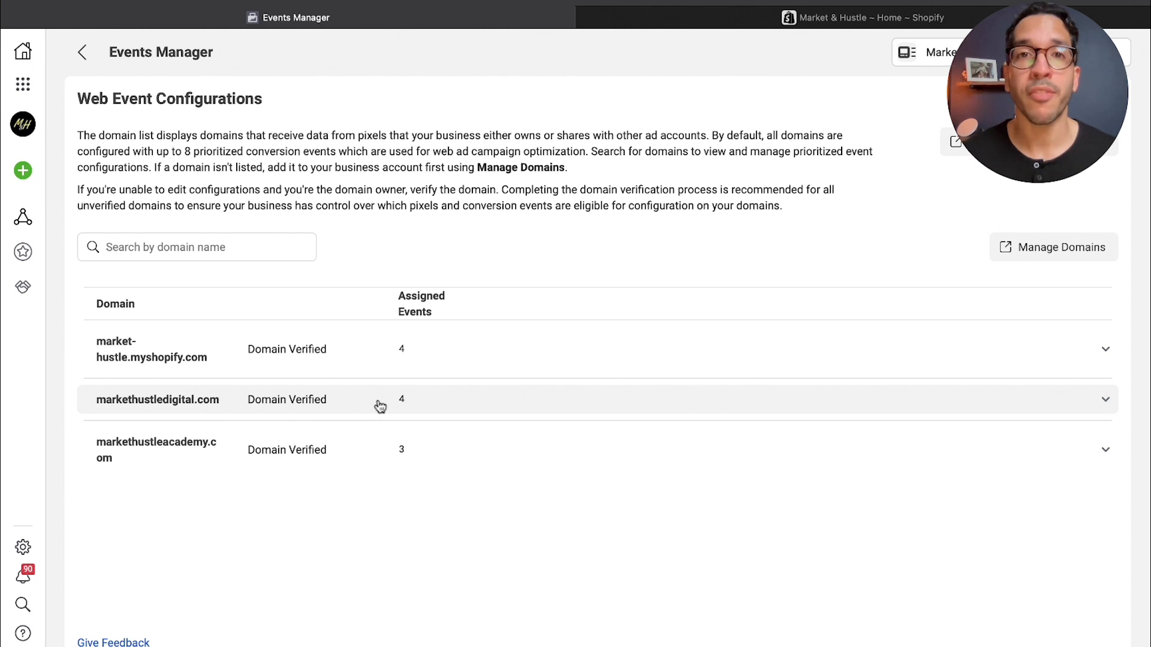
pyautogui.moveTo(336, 355)
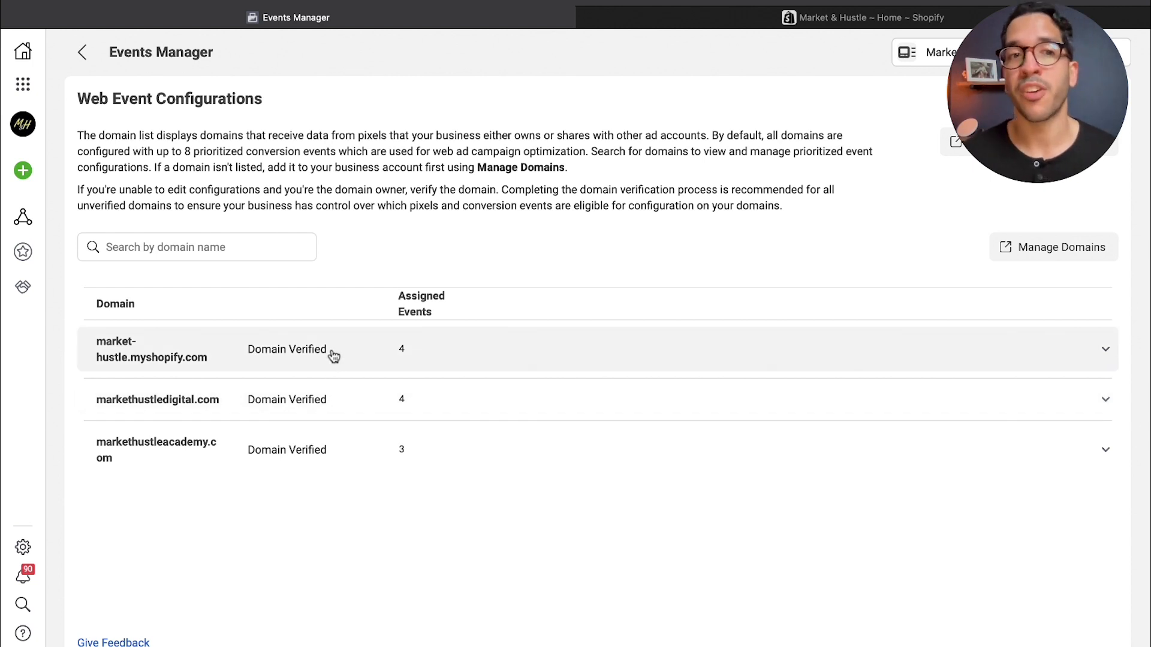
pyautogui.moveTo(324, 406)
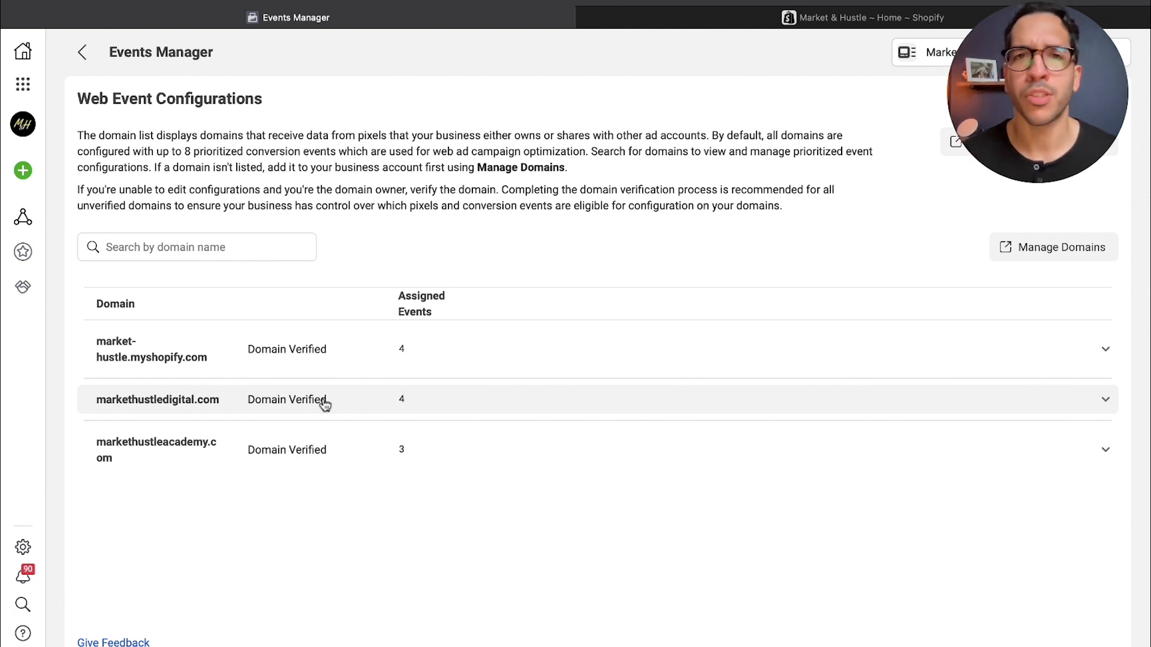
pyautogui.moveTo(349, 405)
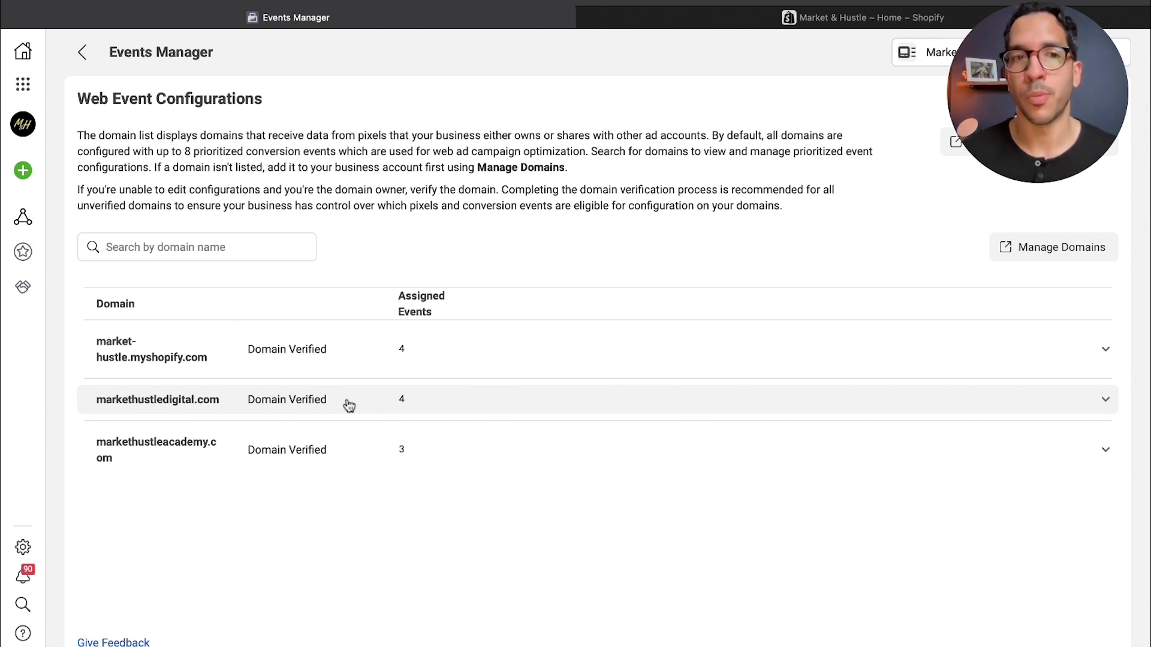
pyautogui.click(1104, 399)
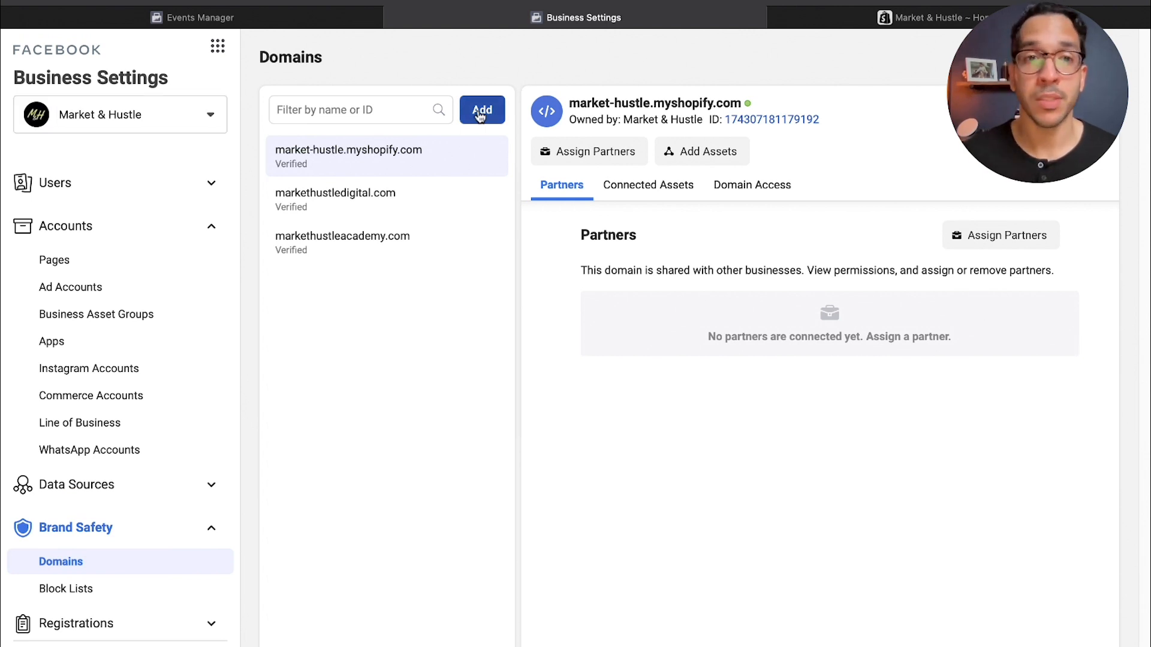
# Add zarynsidhu.com as a new business domain, now showing Not Verified.
pyautogui.click(482, 109)
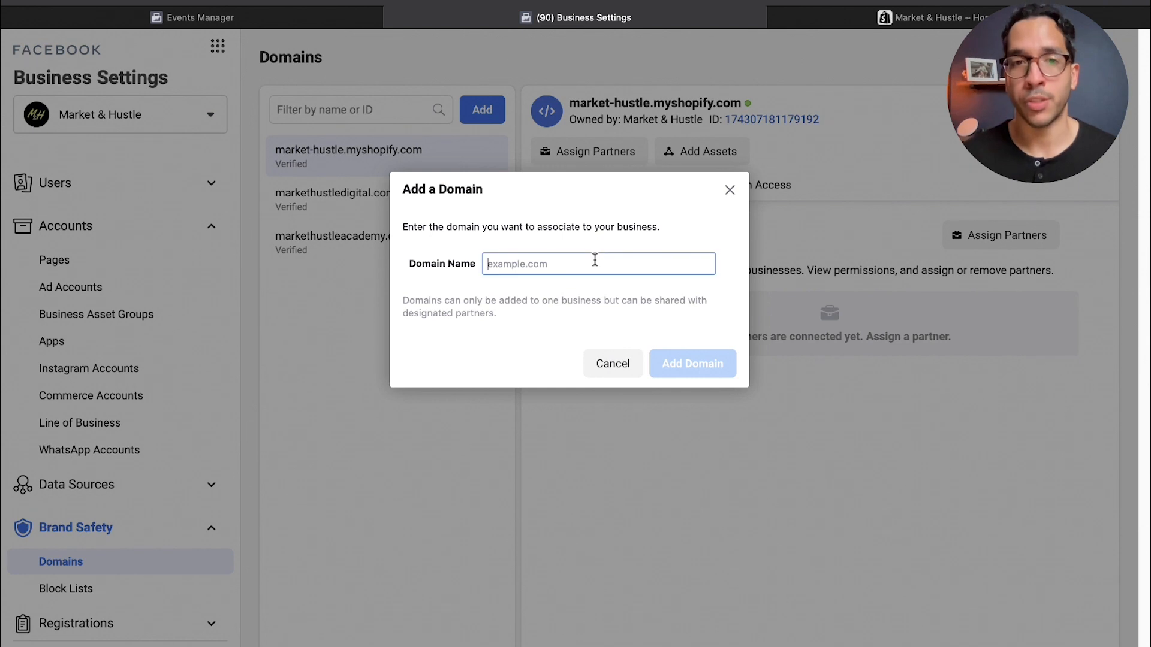
pyautogui.write('www.zarynsidhu.com')
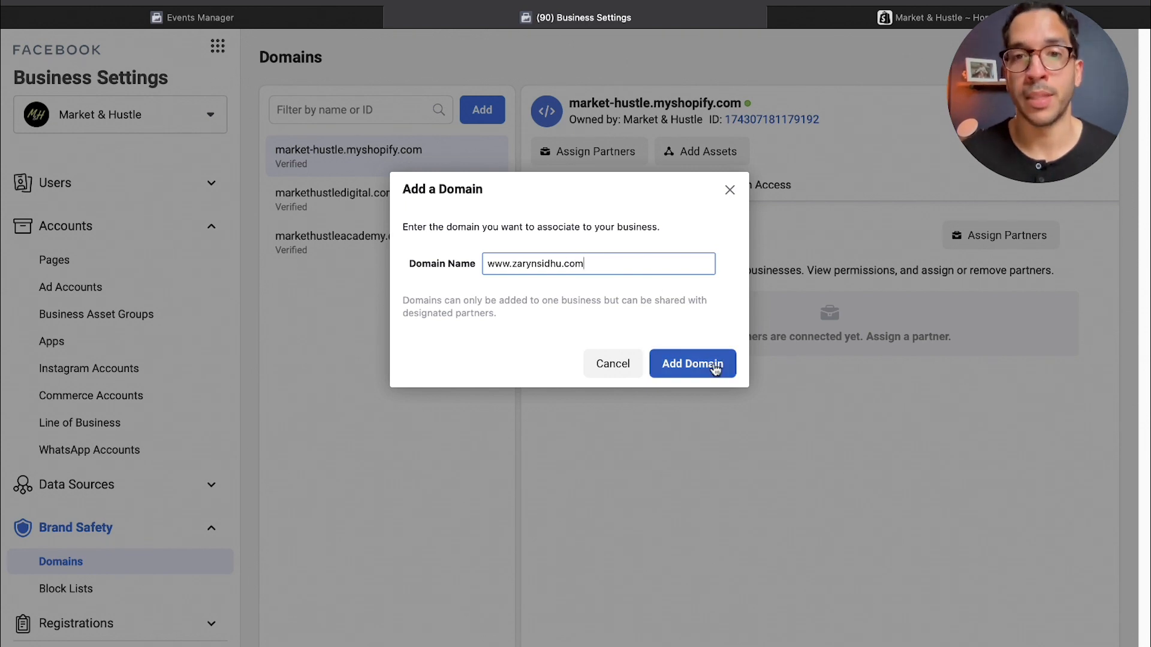
pyautogui.click(693, 364)
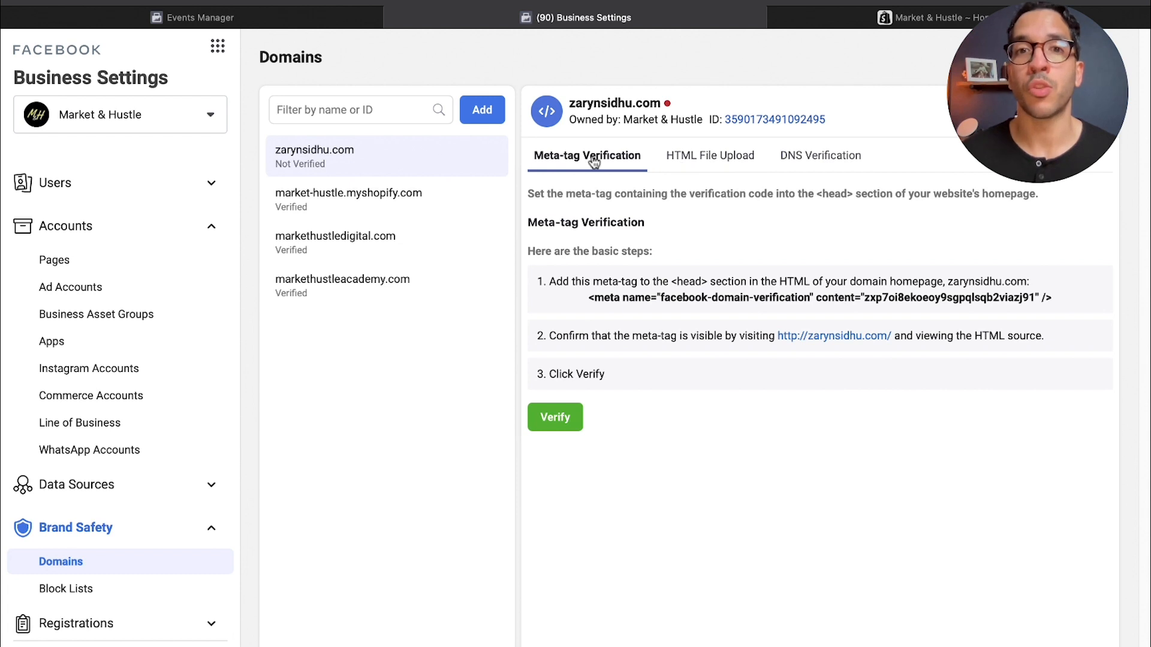
pyautogui.click(818, 155)
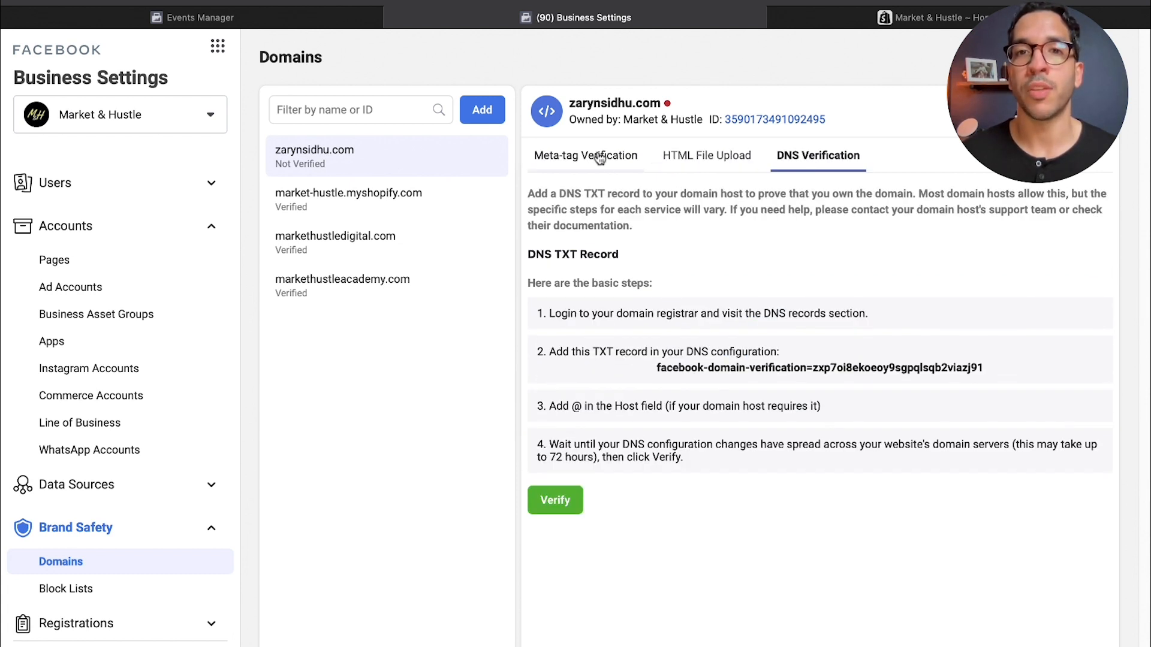
pyautogui.click(599, 156)
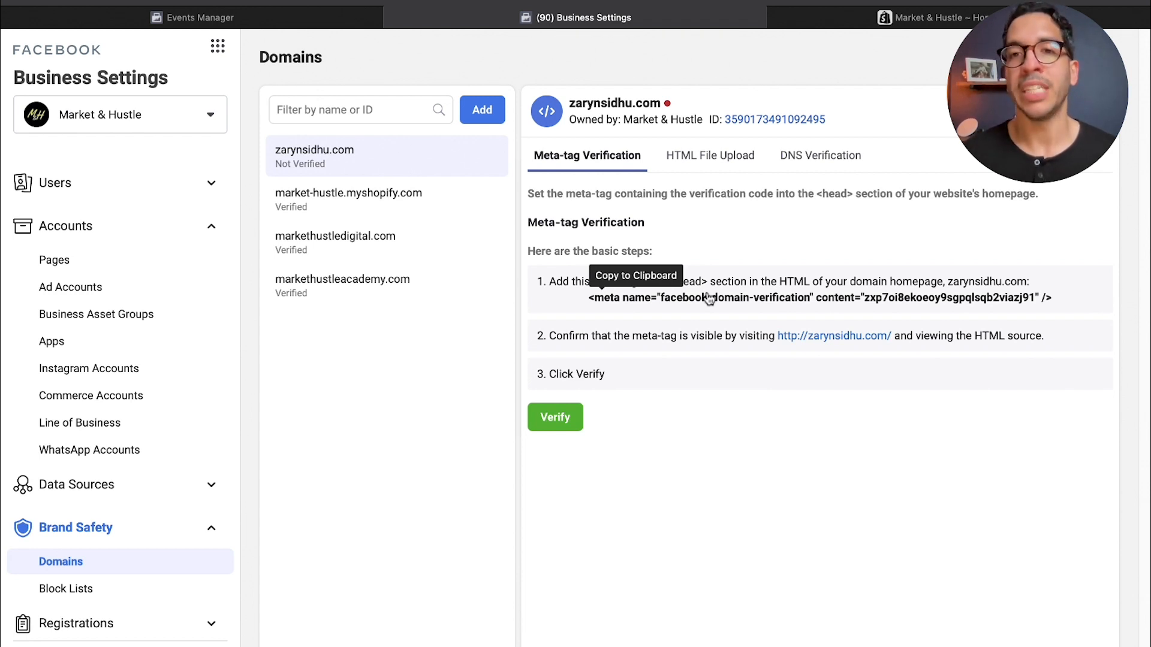
pyautogui.moveTo(708, 229)
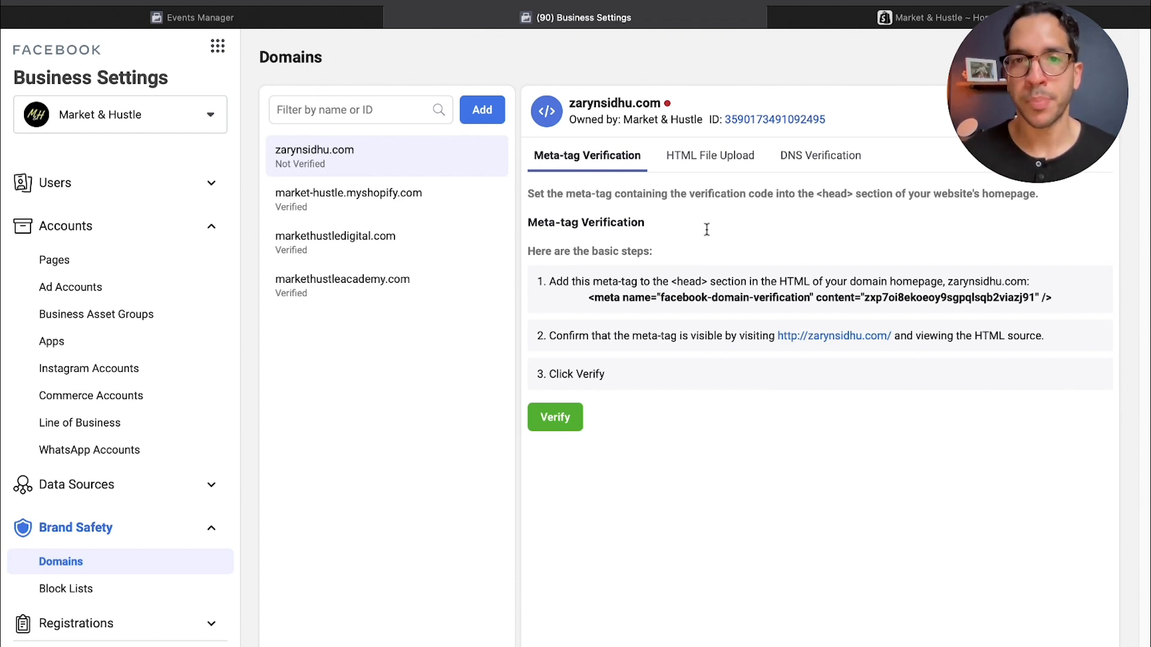
pyautogui.click(707, 154)
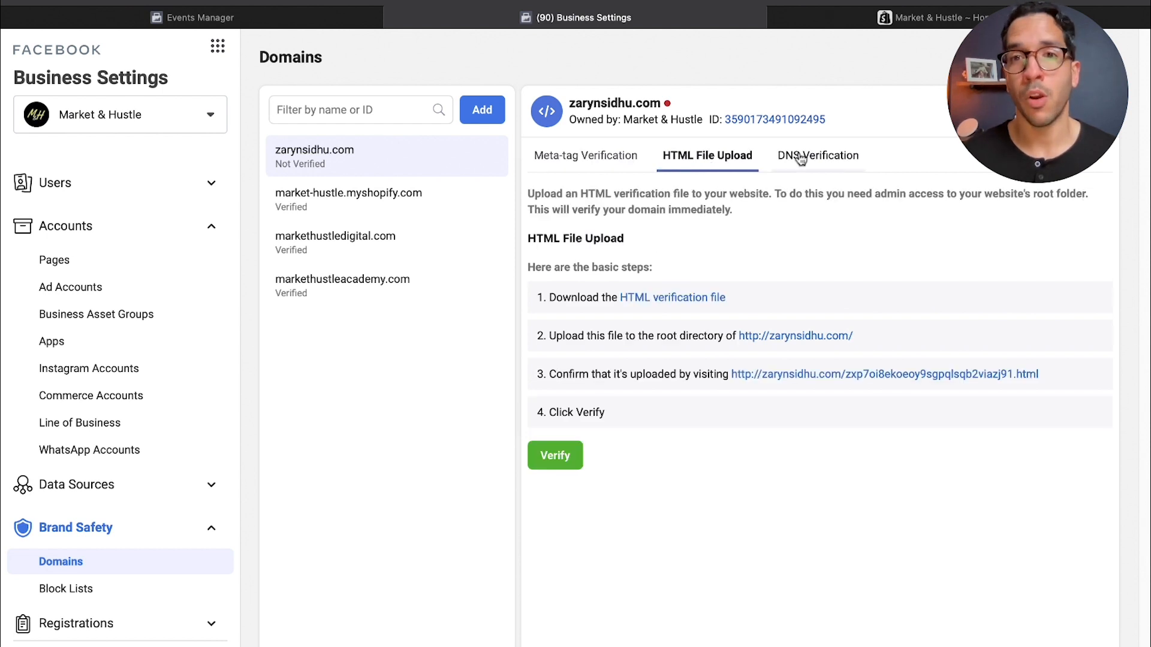
pyautogui.click(817, 154)
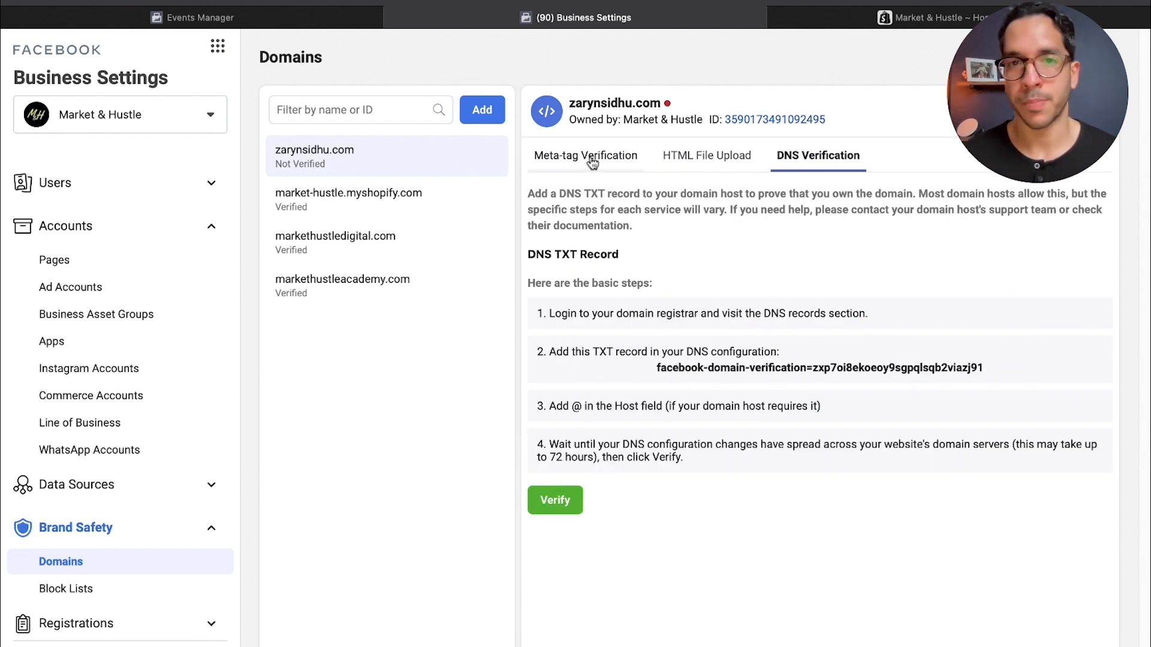
pyautogui.click(587, 156)
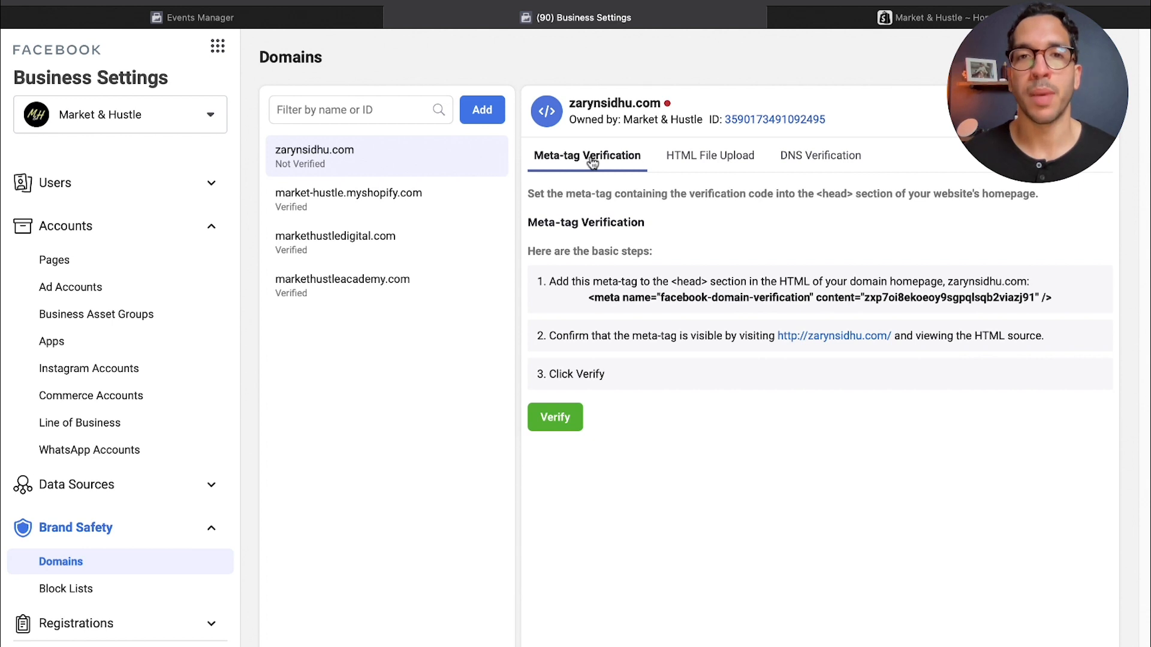
pyautogui.moveTo(708, 303)
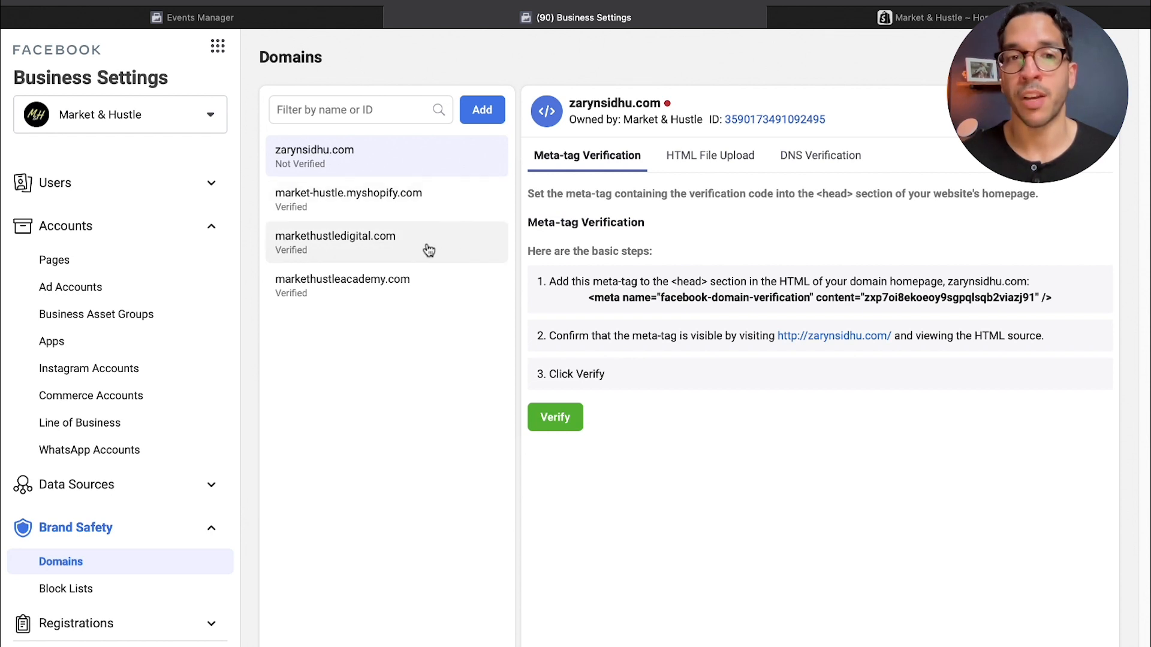
pyautogui.moveTo(433, 225)
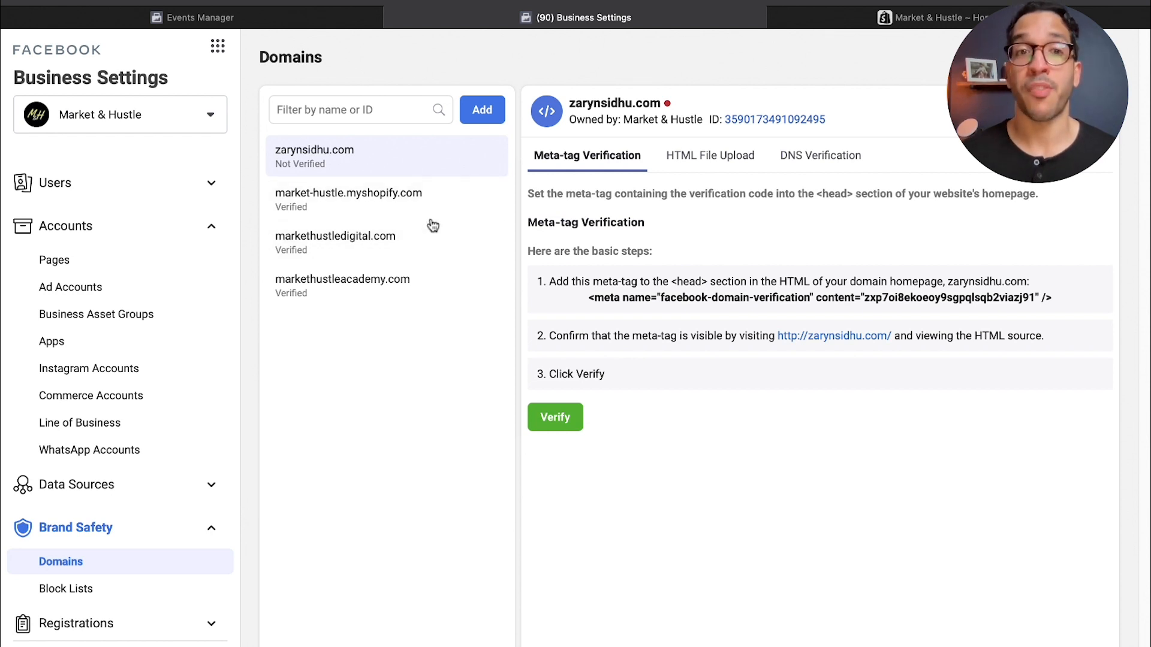
pyautogui.click(336, 243)
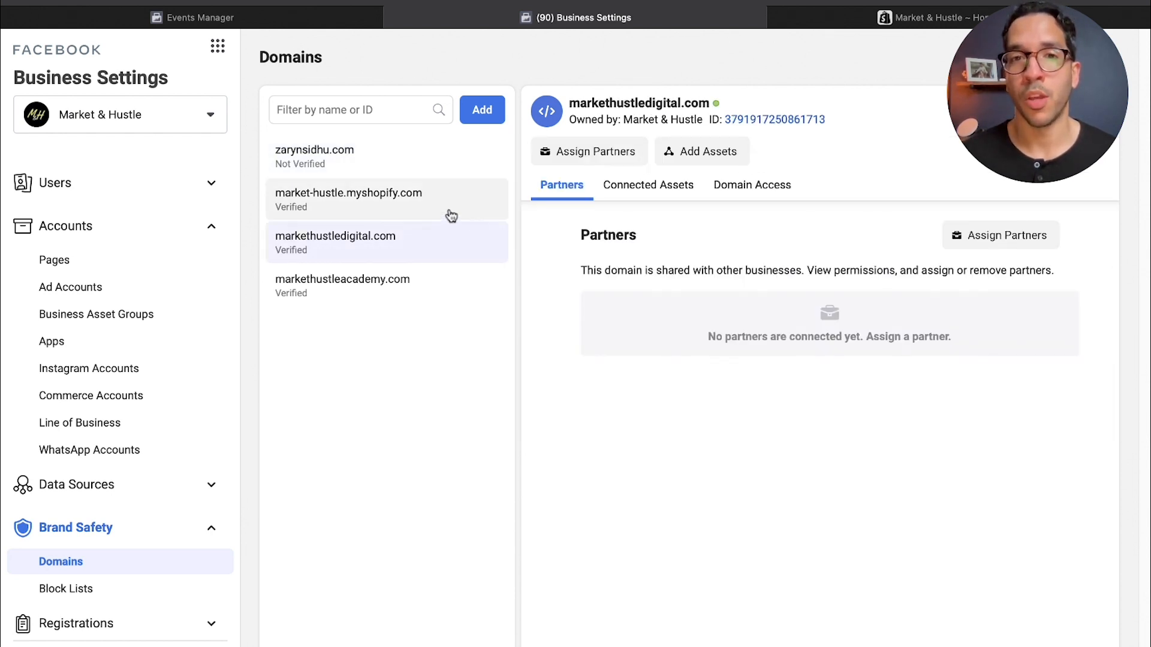
pyautogui.click(315, 150)
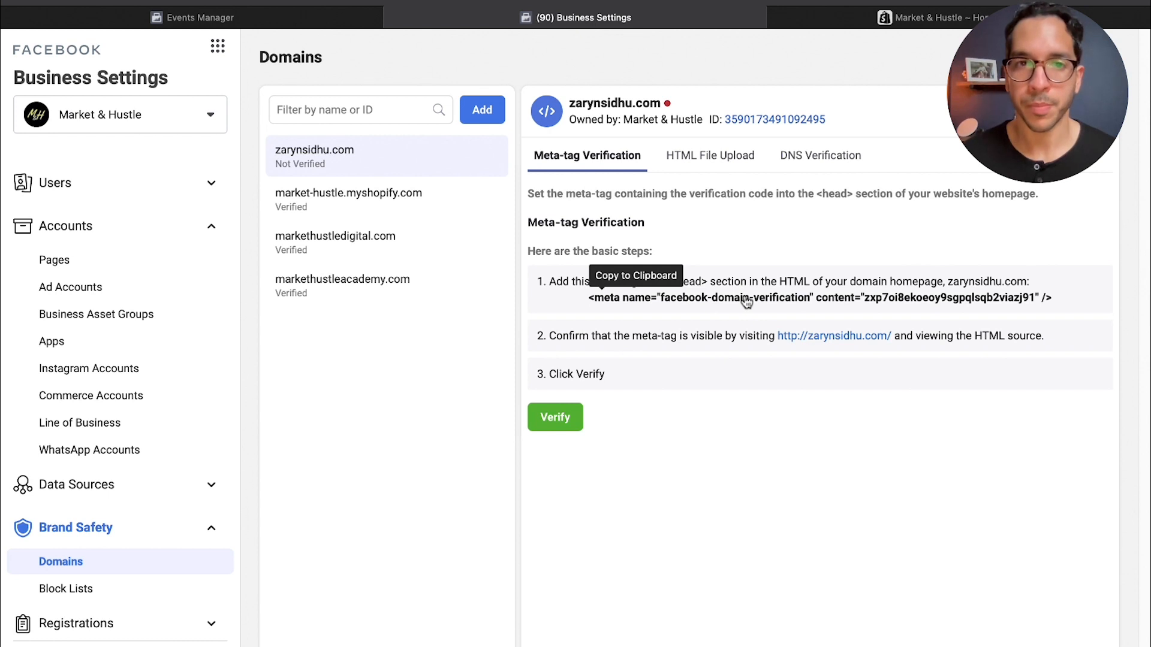
# Bring up the Shopify store's Domains overview listing primary, Shopify-managed and third-party domains.
pyautogui.click(941, 17)
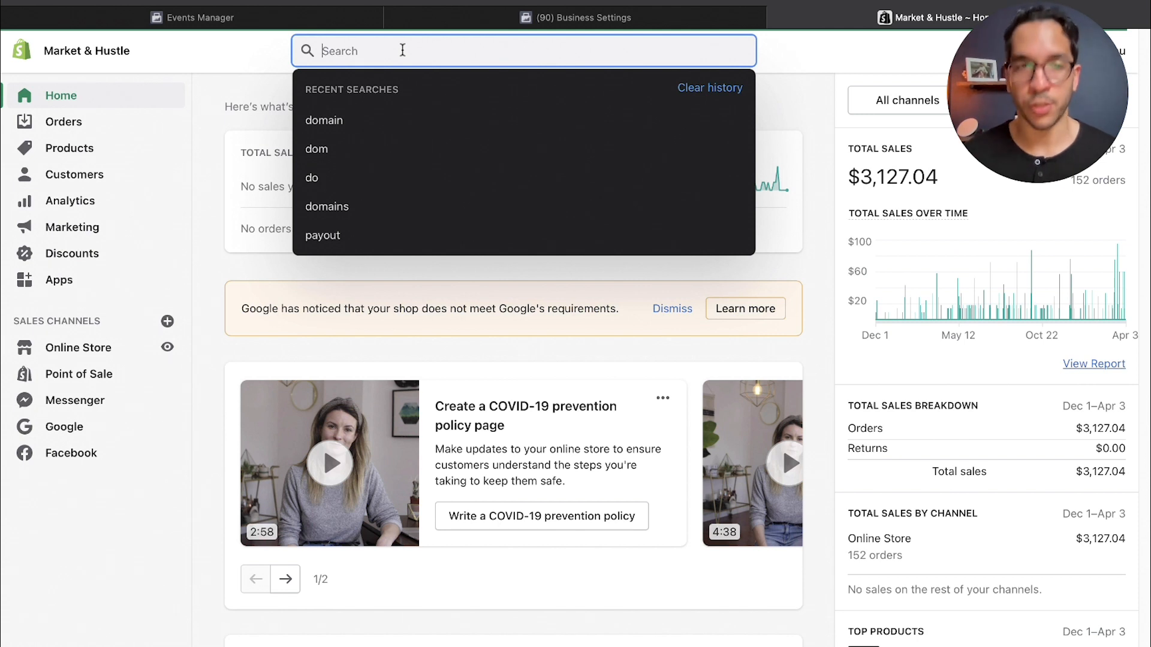
pyautogui.write('doma')
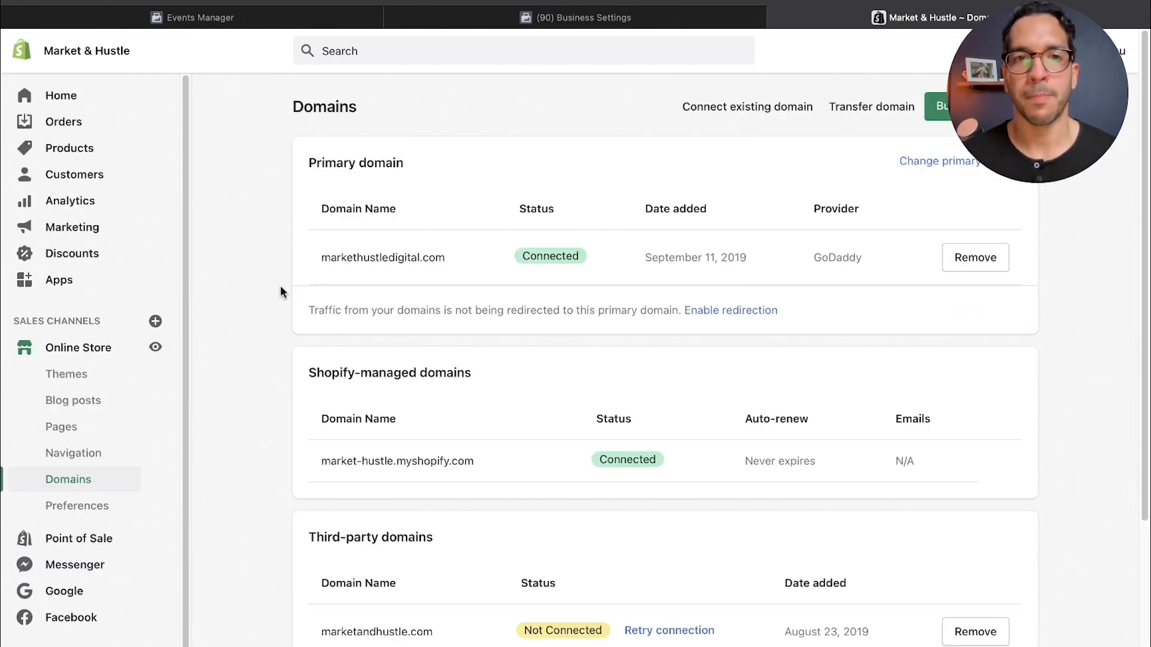
pyautogui.moveTo(383, 289)
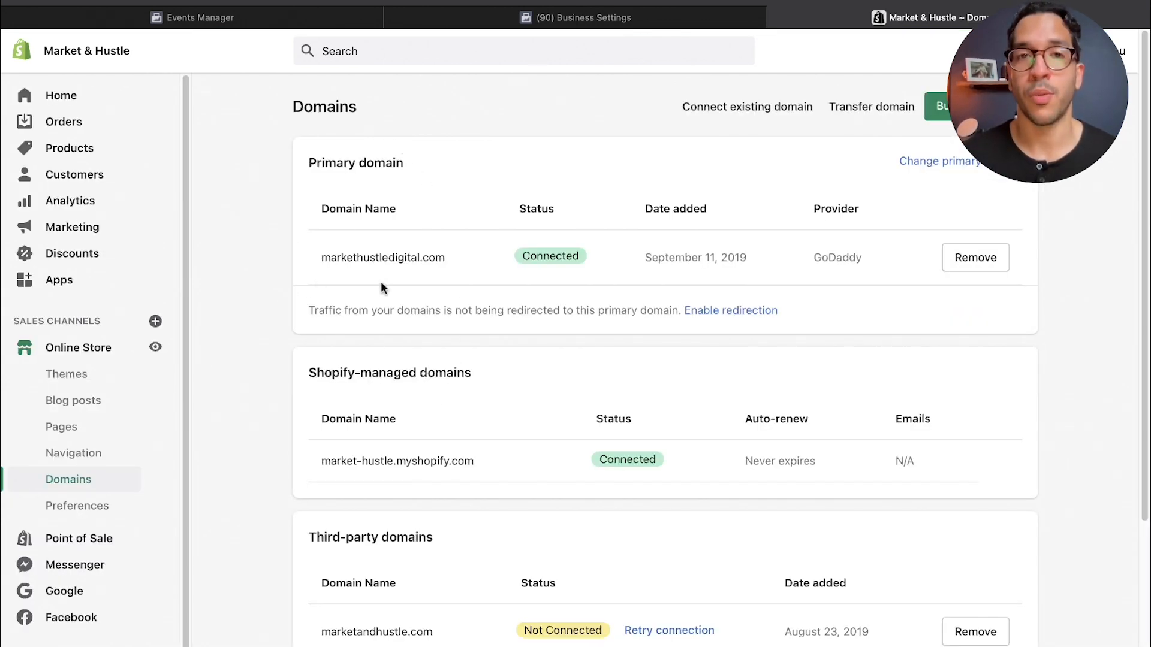
pyautogui.moveTo(480, 223)
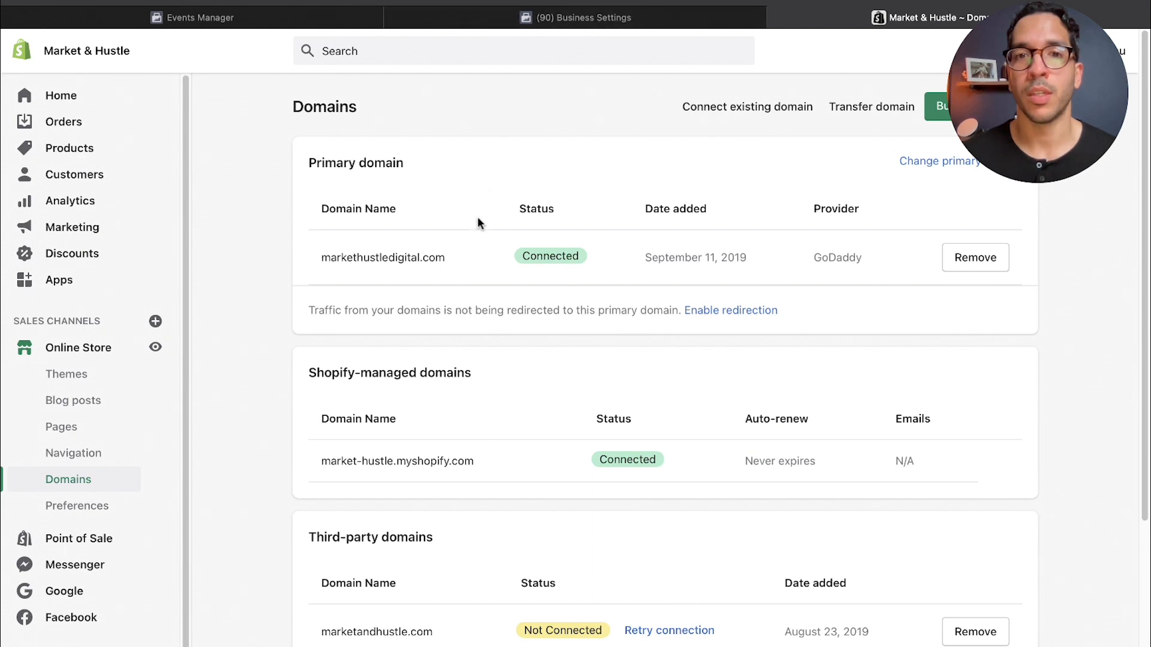
pyautogui.moveTo(417, 468)
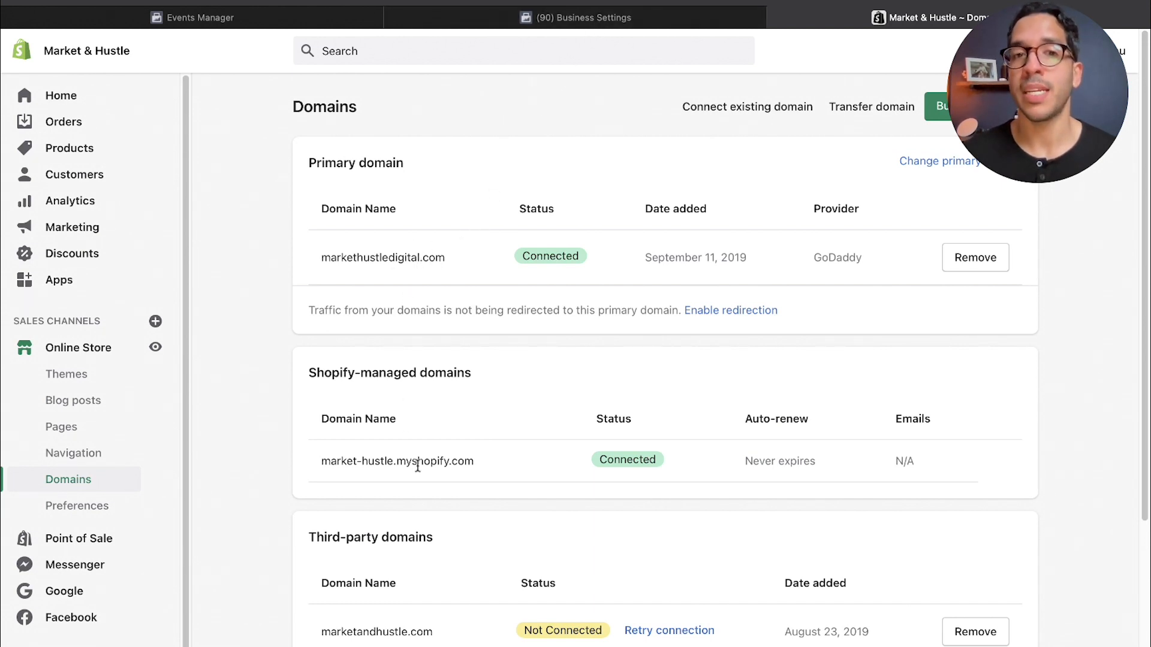
pyautogui.moveTo(468, 335)
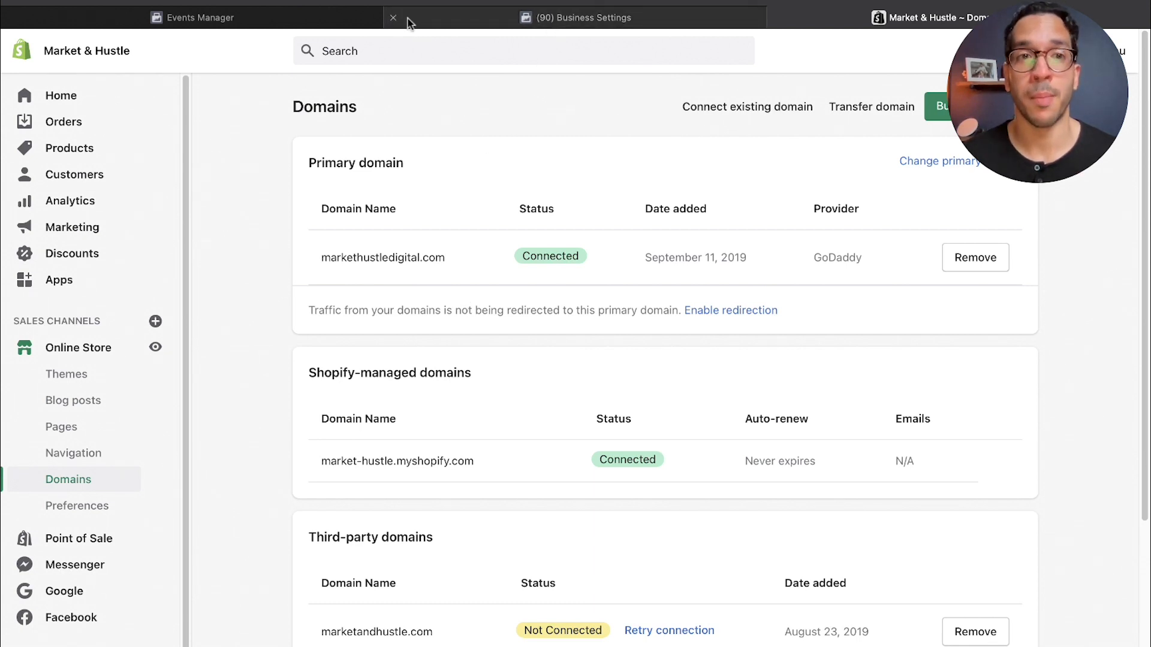
# Review the two verified Shopify domains, then show zarynsidhu.com's meta-tag verification steps.
pyautogui.click(195, 17)
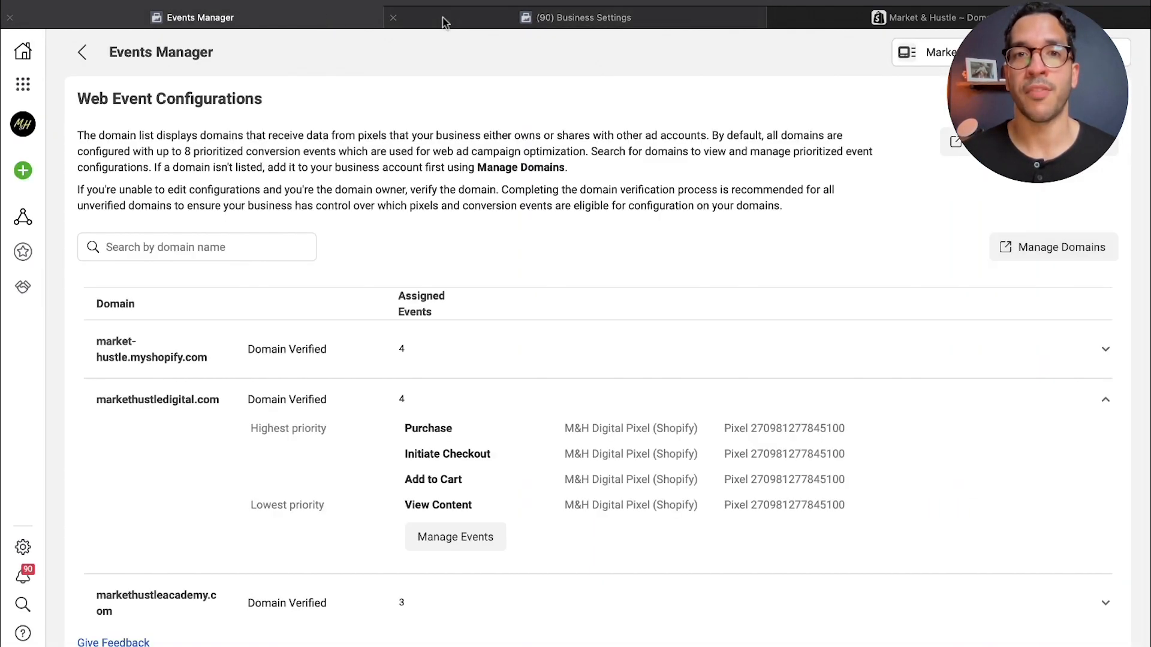
pyautogui.click(578, 17)
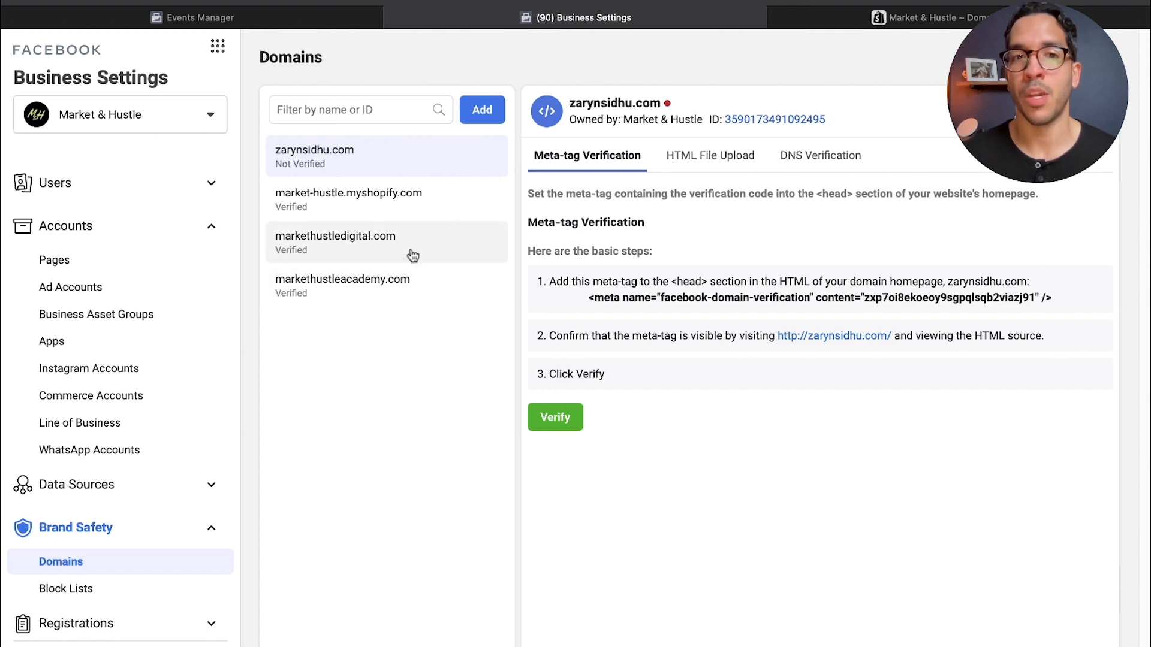
pyautogui.click(347, 199)
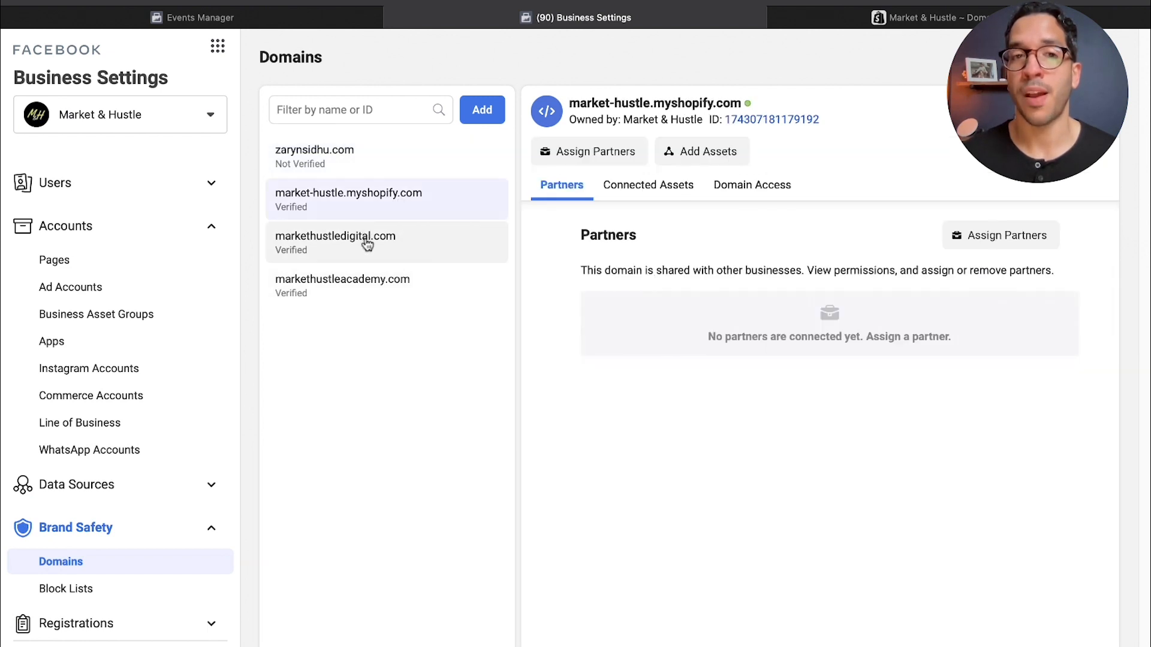
pyautogui.click(367, 242)
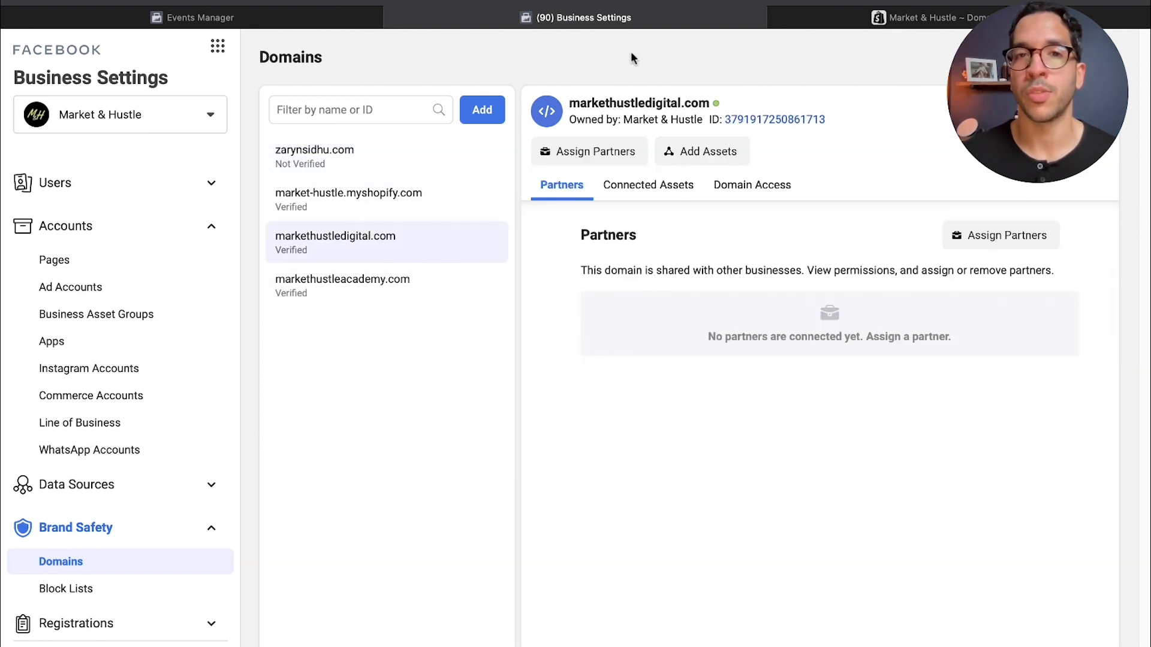
pyautogui.click(935, 18)
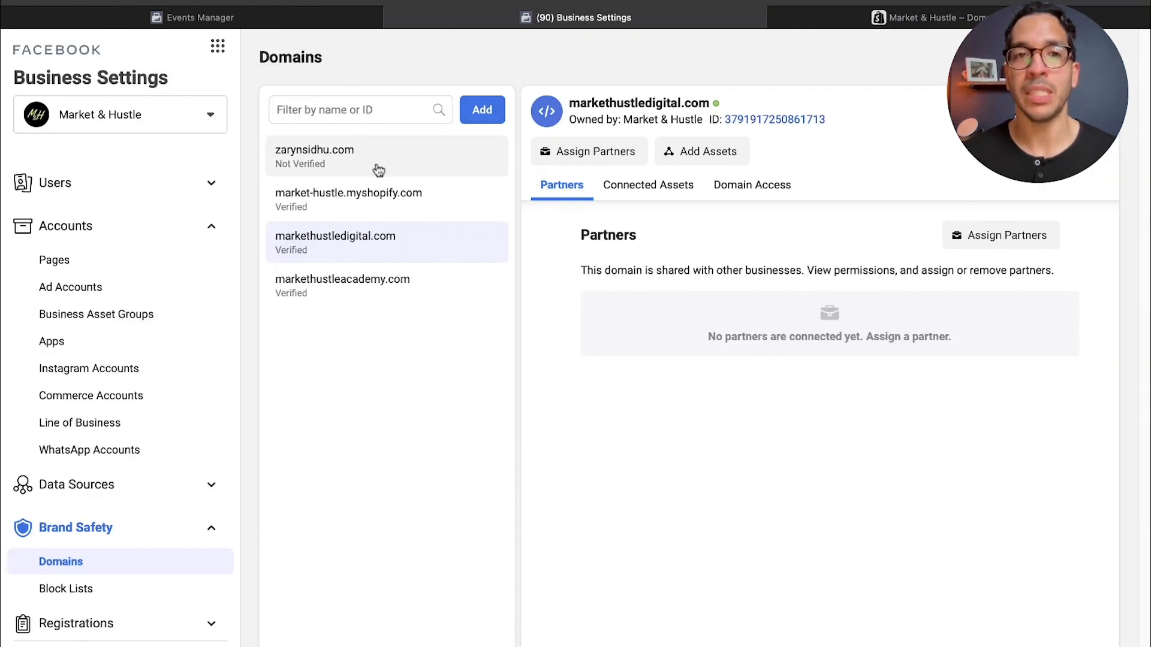
pyautogui.click(338, 156)
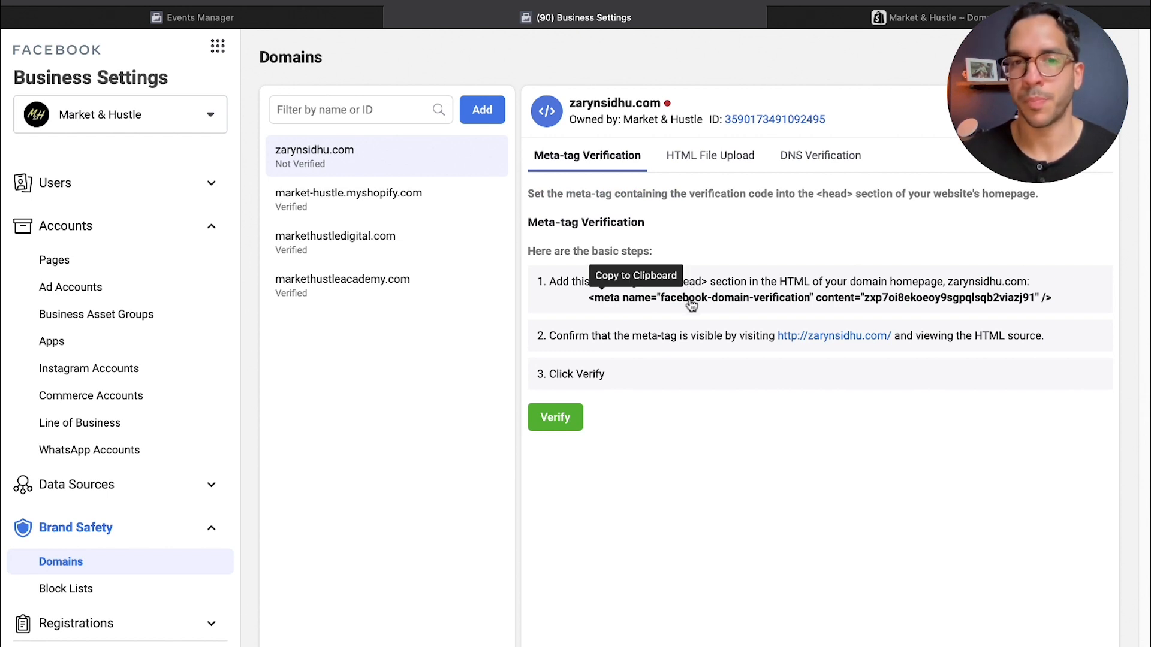
pyautogui.moveTo(876, 54)
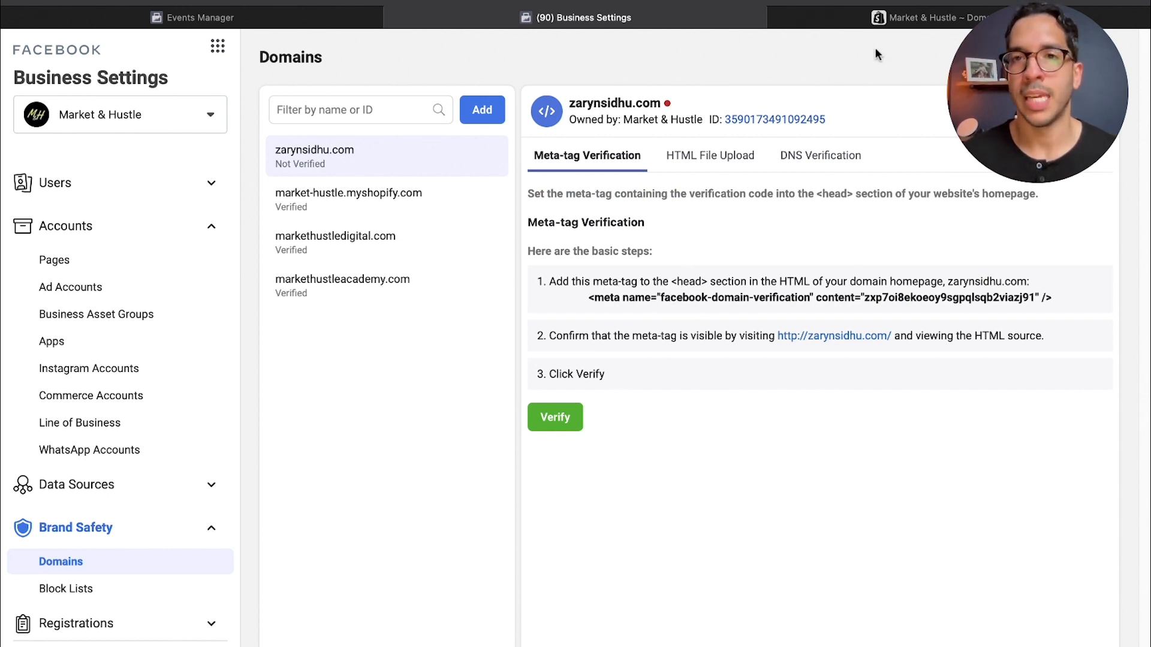
# Show the Shopify Themes page with the live Debut theme's Actions menu expanded.
pyautogui.click(934, 16)
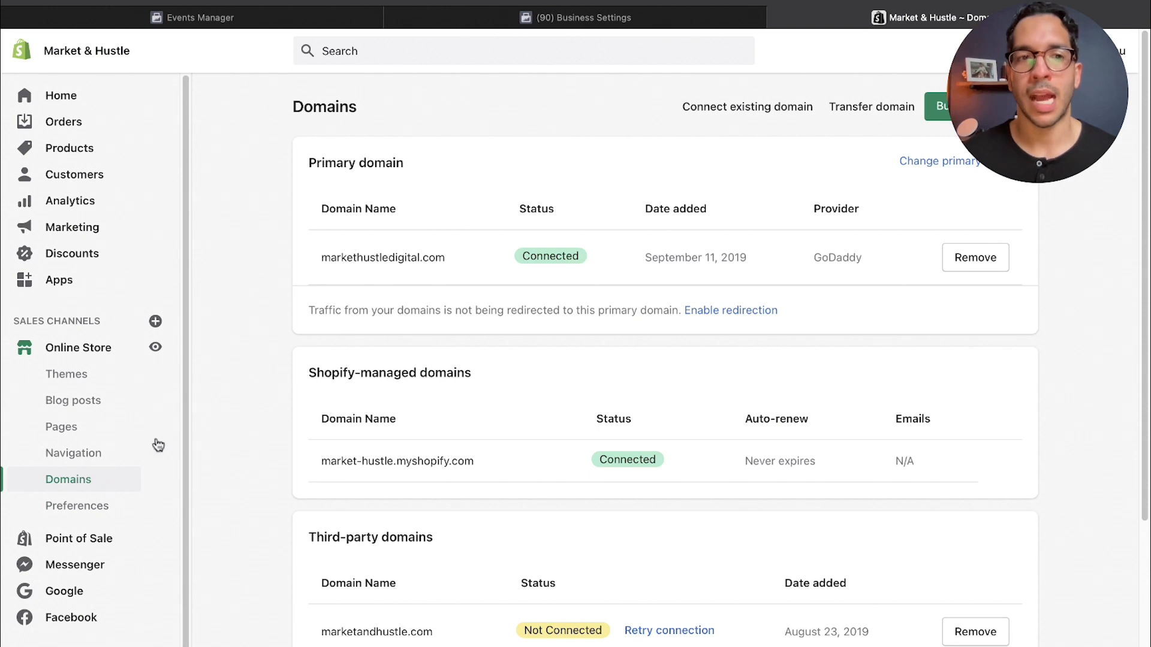
pyautogui.moveTo(86, 376)
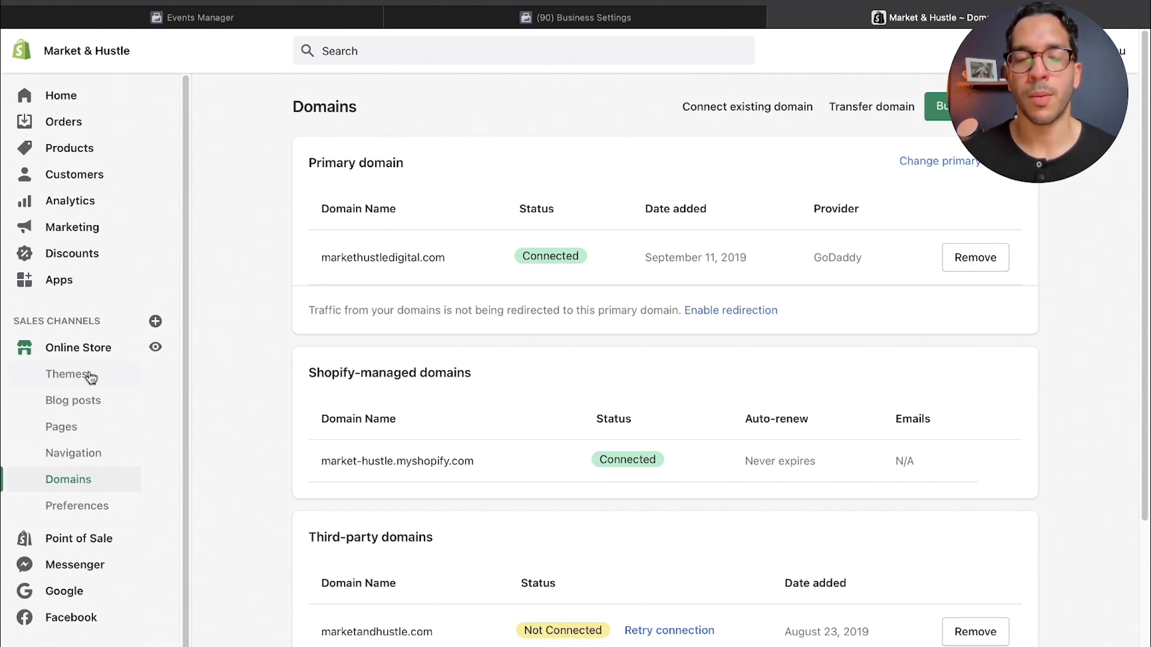
pyautogui.click(66, 374)
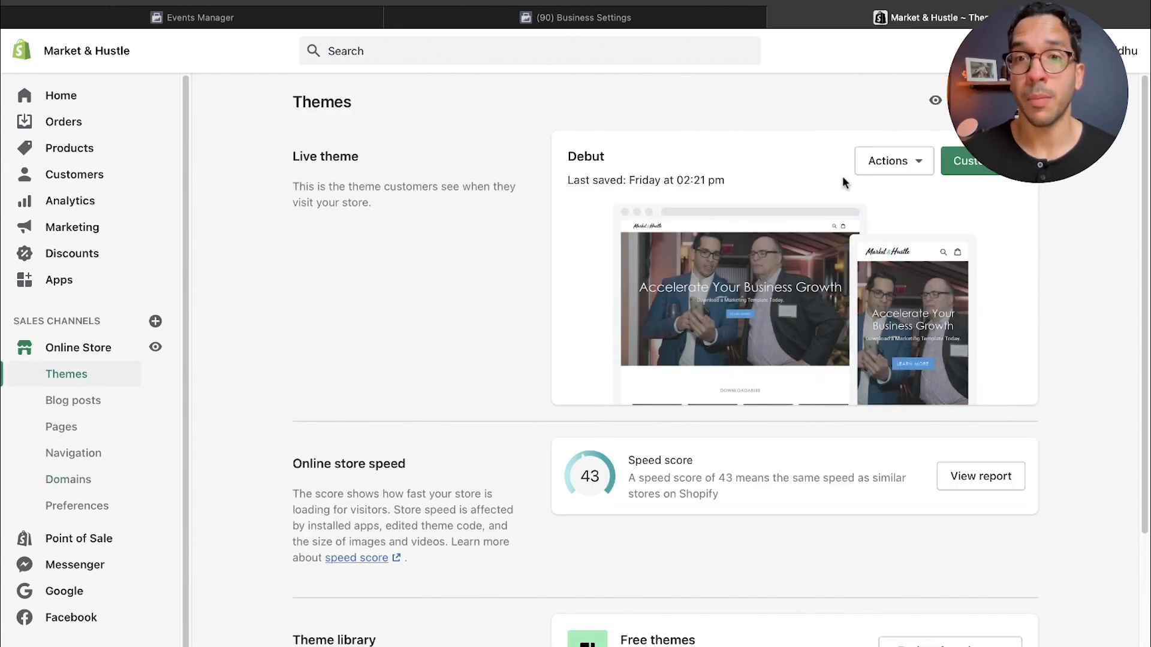
pyautogui.click(893, 161)
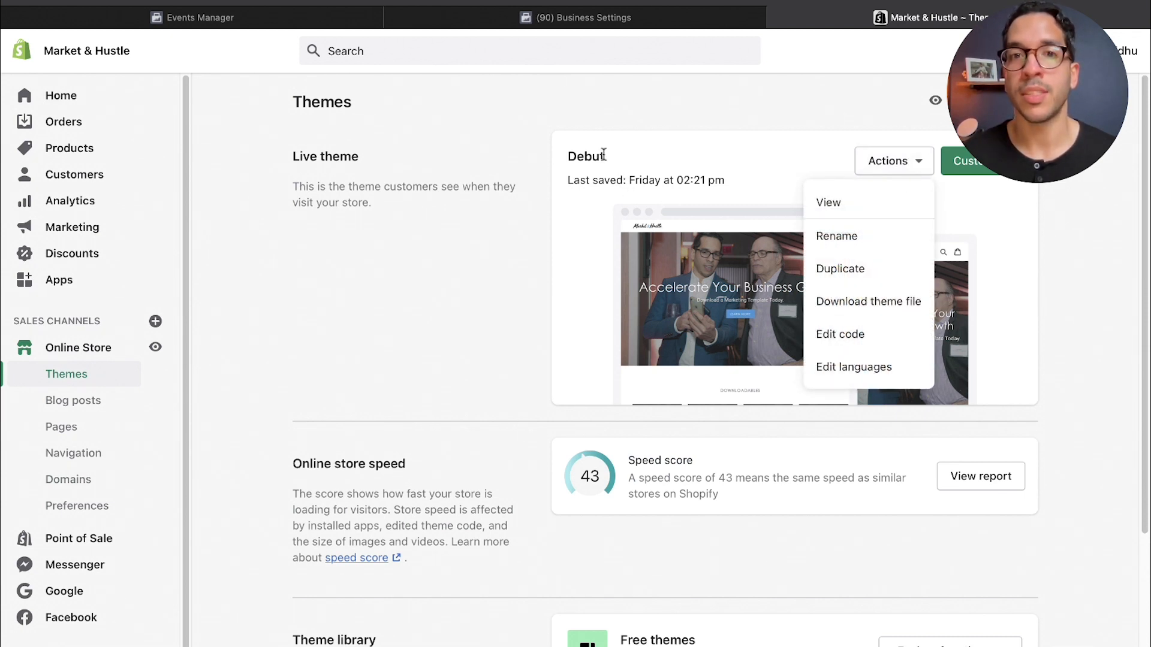
pyautogui.moveTo(849, 341)
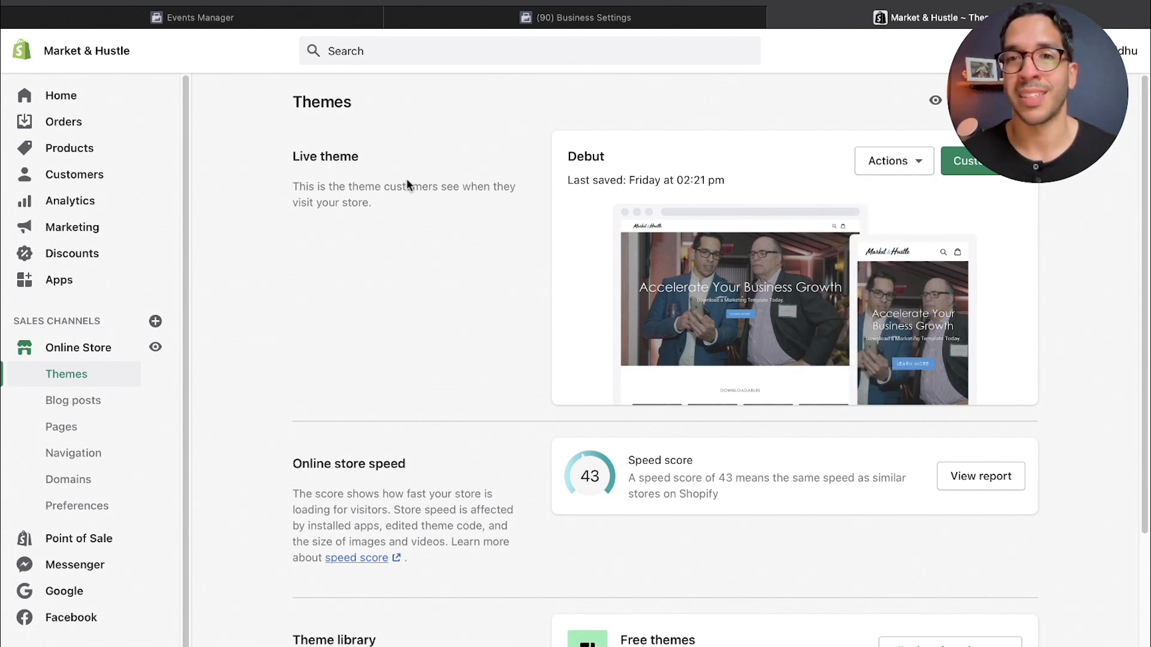
# Start editing the Debut theme's code and collapse the Templates file group.
pyautogui.click(893, 161)
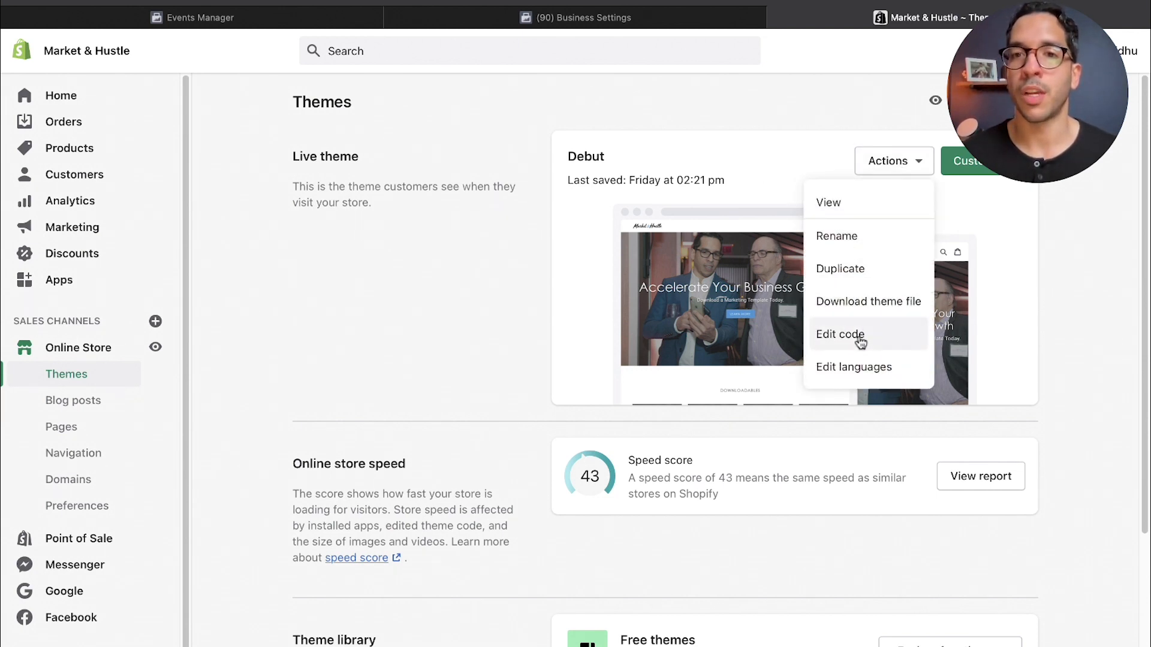
pyautogui.click(840, 335)
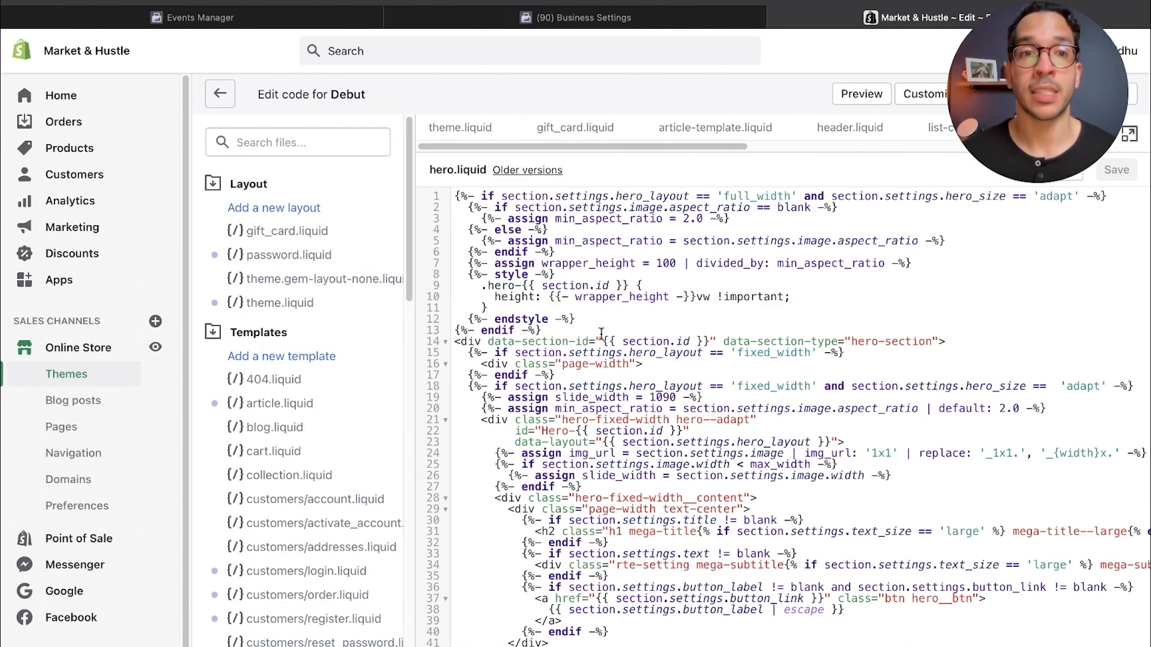
pyautogui.moveTo(214, 336)
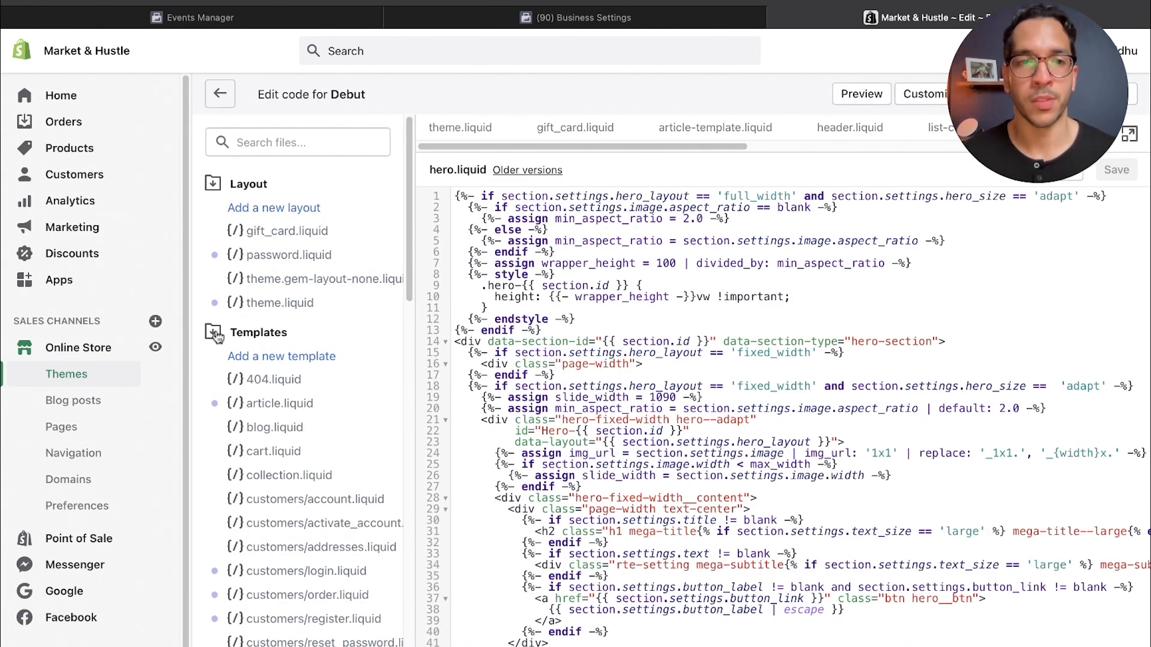
pyautogui.click(213, 333)
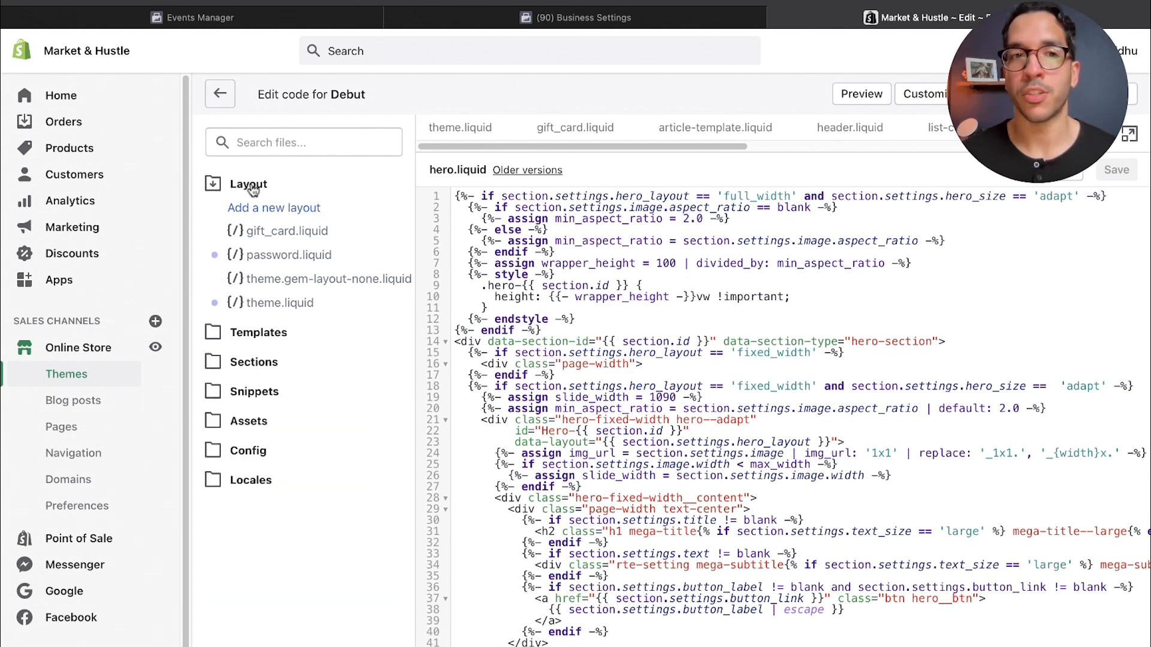
pyautogui.moveTo(294, 307)
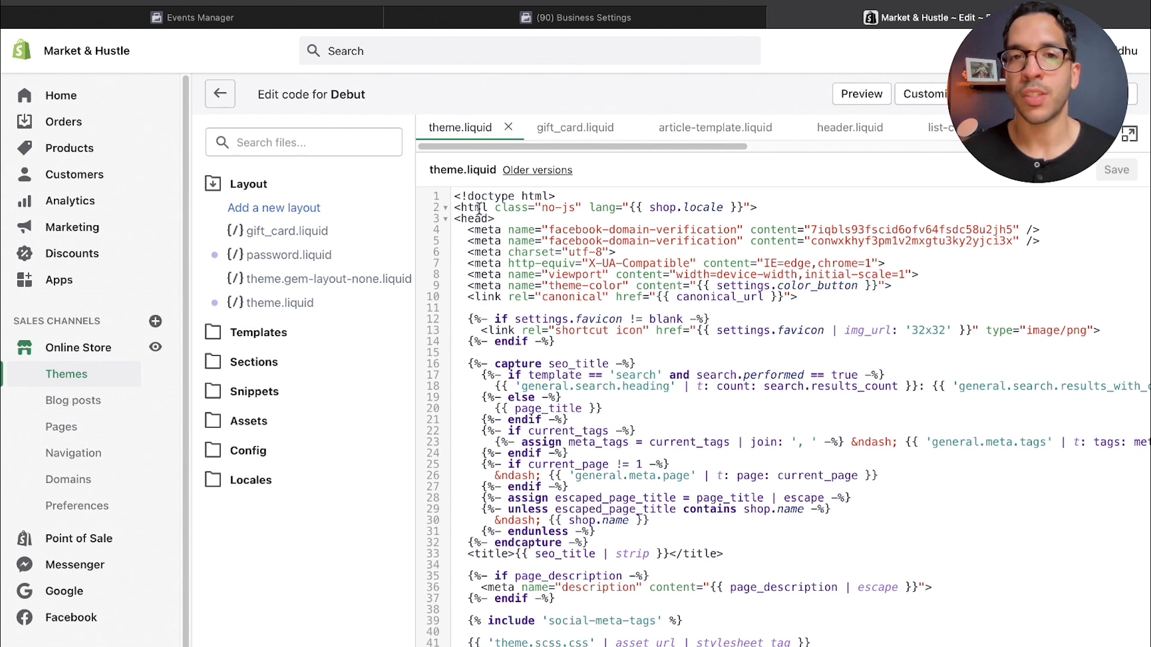
pyautogui.doubleClick(472, 218)
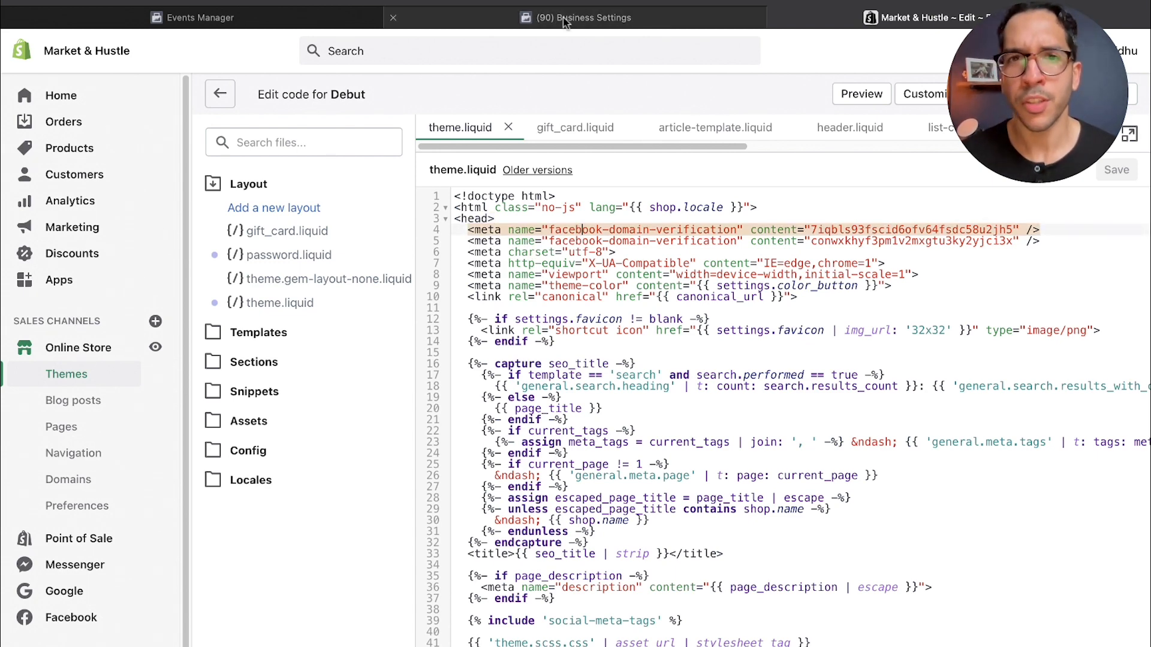
# Copy the zarynsidhu.com meta-tag and attempt verification, which reports Domain Verification Failed.
pyautogui.click(584, 17)
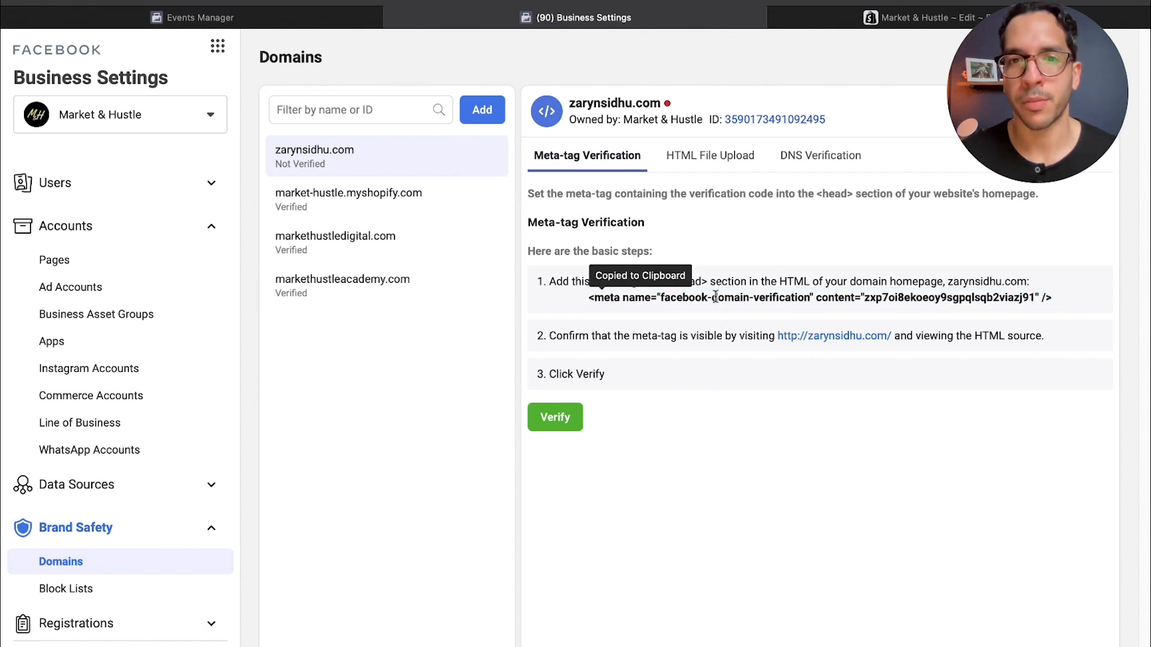
pyautogui.click(941, 18)
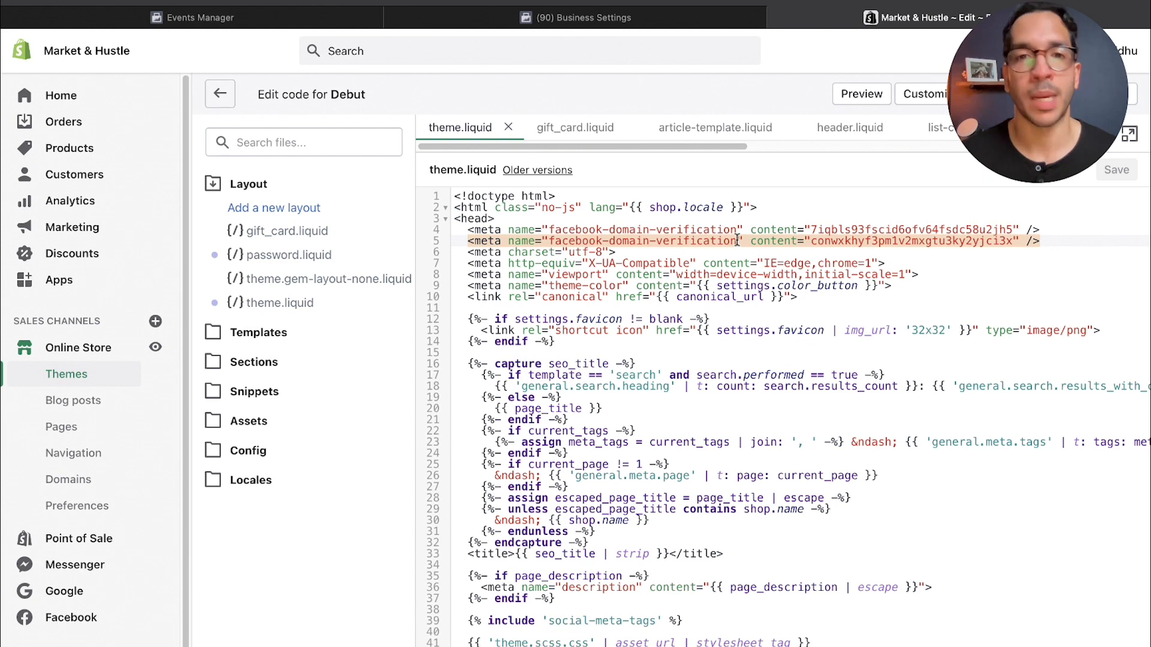
pyautogui.click(576, 17)
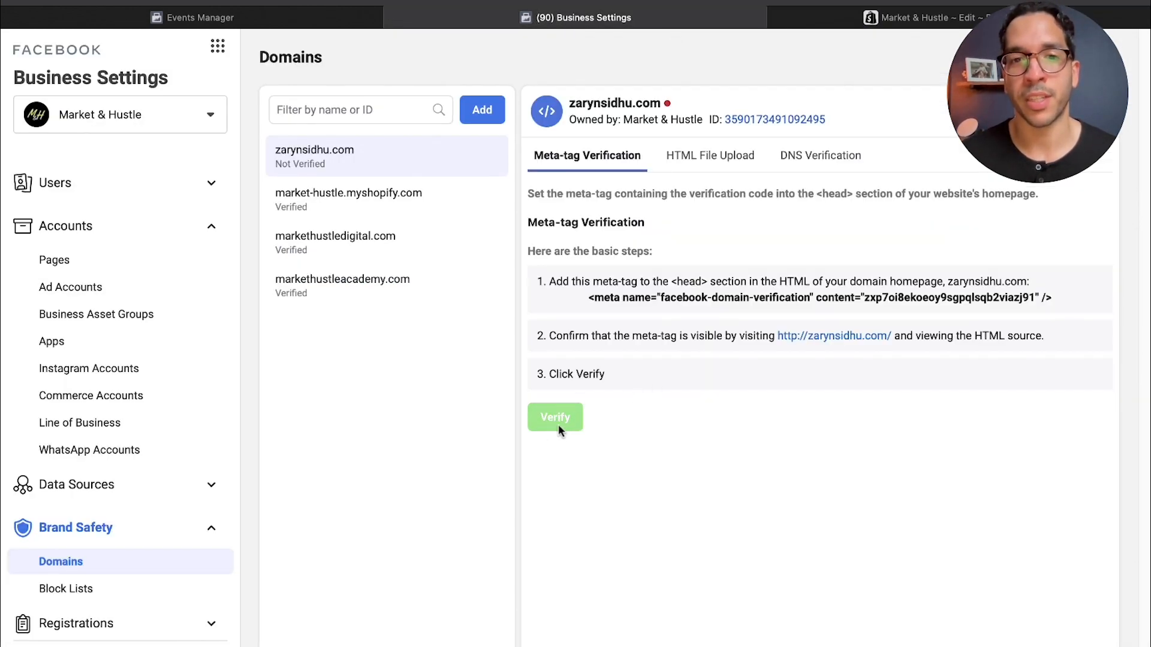
pyautogui.moveTo(548, 456)
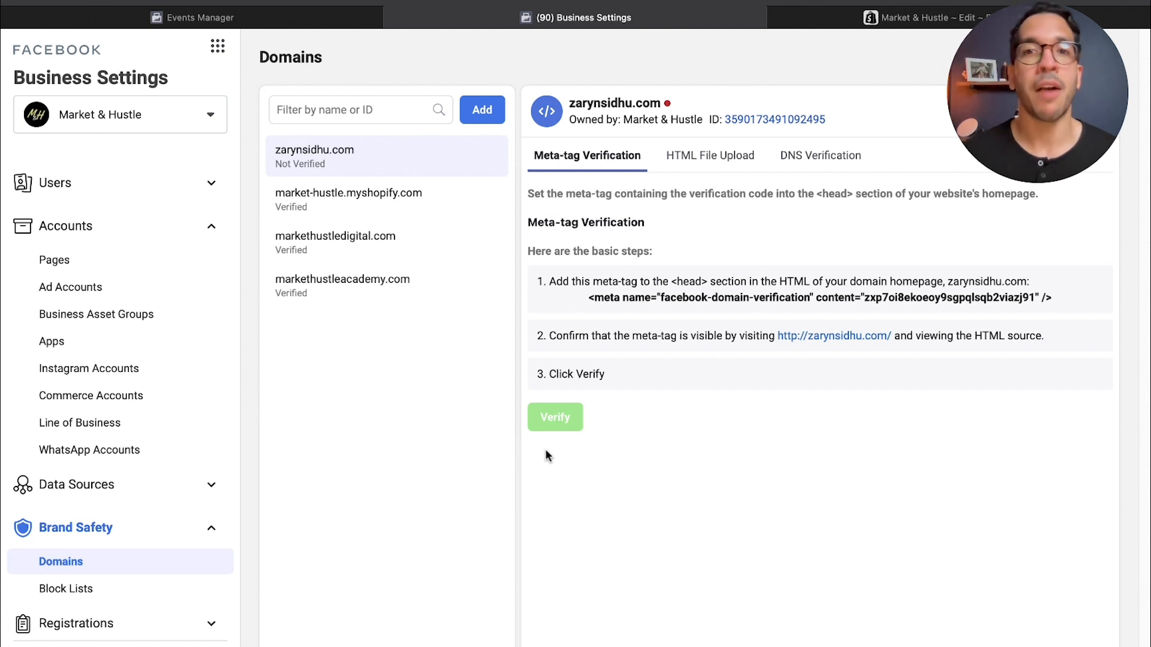
pyautogui.click(555, 417)
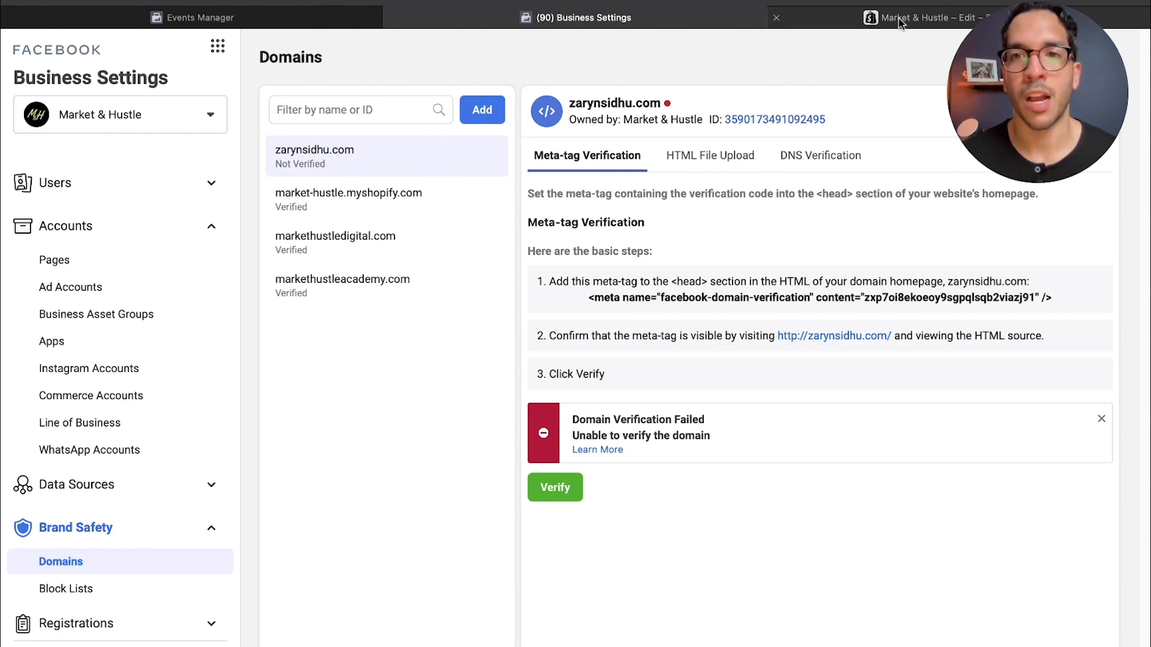
pyautogui.click(921, 17)
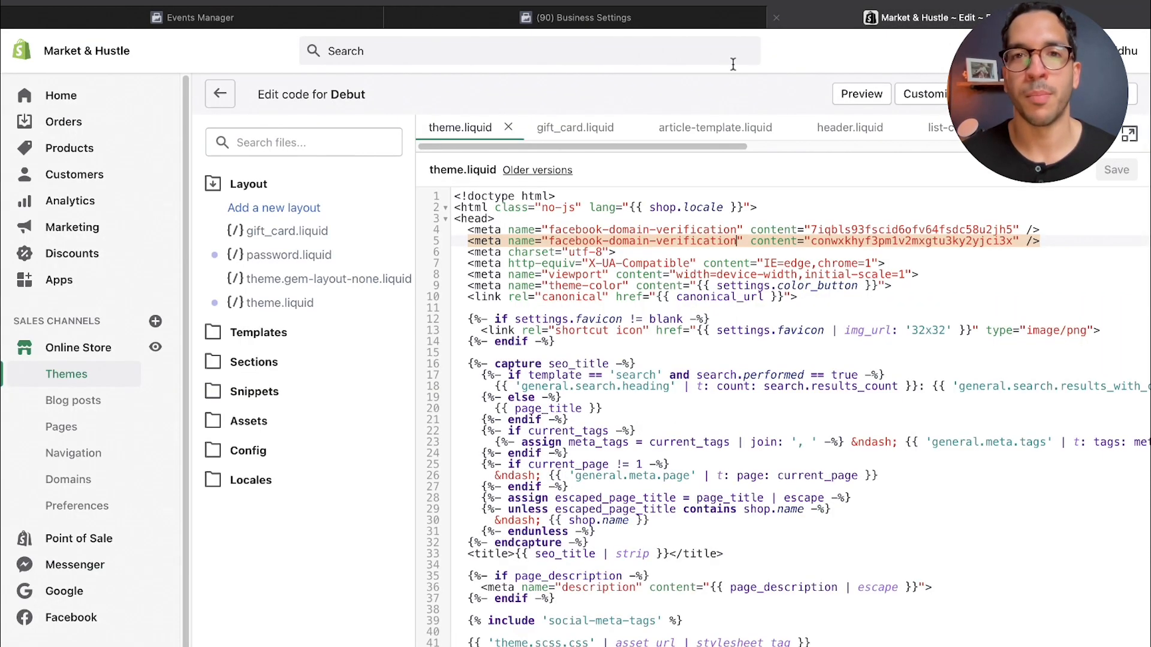
pyautogui.click(576, 17)
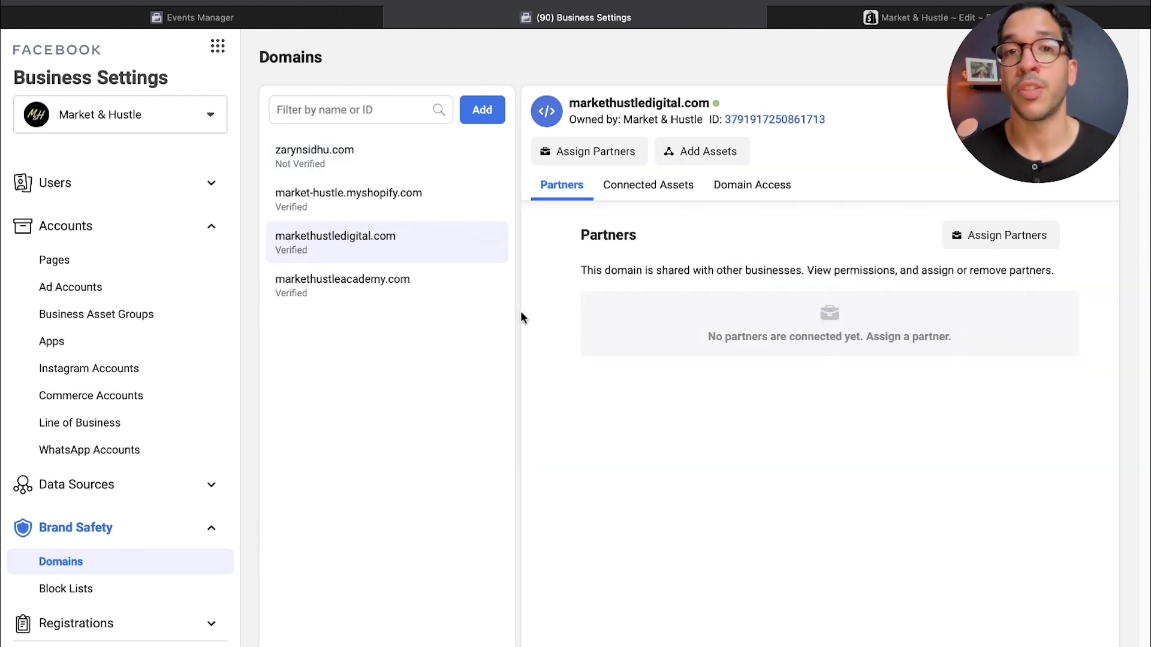
pyautogui.moveTo(665, 191)
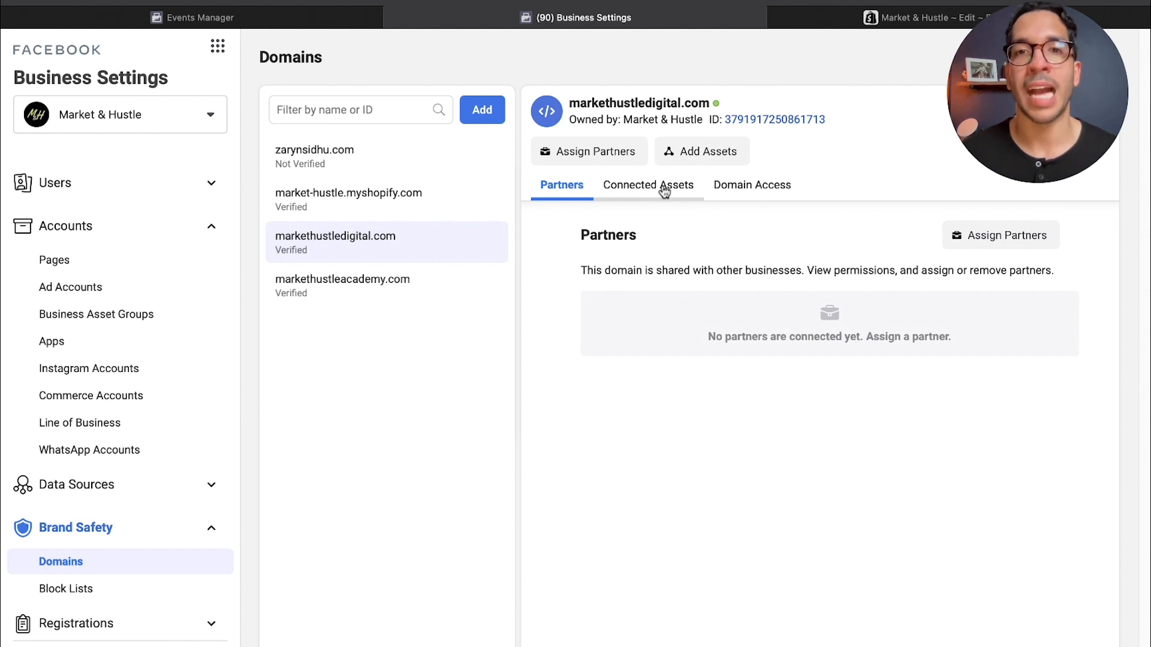
# Review markethustledigital.com's connected assets, then reopen zarynsidhu.com's failed meta-tag verification.
pyautogui.click(648, 184)
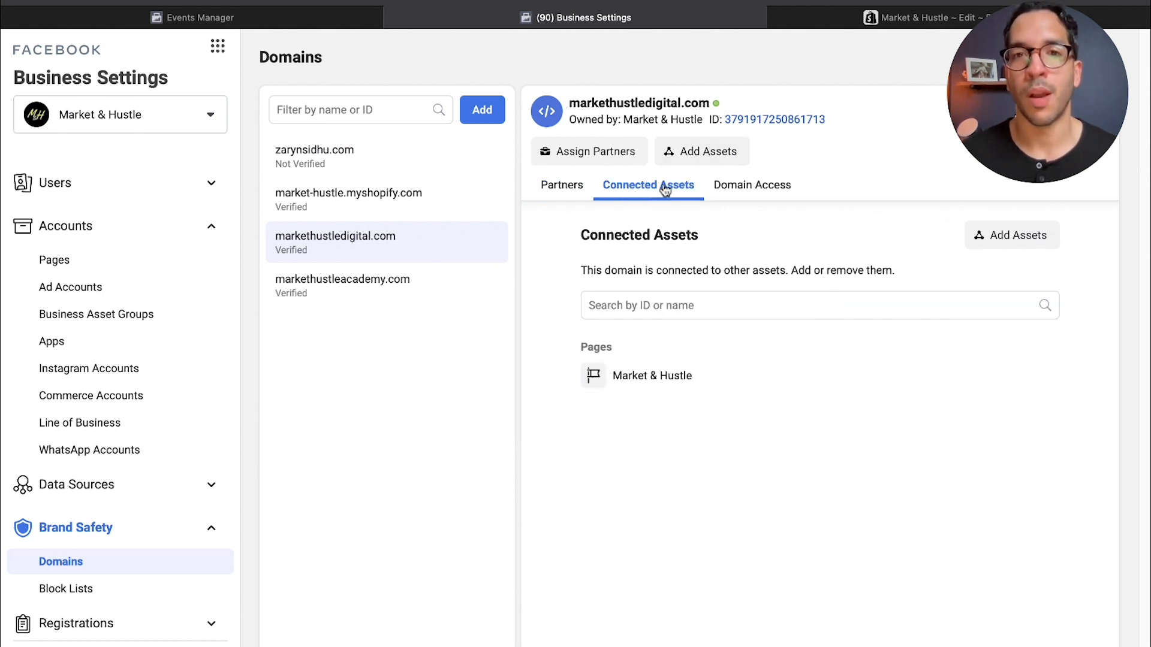
pyautogui.moveTo(768, 192)
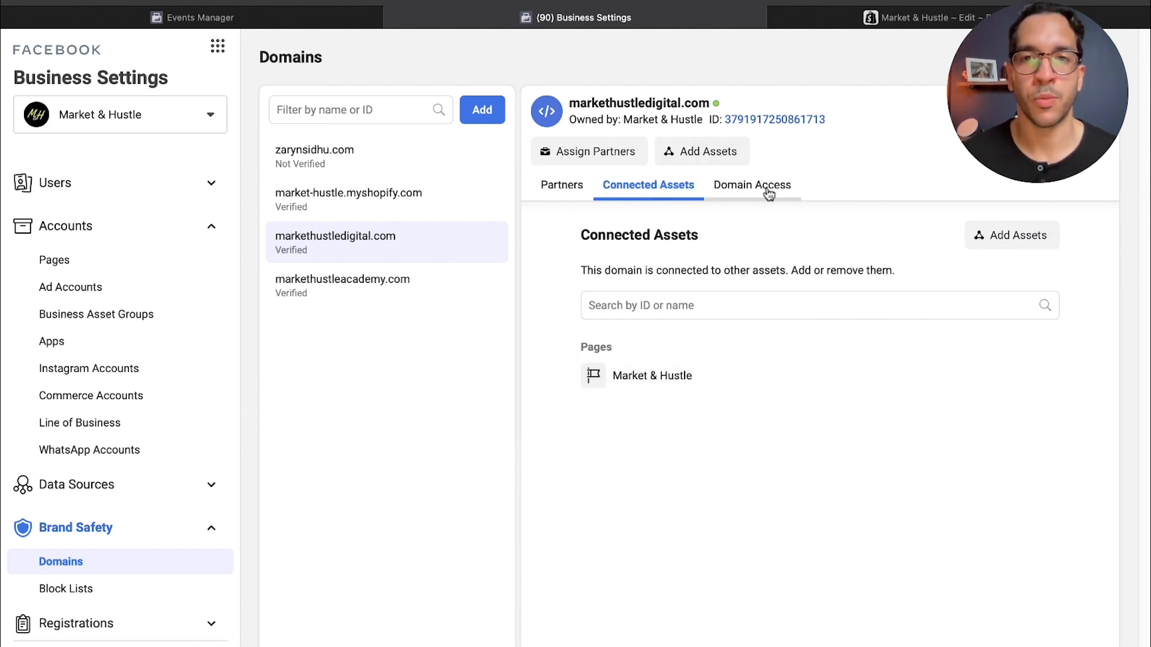
pyautogui.moveTo(745, 190)
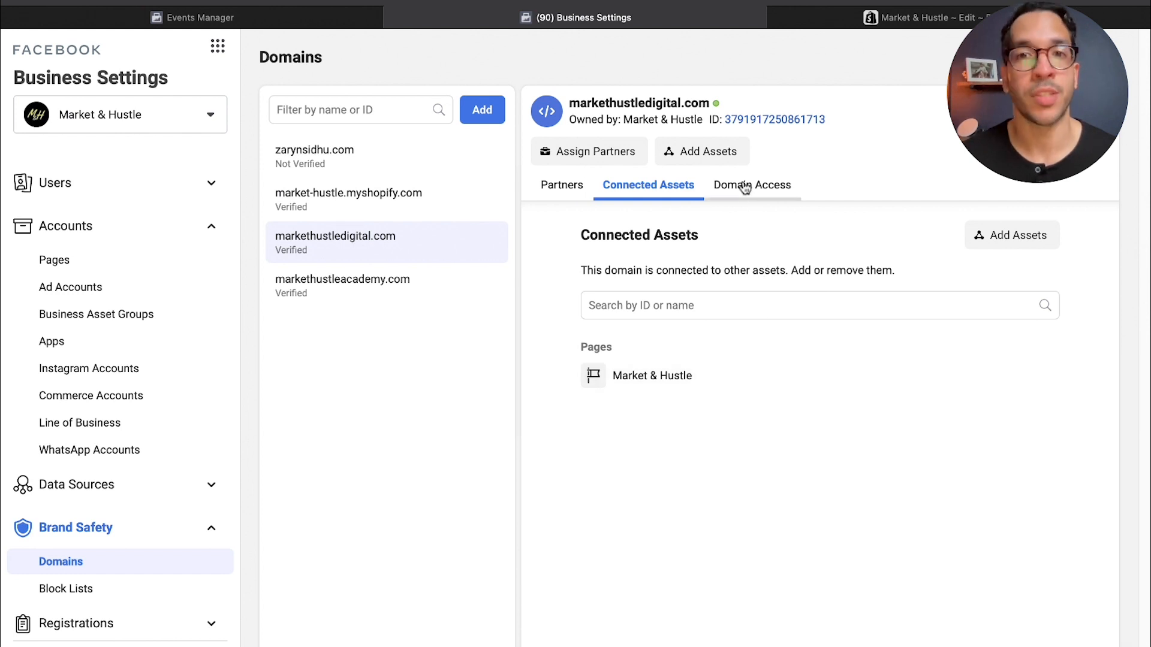
pyautogui.moveTo(451, 333)
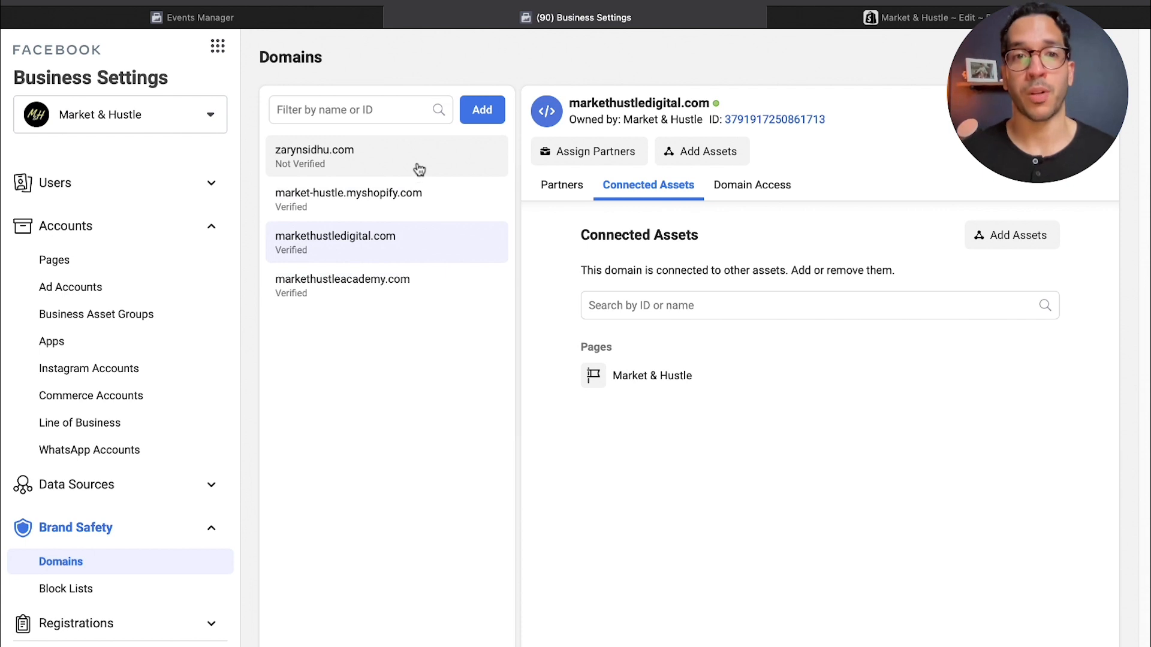
pyautogui.click(314, 156)
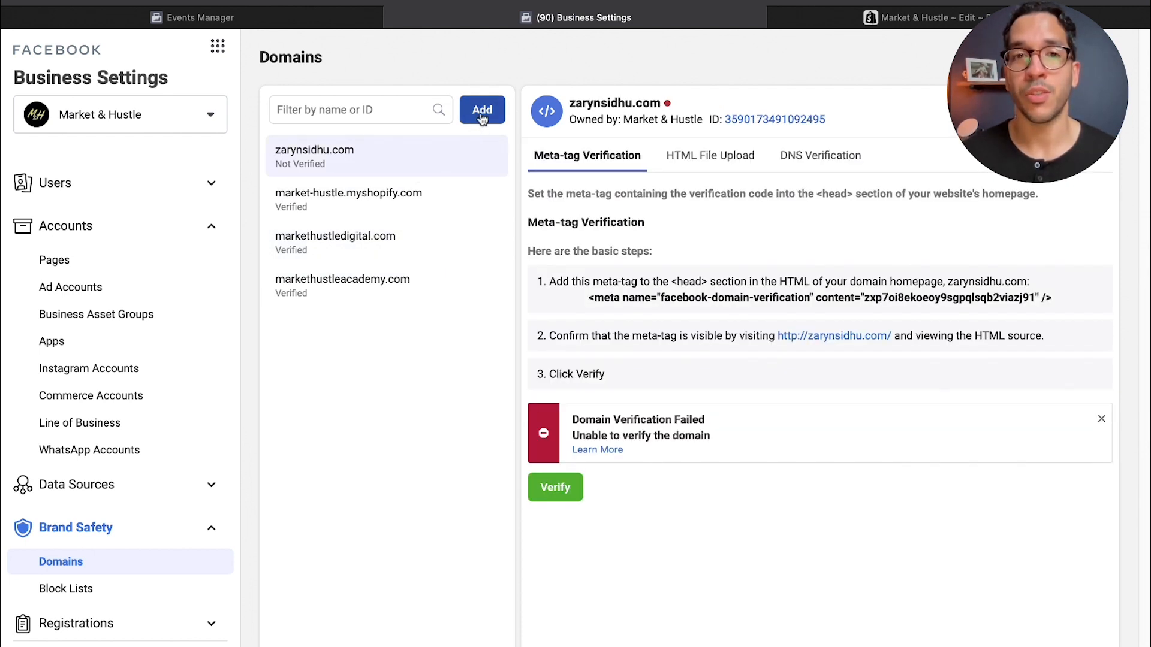
# Glance at Web Event Configurations, then compare the DNS TXT record and meta-tag verification methods for the domain.
pyautogui.click(203, 16)
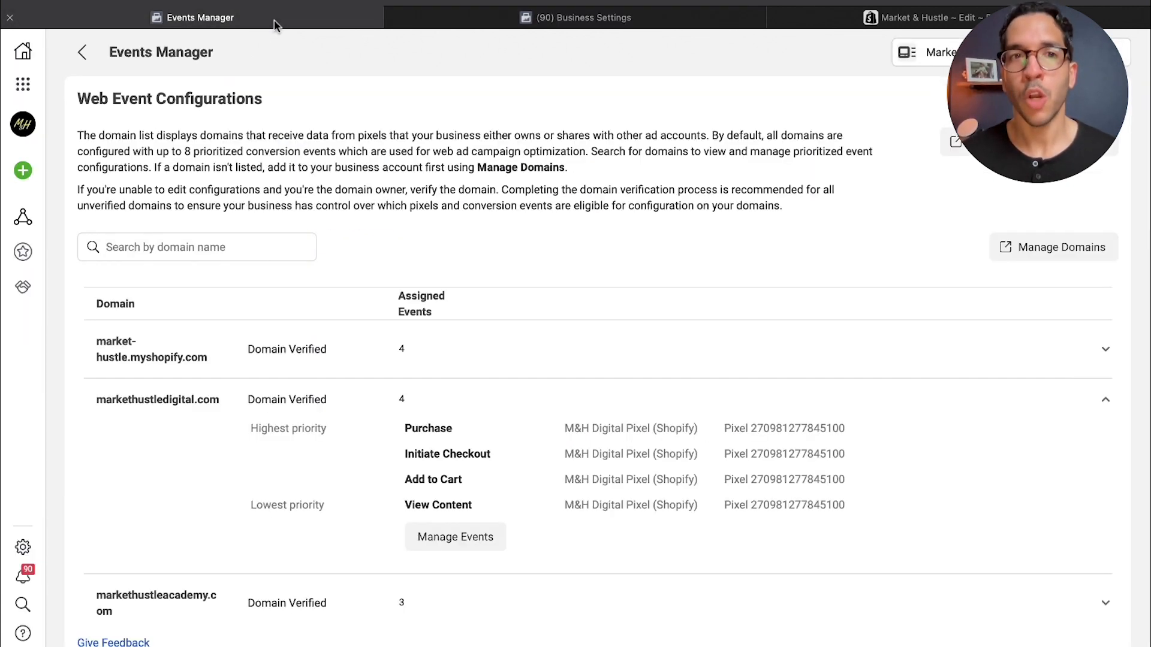
pyautogui.moveTo(334, 547)
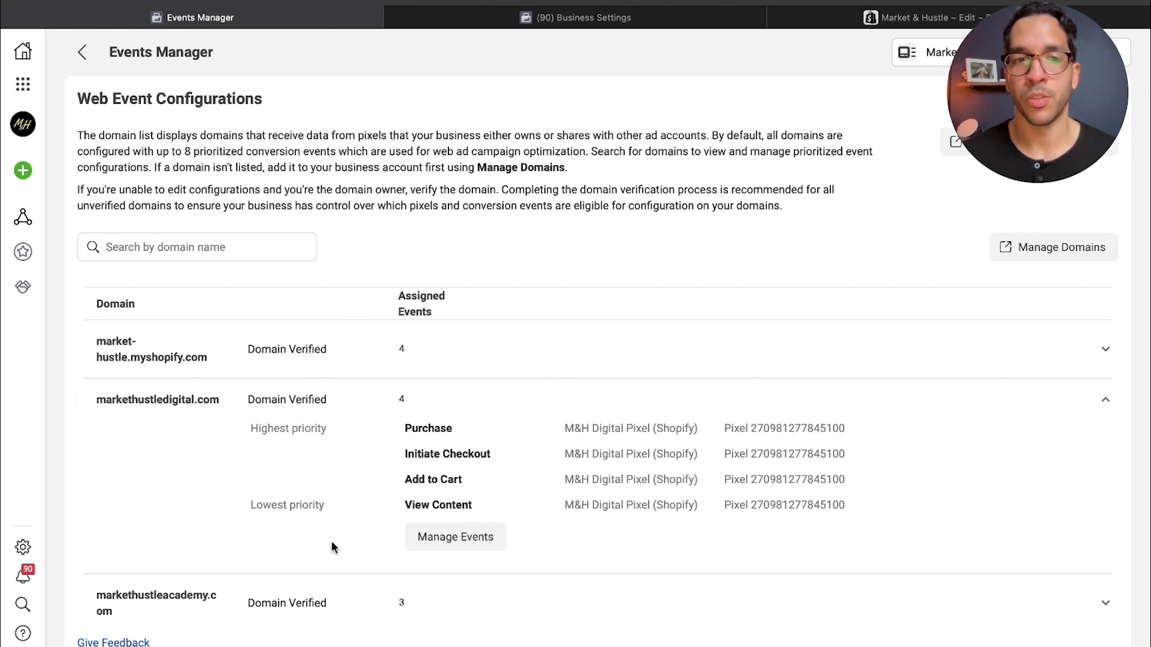
pyautogui.click(576, 17)
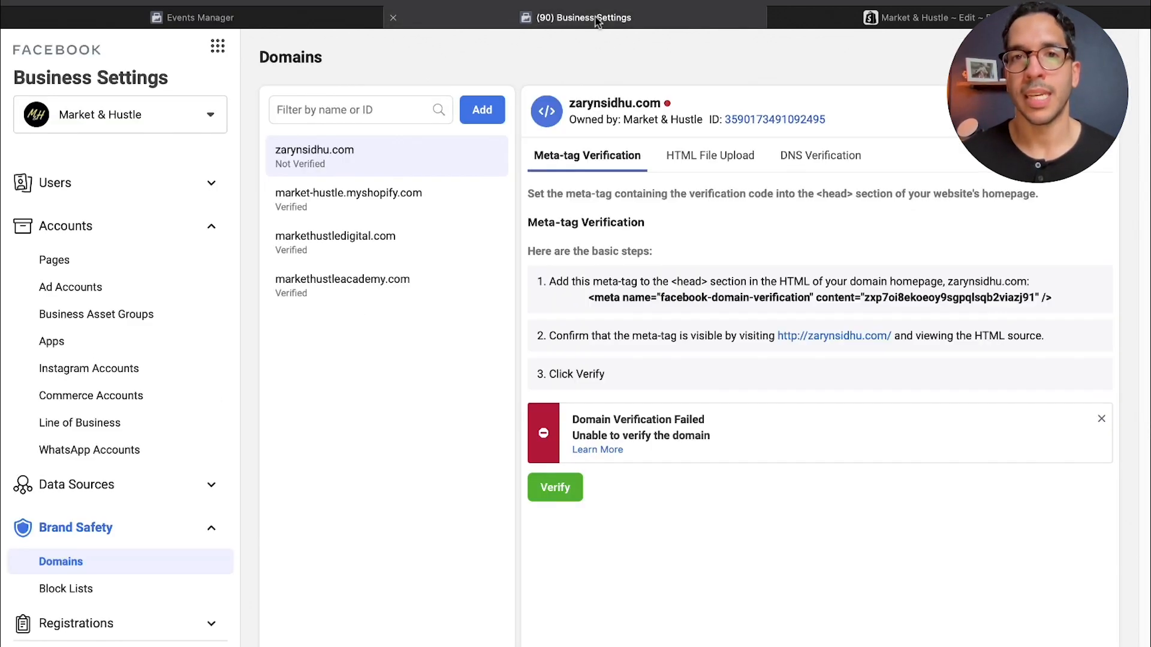
pyautogui.moveTo(753, 299)
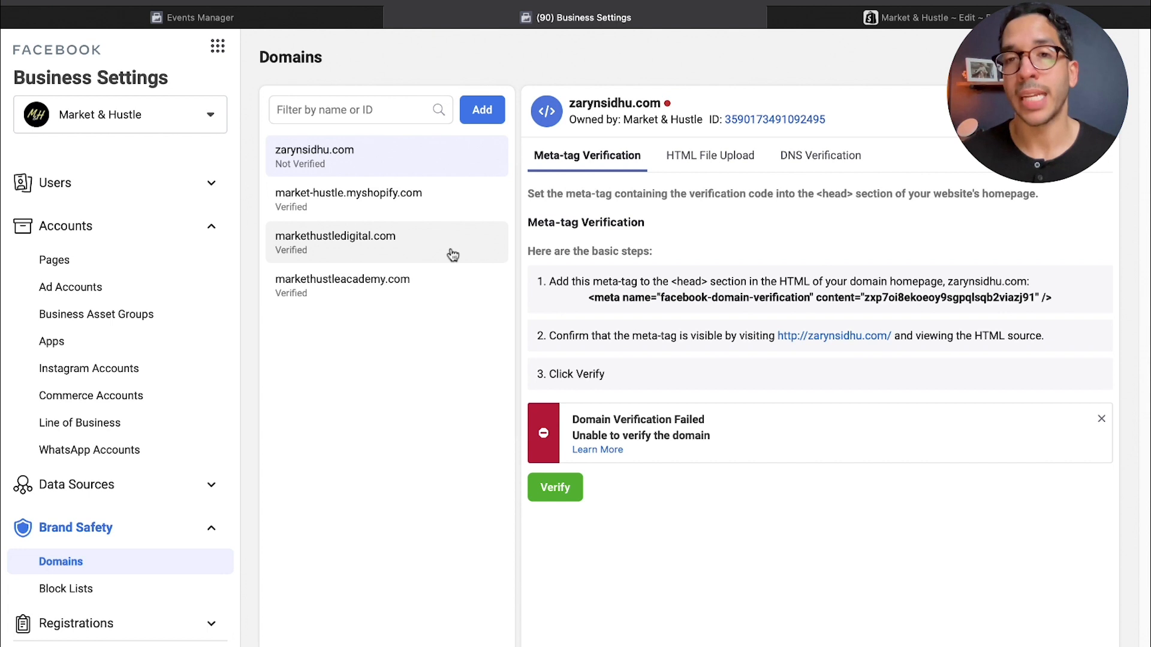
pyautogui.moveTo(811, 158)
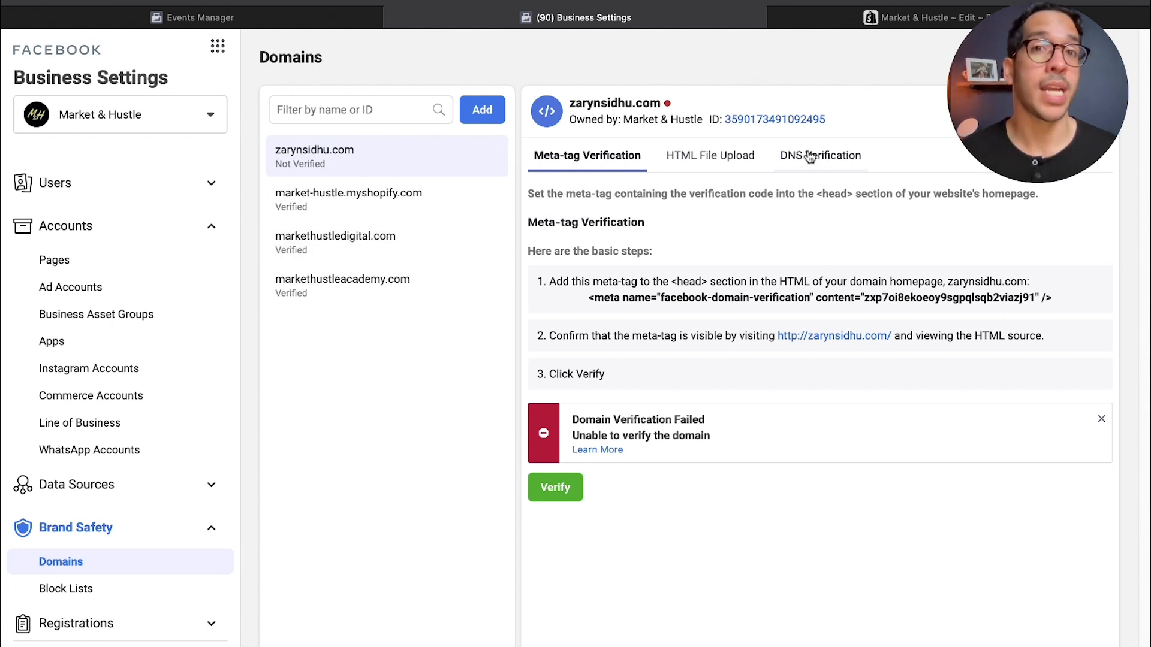
pyautogui.click(819, 155)
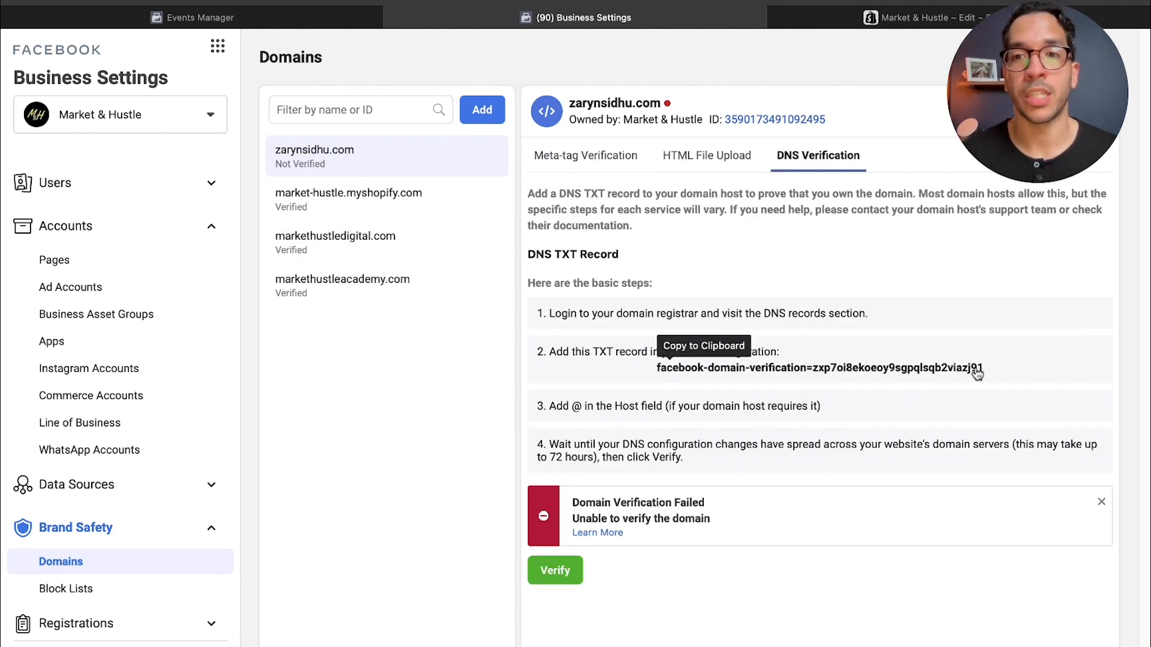
pyautogui.moveTo(598, 341)
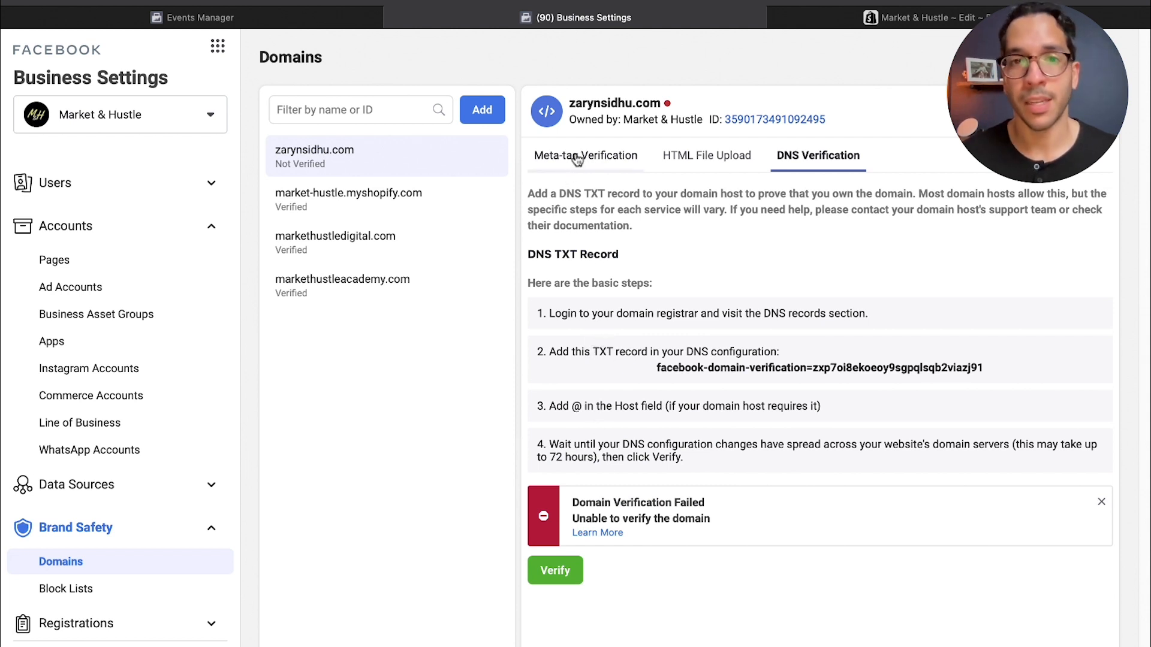
pyautogui.click(585, 156)
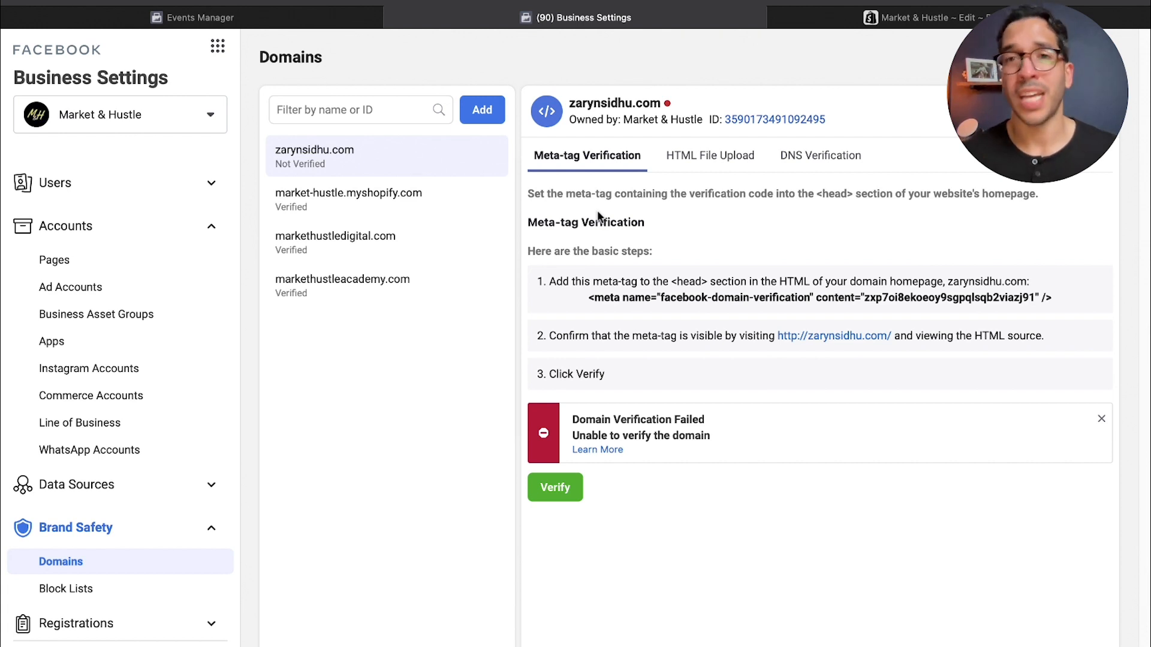
pyautogui.moveTo(444, 213)
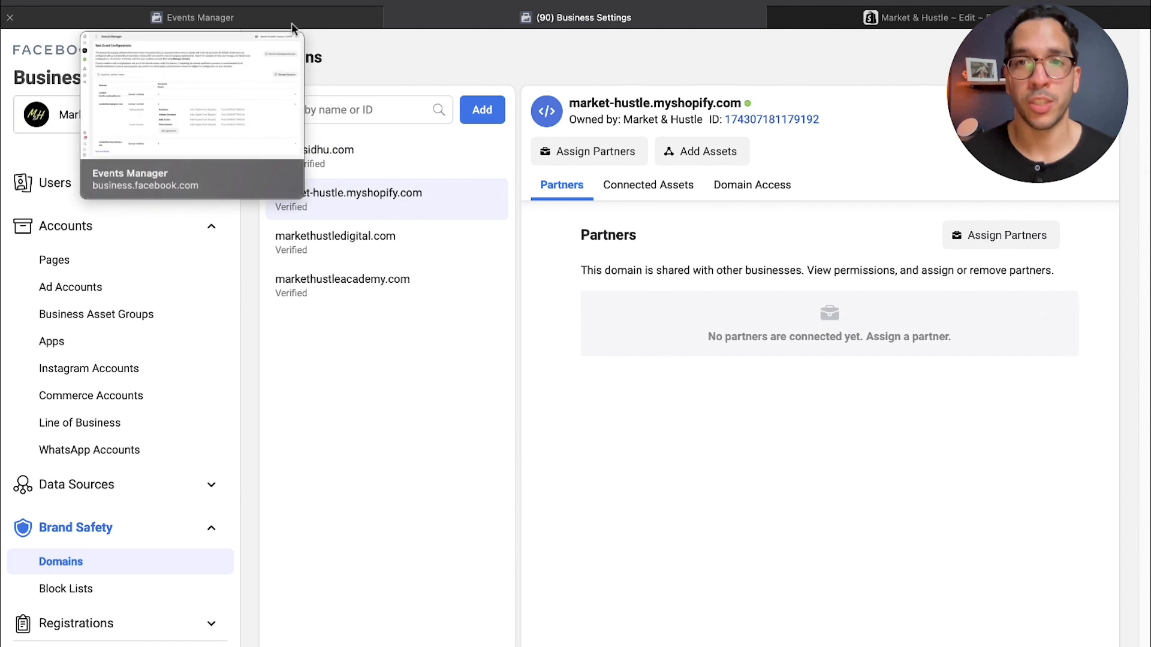
# Start managing markethustledigital.com events and accept the warning to reach Edit Web Event Configurations.
pyautogui.click(195, 17)
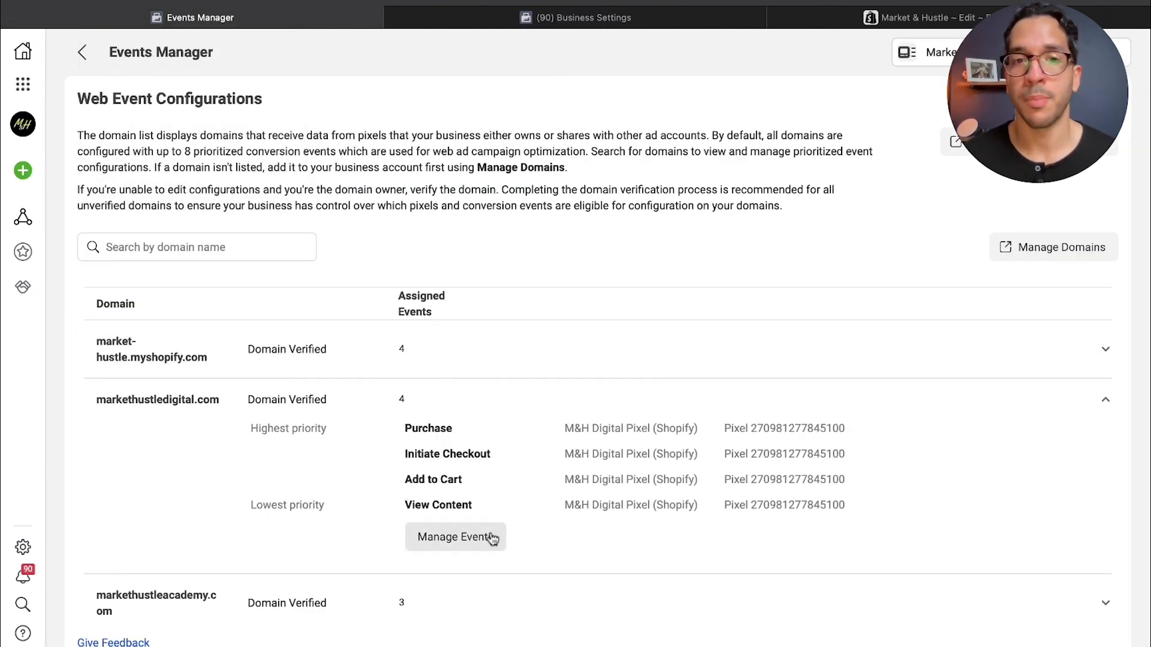
pyautogui.click(456, 537)
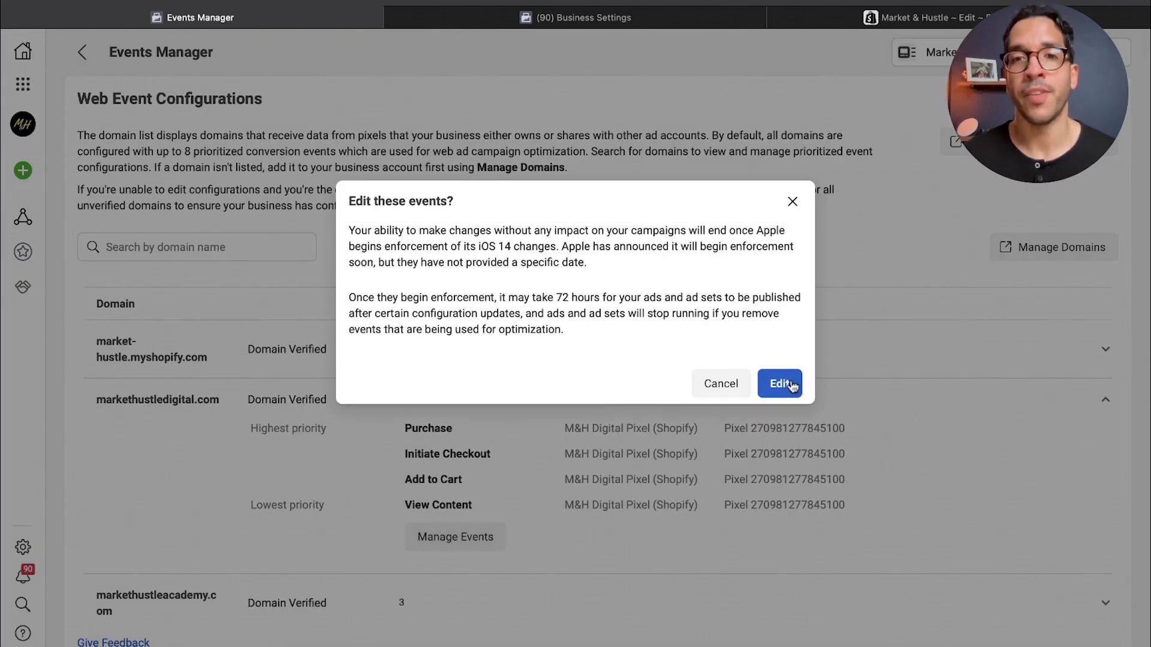
pyautogui.click(779, 384)
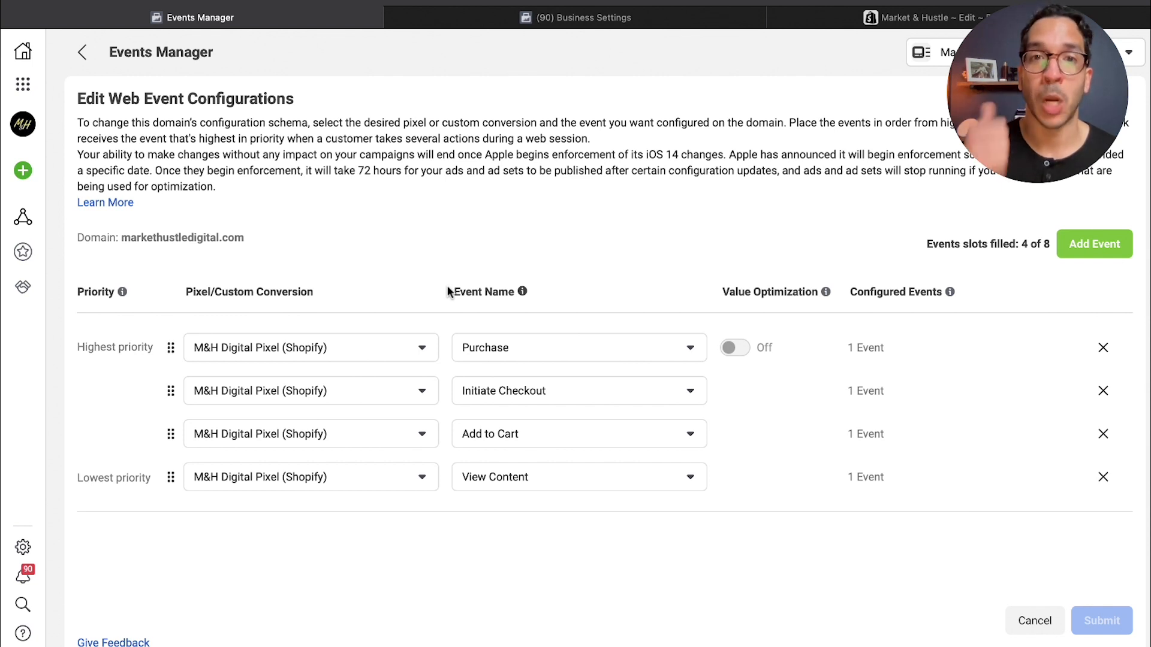
pyautogui.moveTo(446, 300)
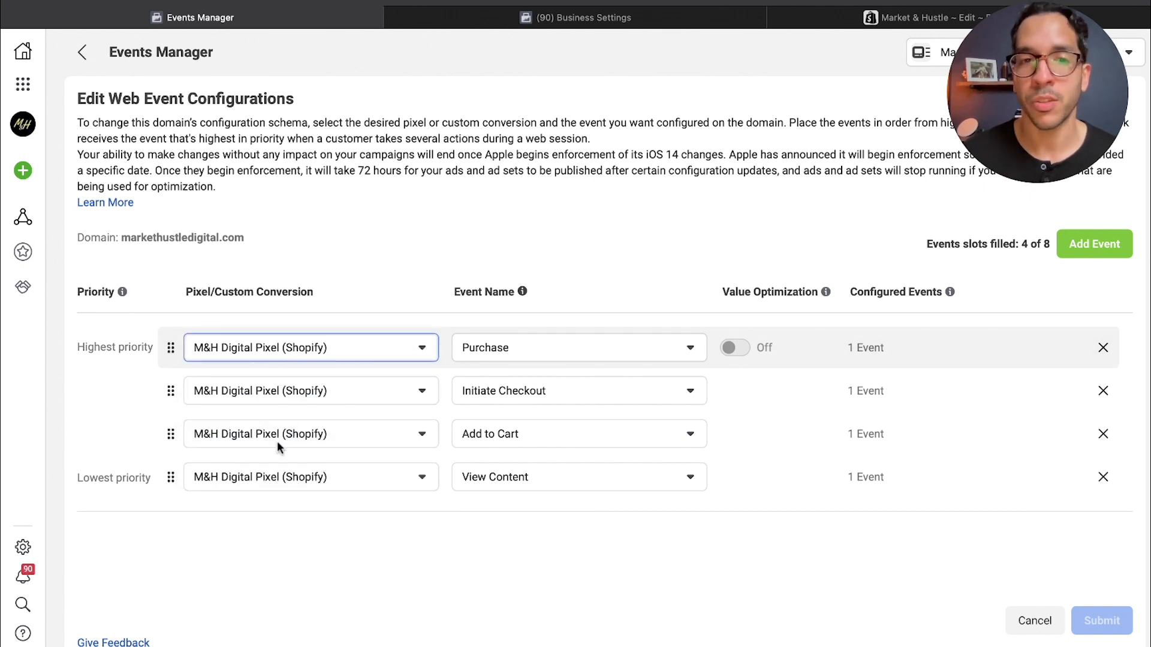
pyautogui.click(579, 391)
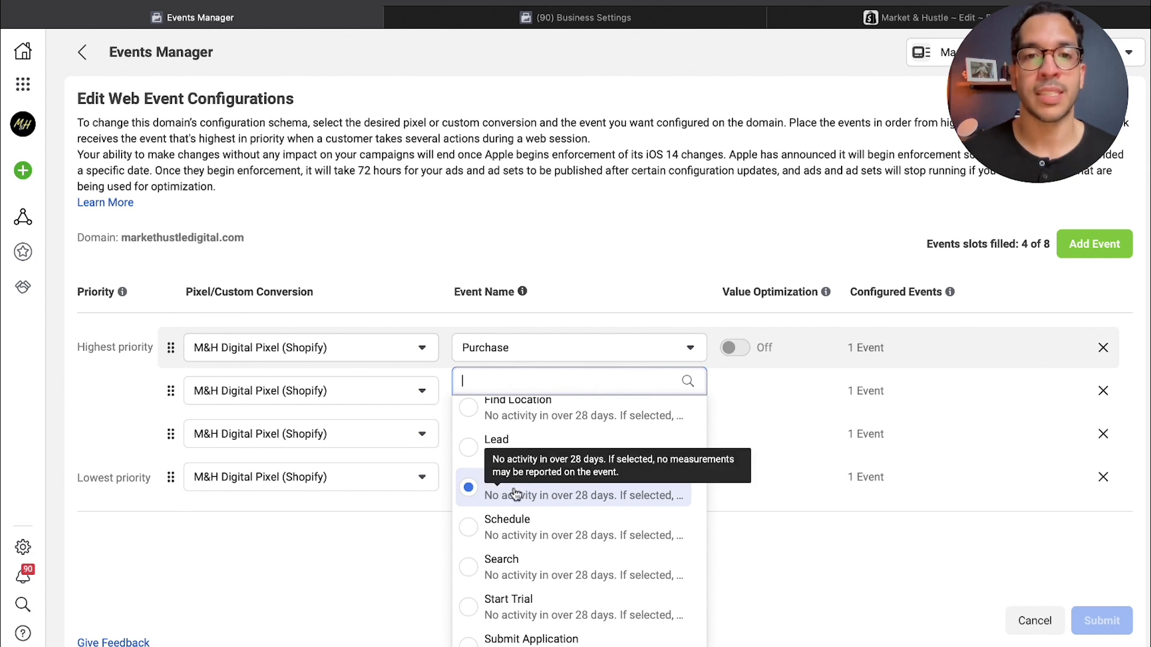
pyautogui.click(468, 488)
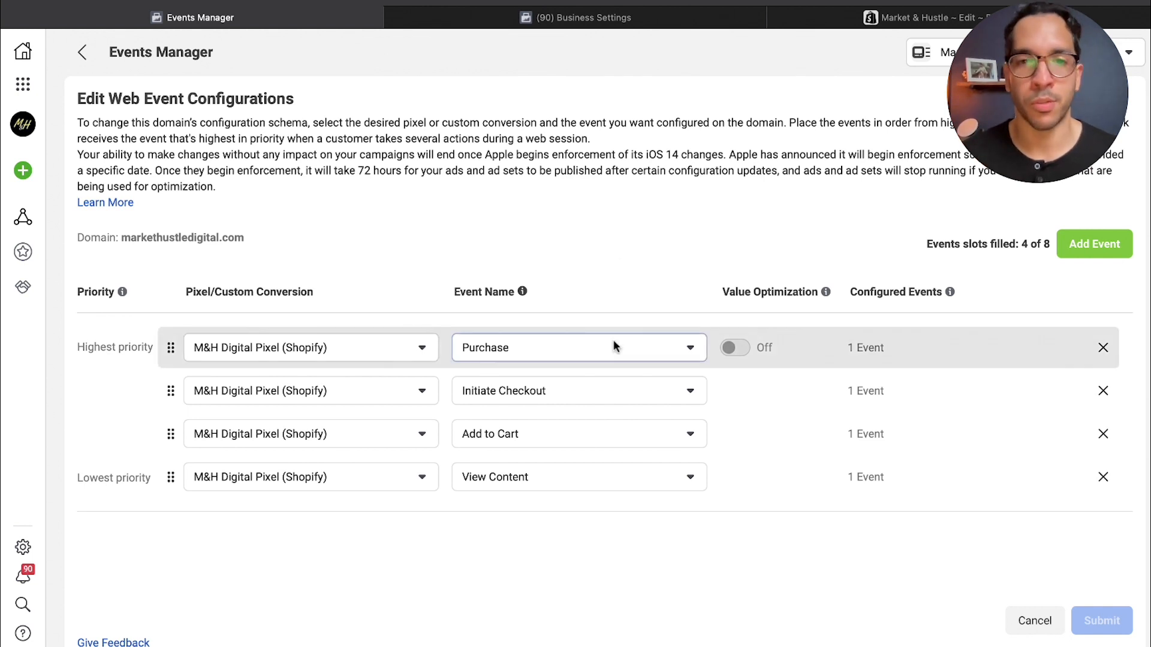
pyautogui.click(579, 391)
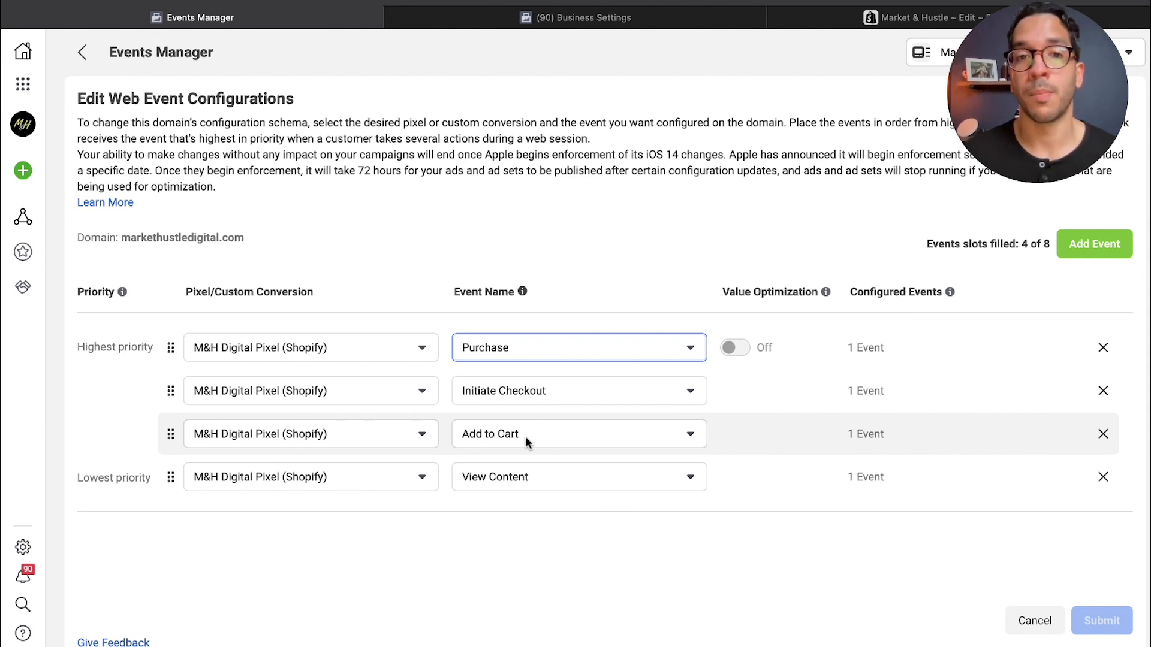
pyautogui.moveTo(537, 401)
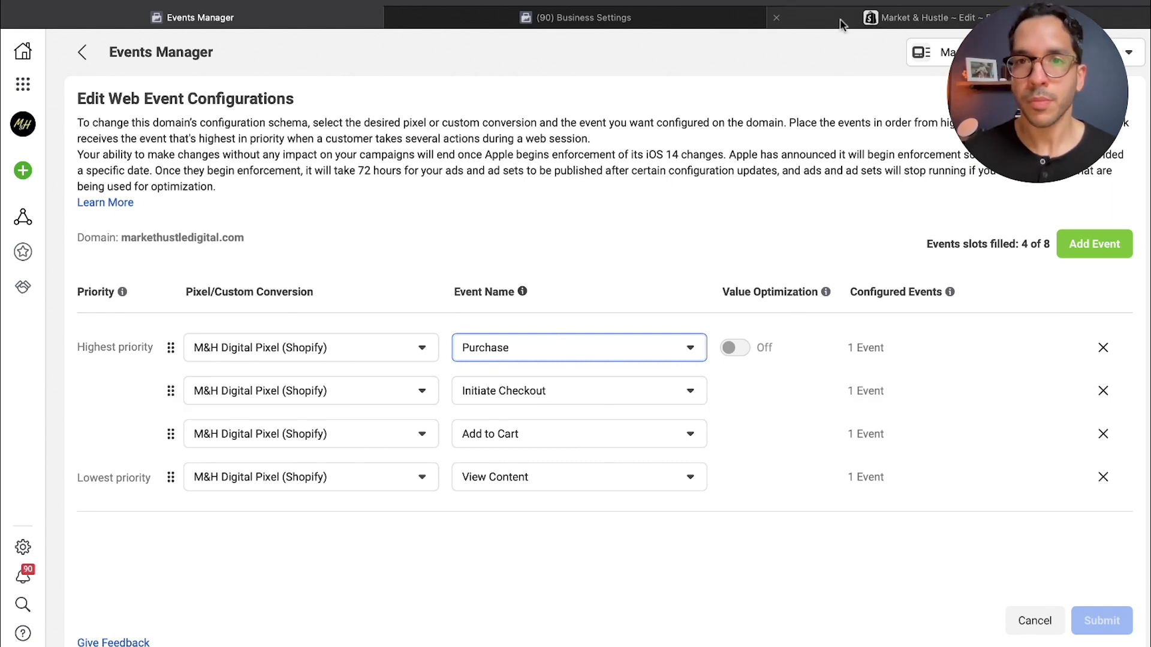
# Add the Facebook Video Ads Pro Version guide to the storefront cart and proceed to the checkout form.
pyautogui.click(933, 17)
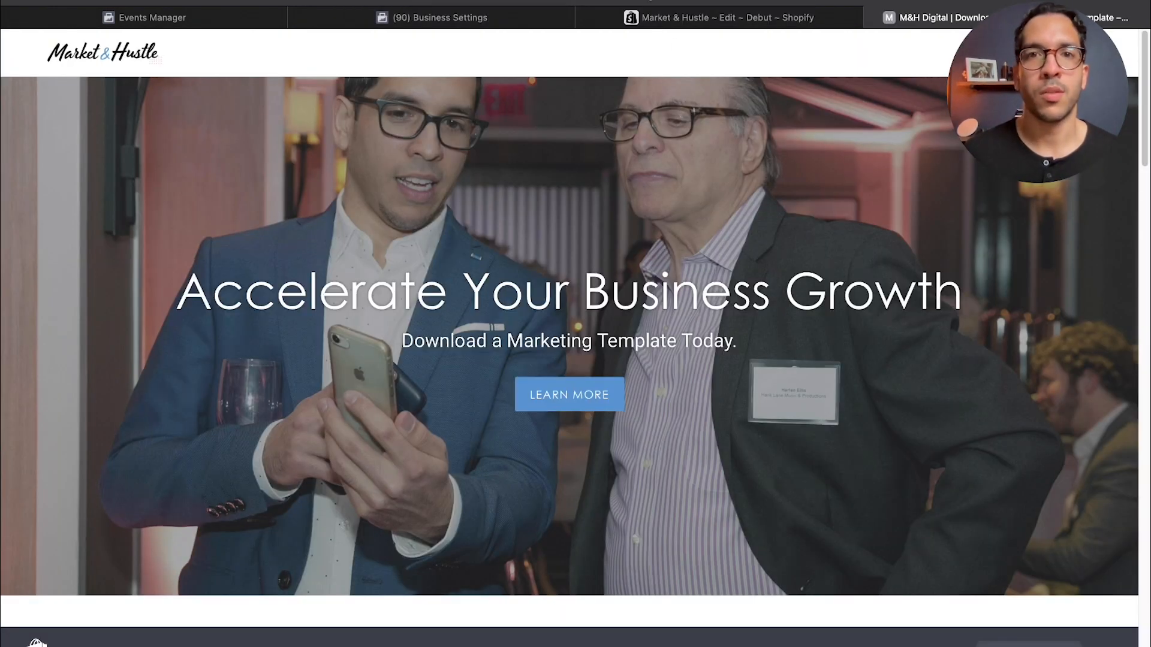
pyautogui.scroll(-3)
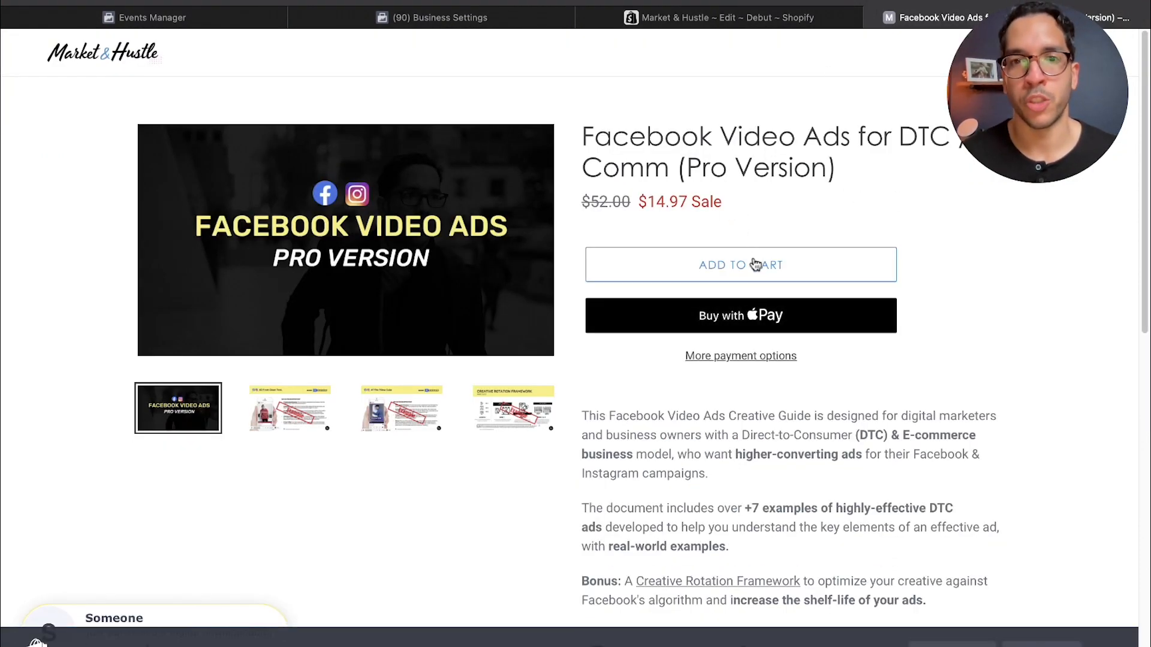
pyautogui.click(741, 265)
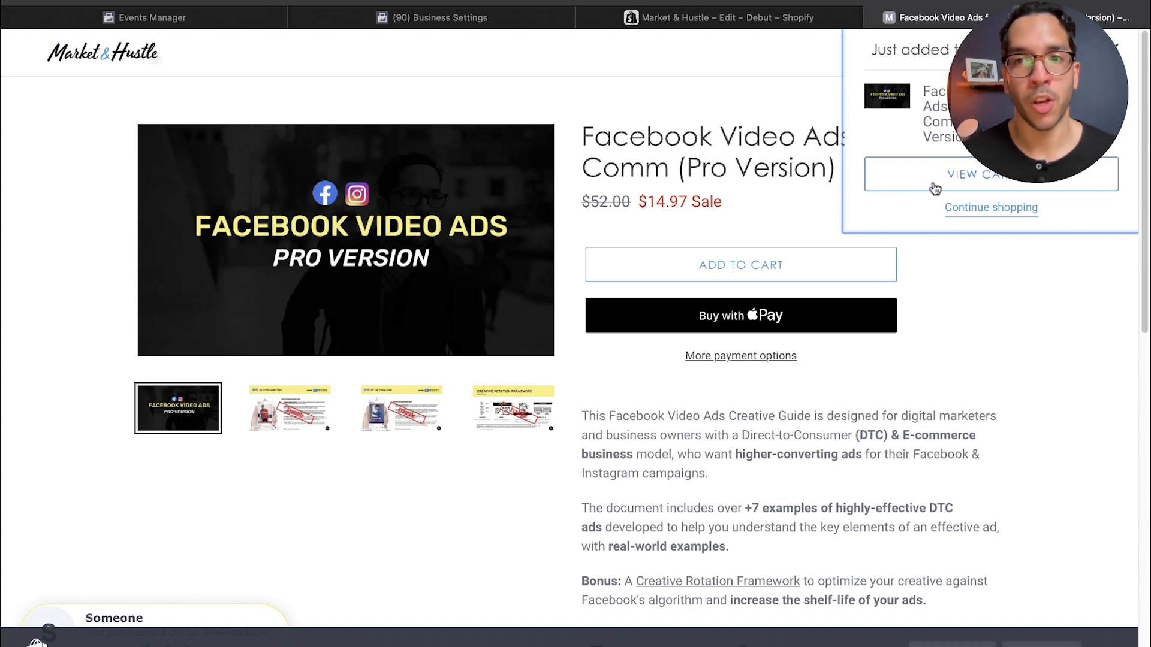
pyautogui.click(978, 173)
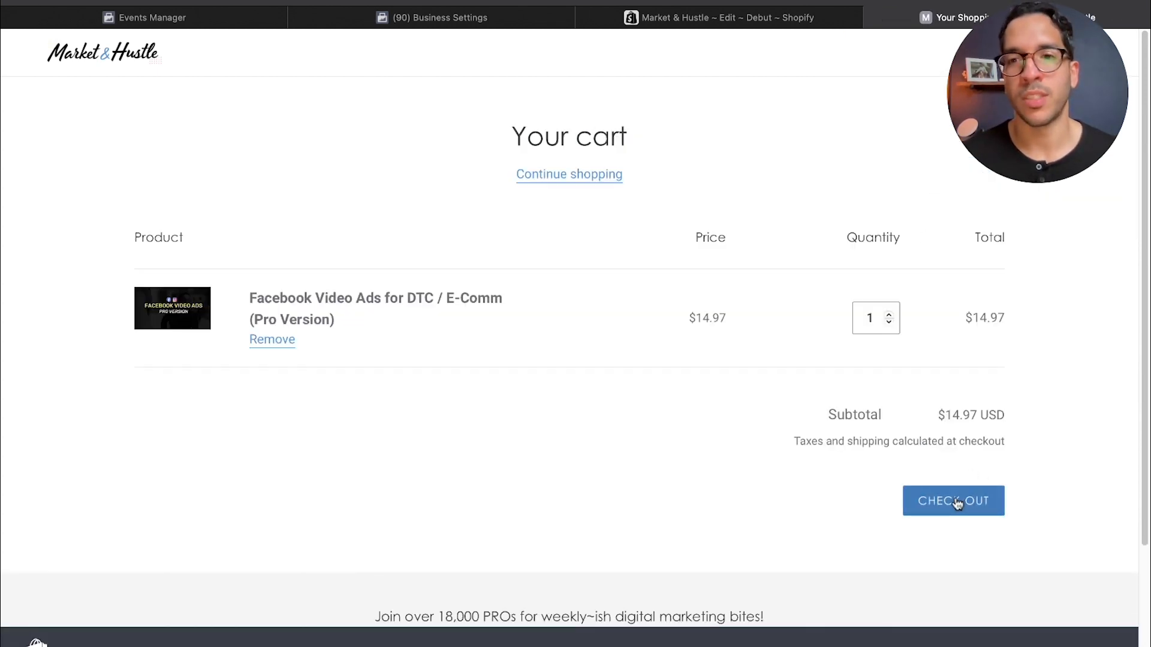
pyautogui.click(955, 502)
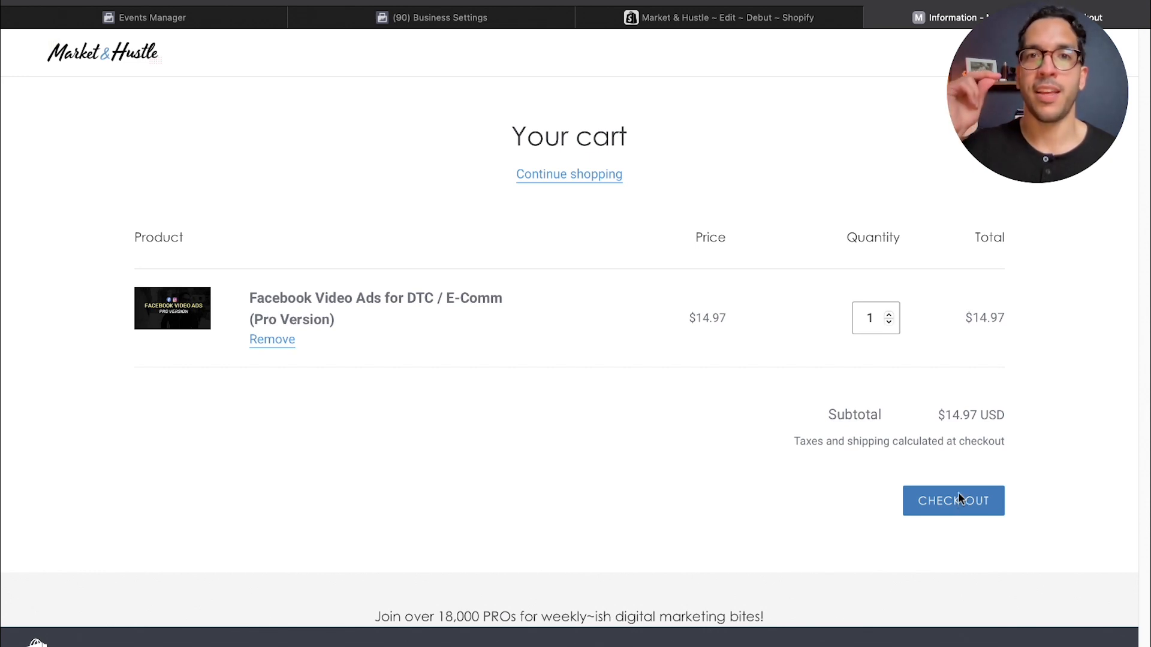
pyautogui.click(954, 501)
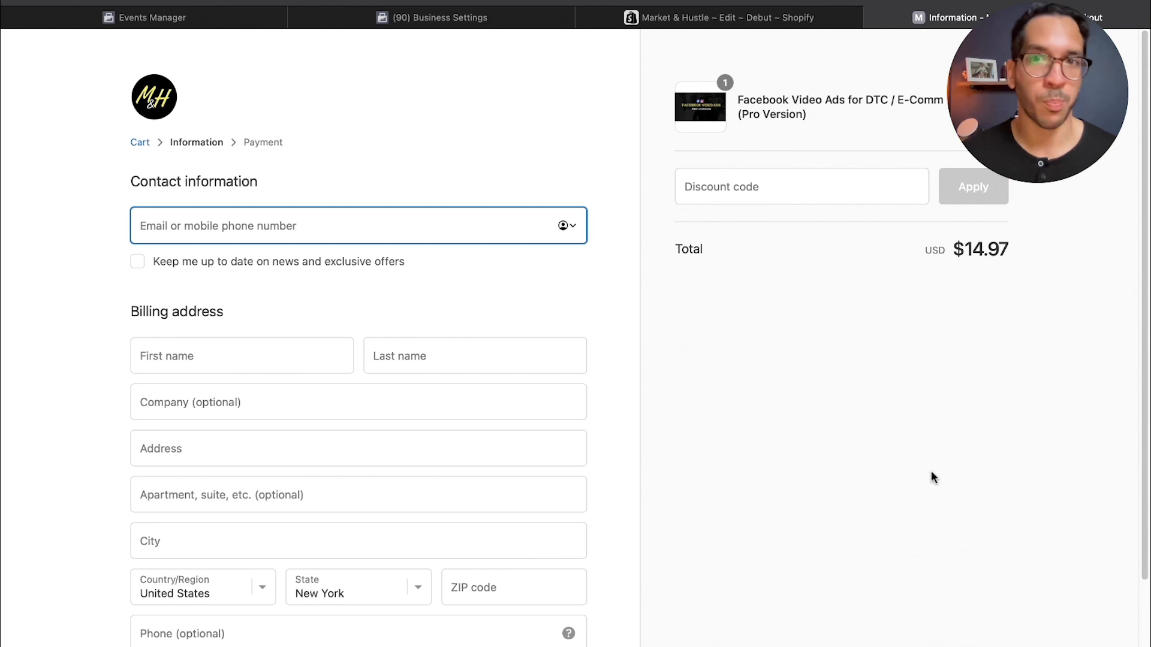
# Return via Business Settings to the markethustledigital.com event configuration editor.
pyautogui.click(443, 17)
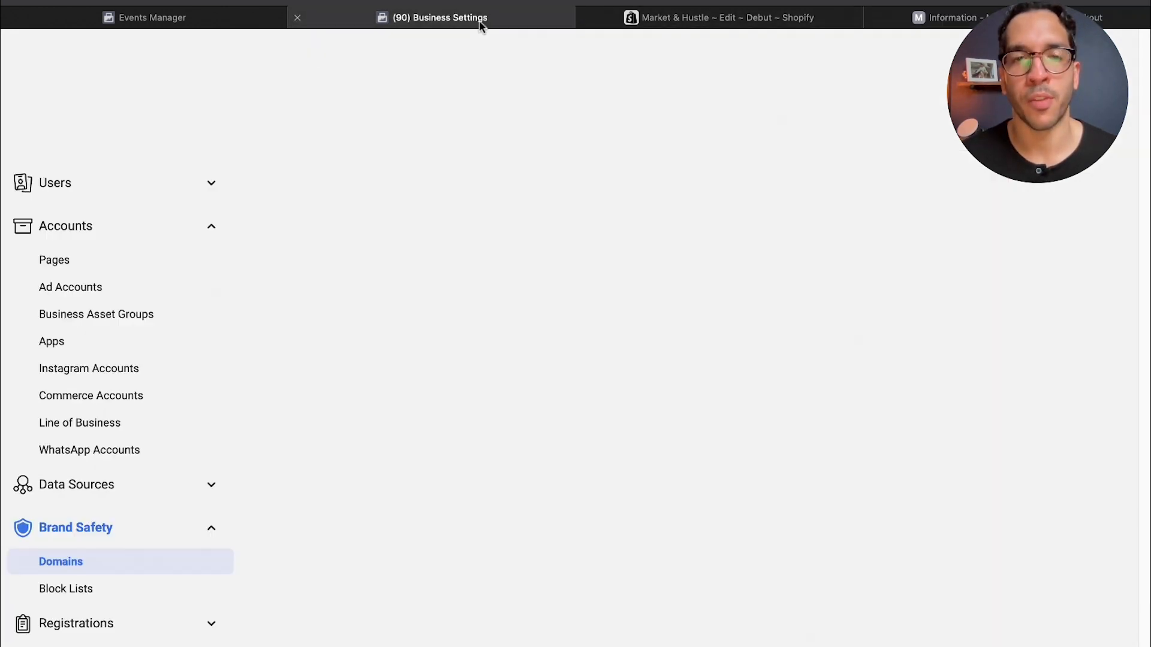
pyautogui.click(152, 17)
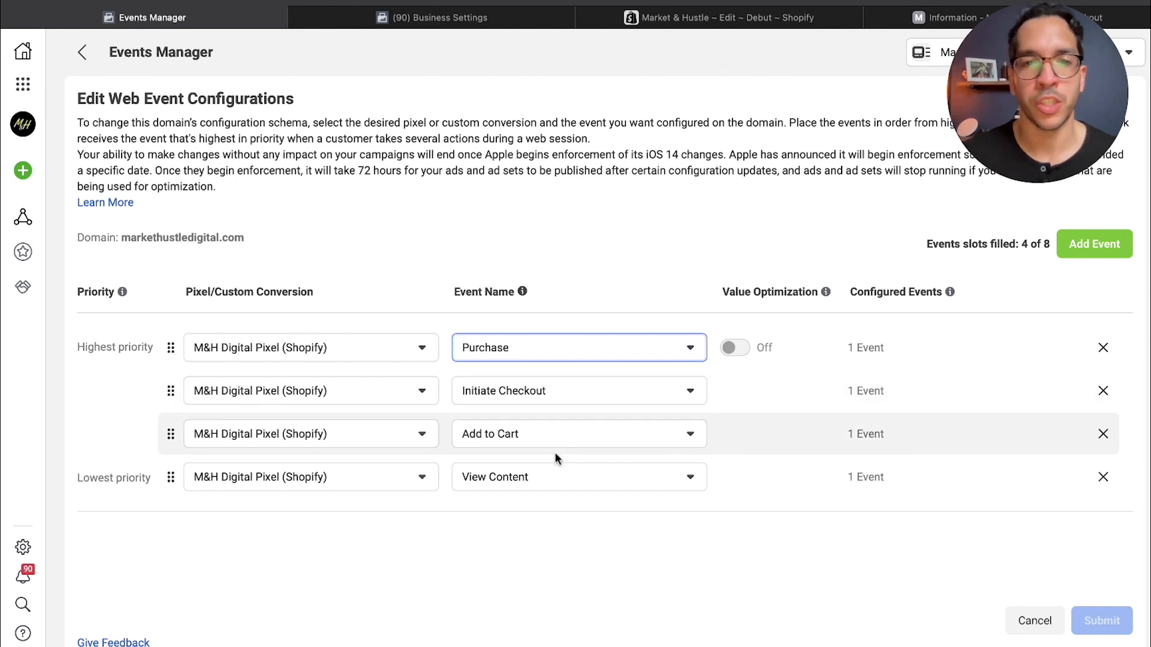
pyautogui.moveTo(634, 586)
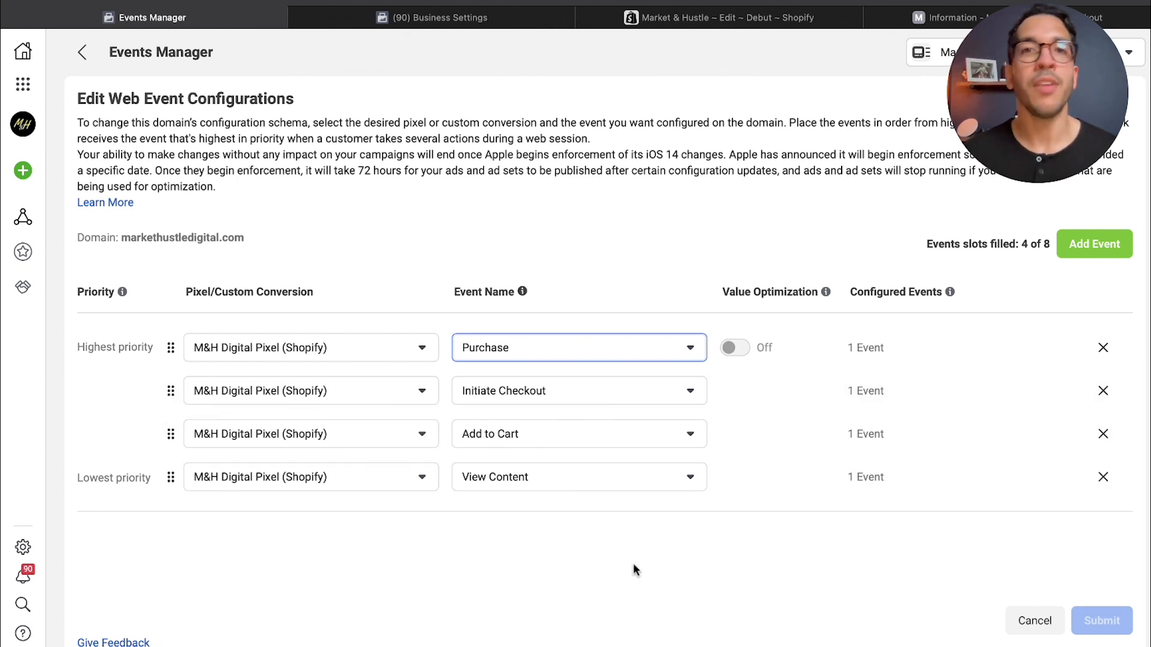